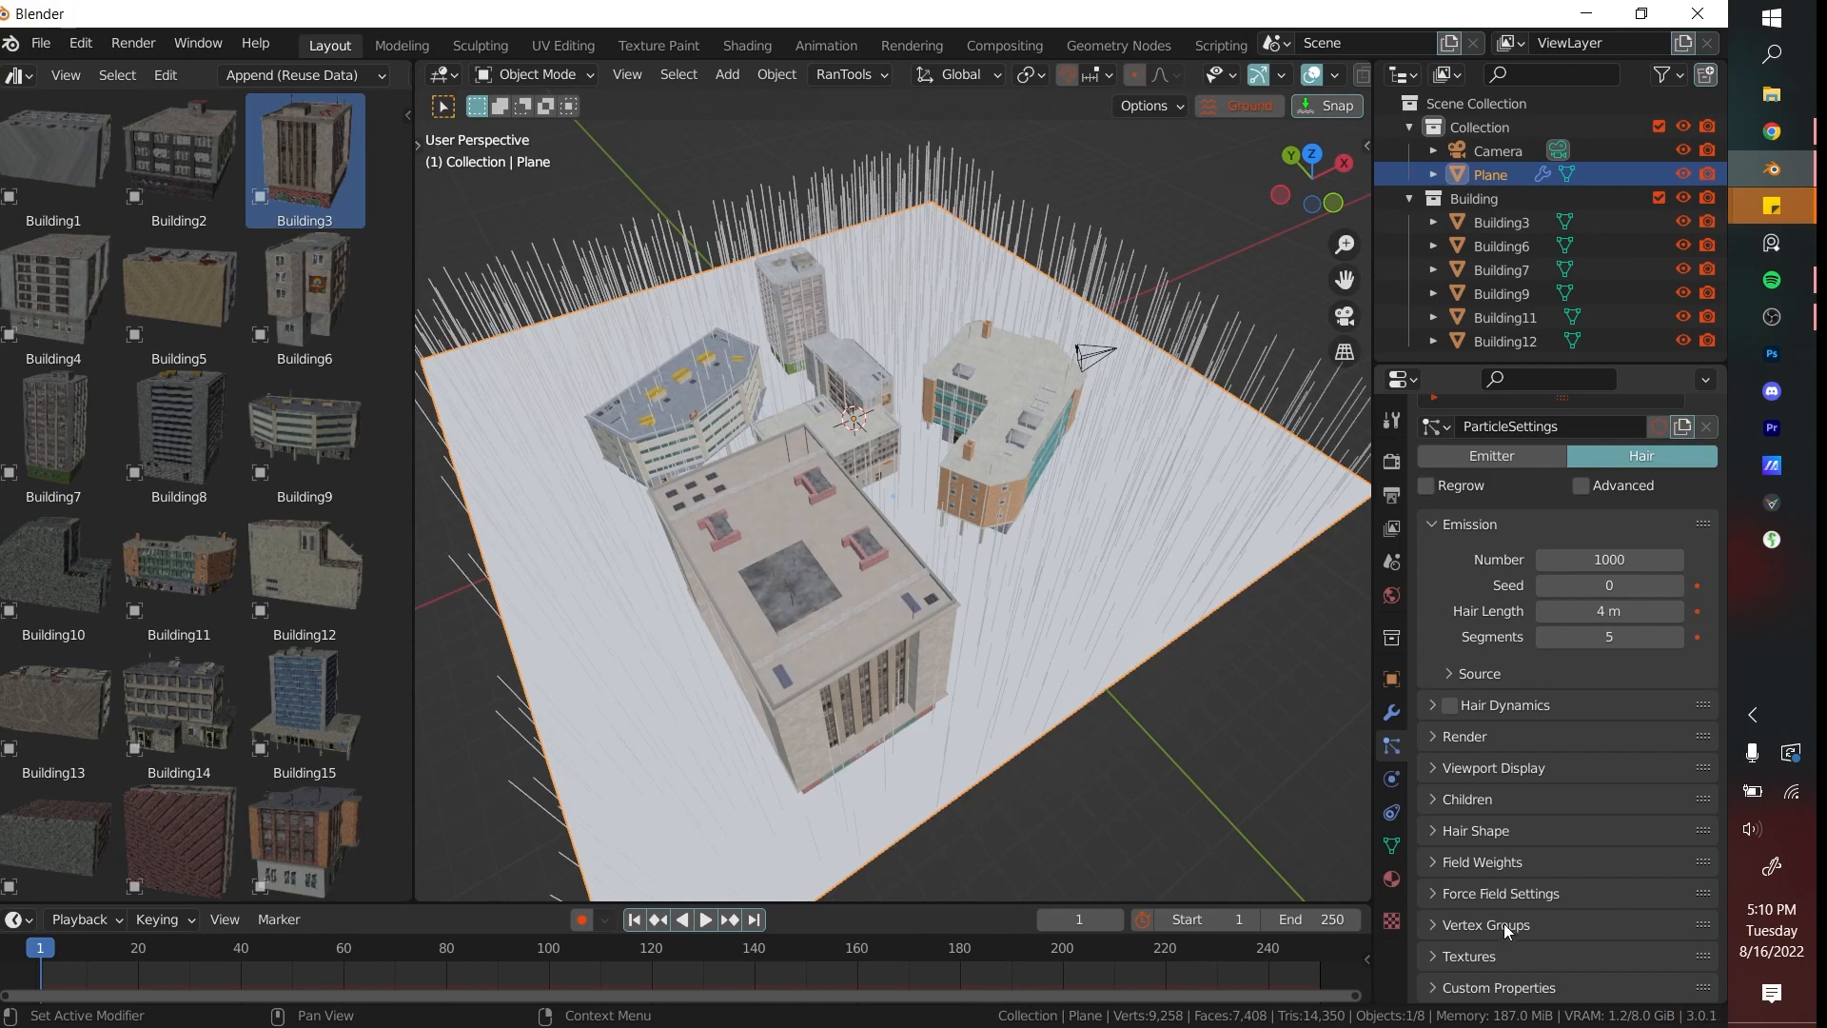
Render the plane's particles as Building collection instances, move the originals aside and enable rotation.
click(1464, 735)
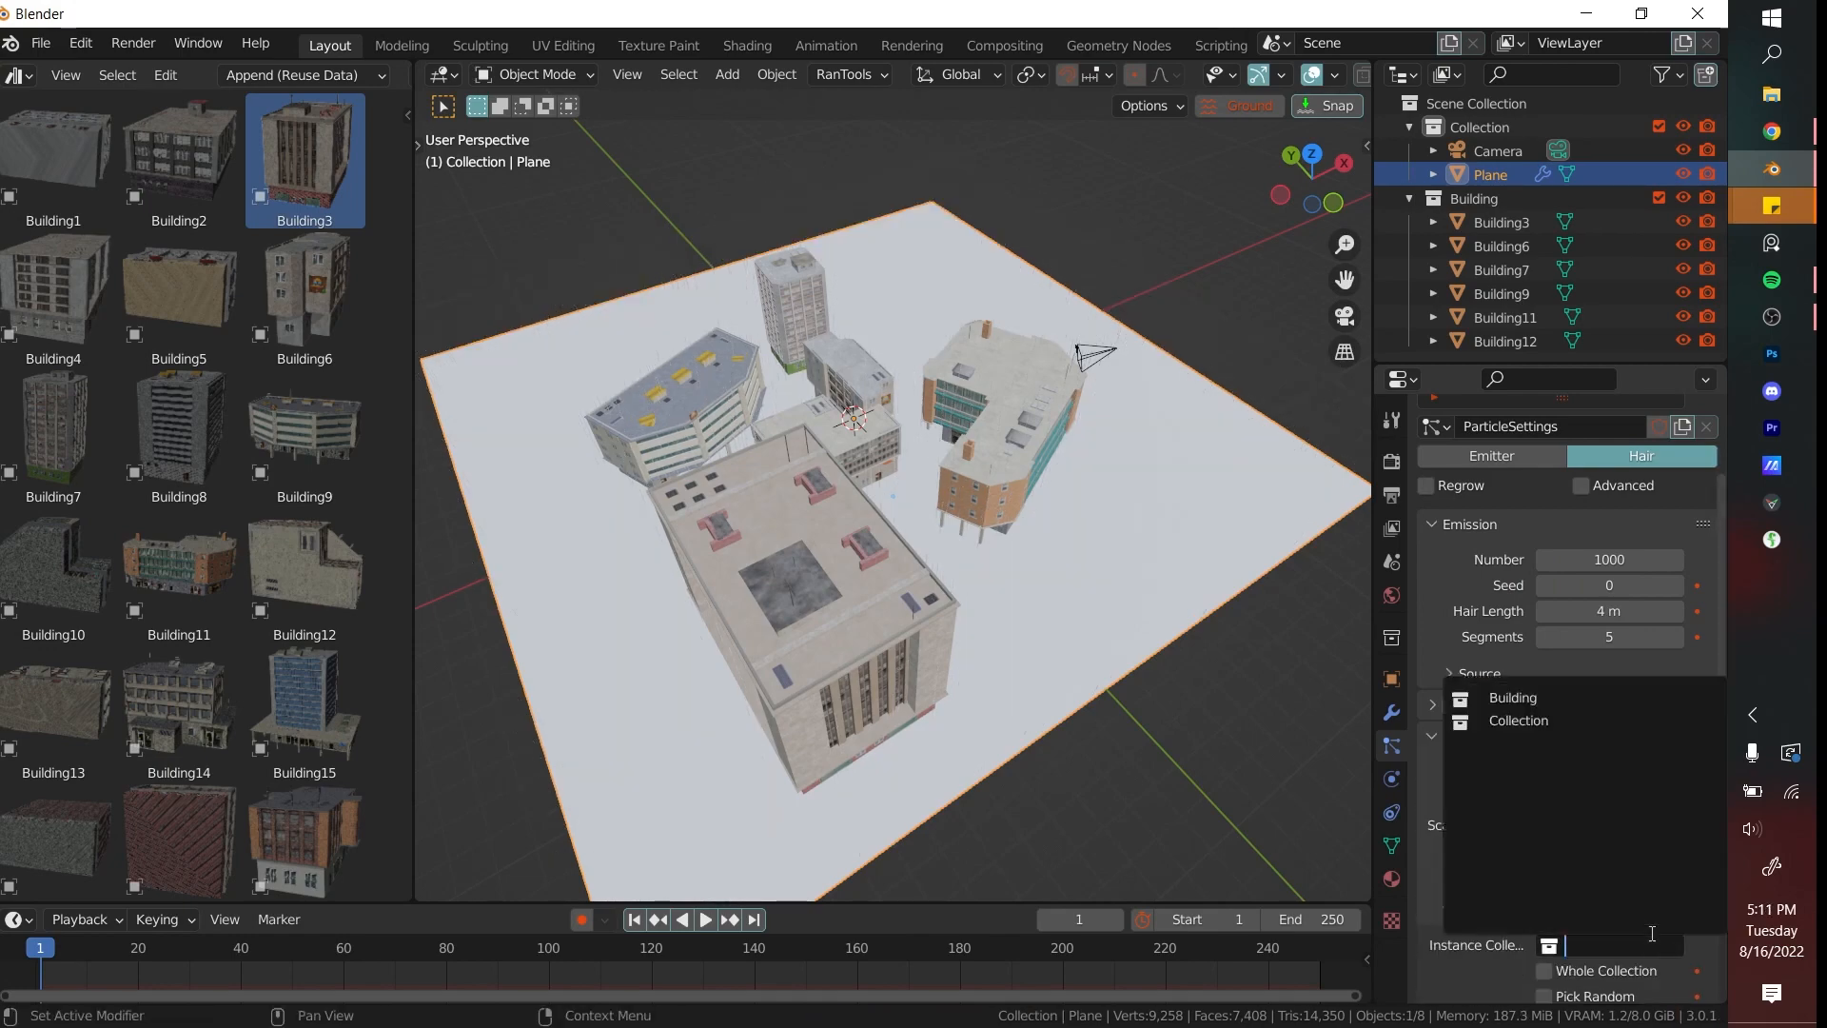
click(1652, 944)
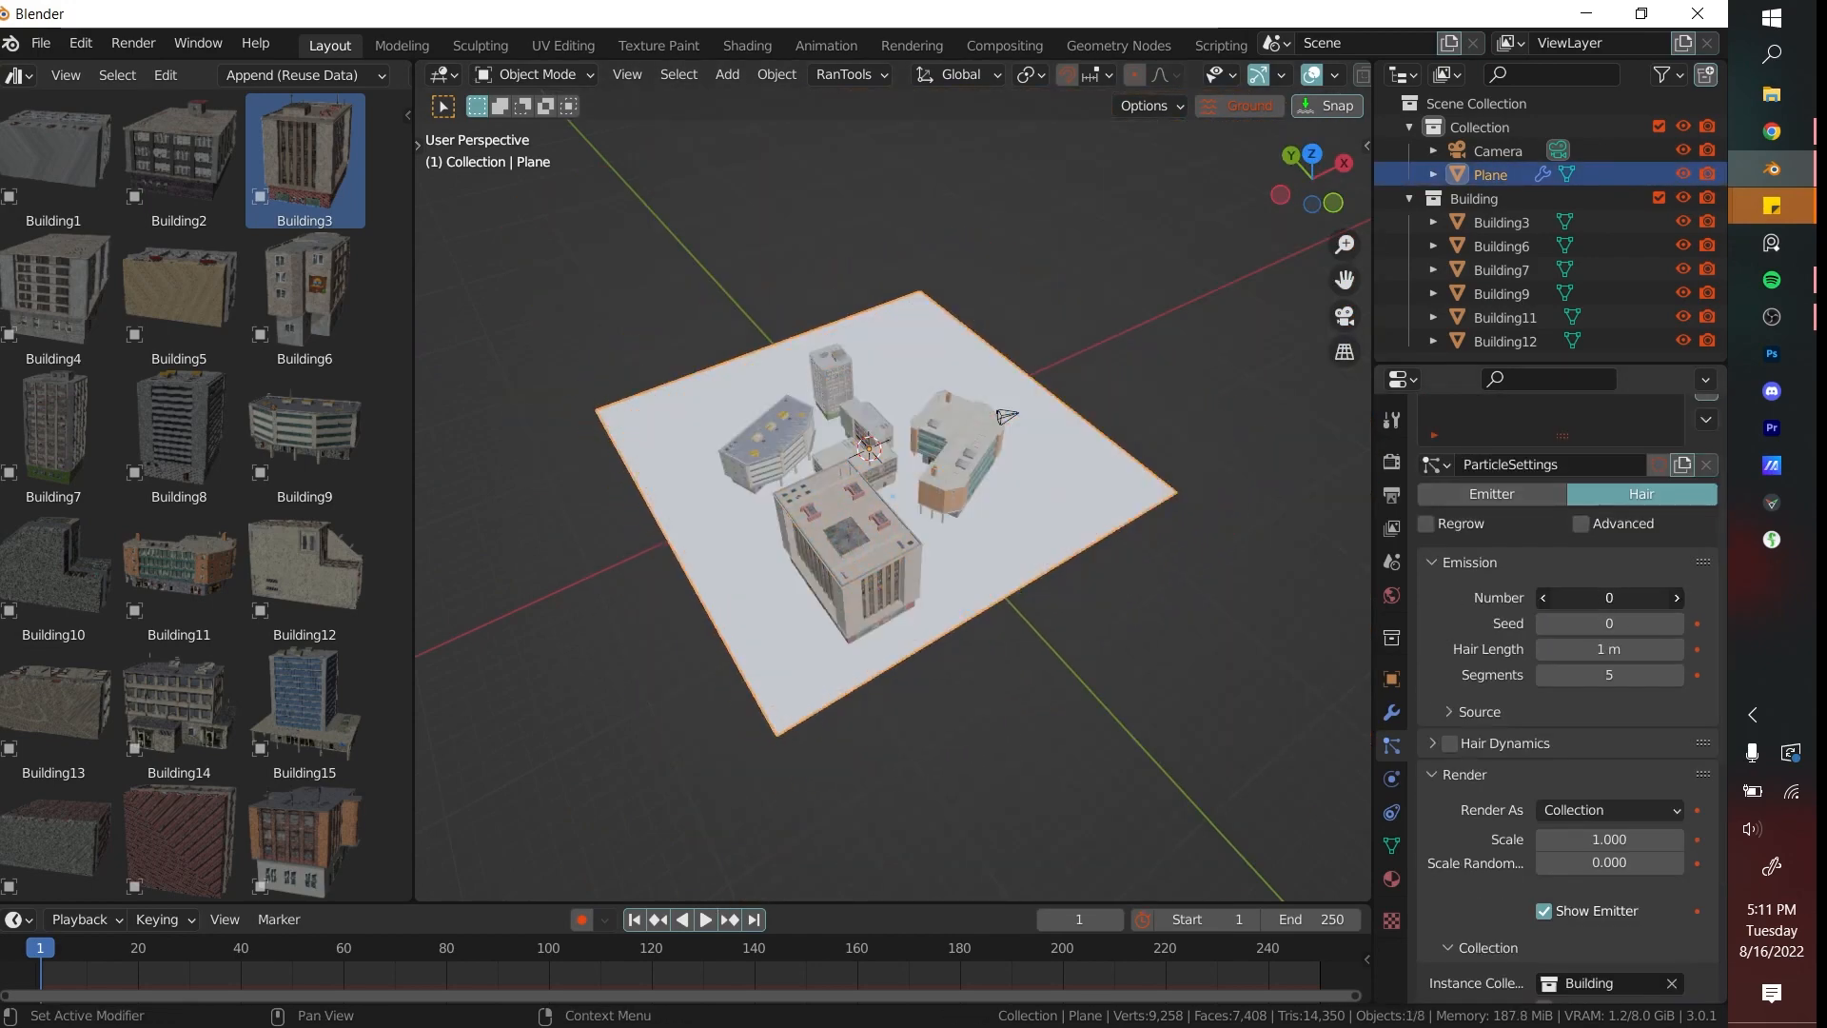
click(1501, 220)
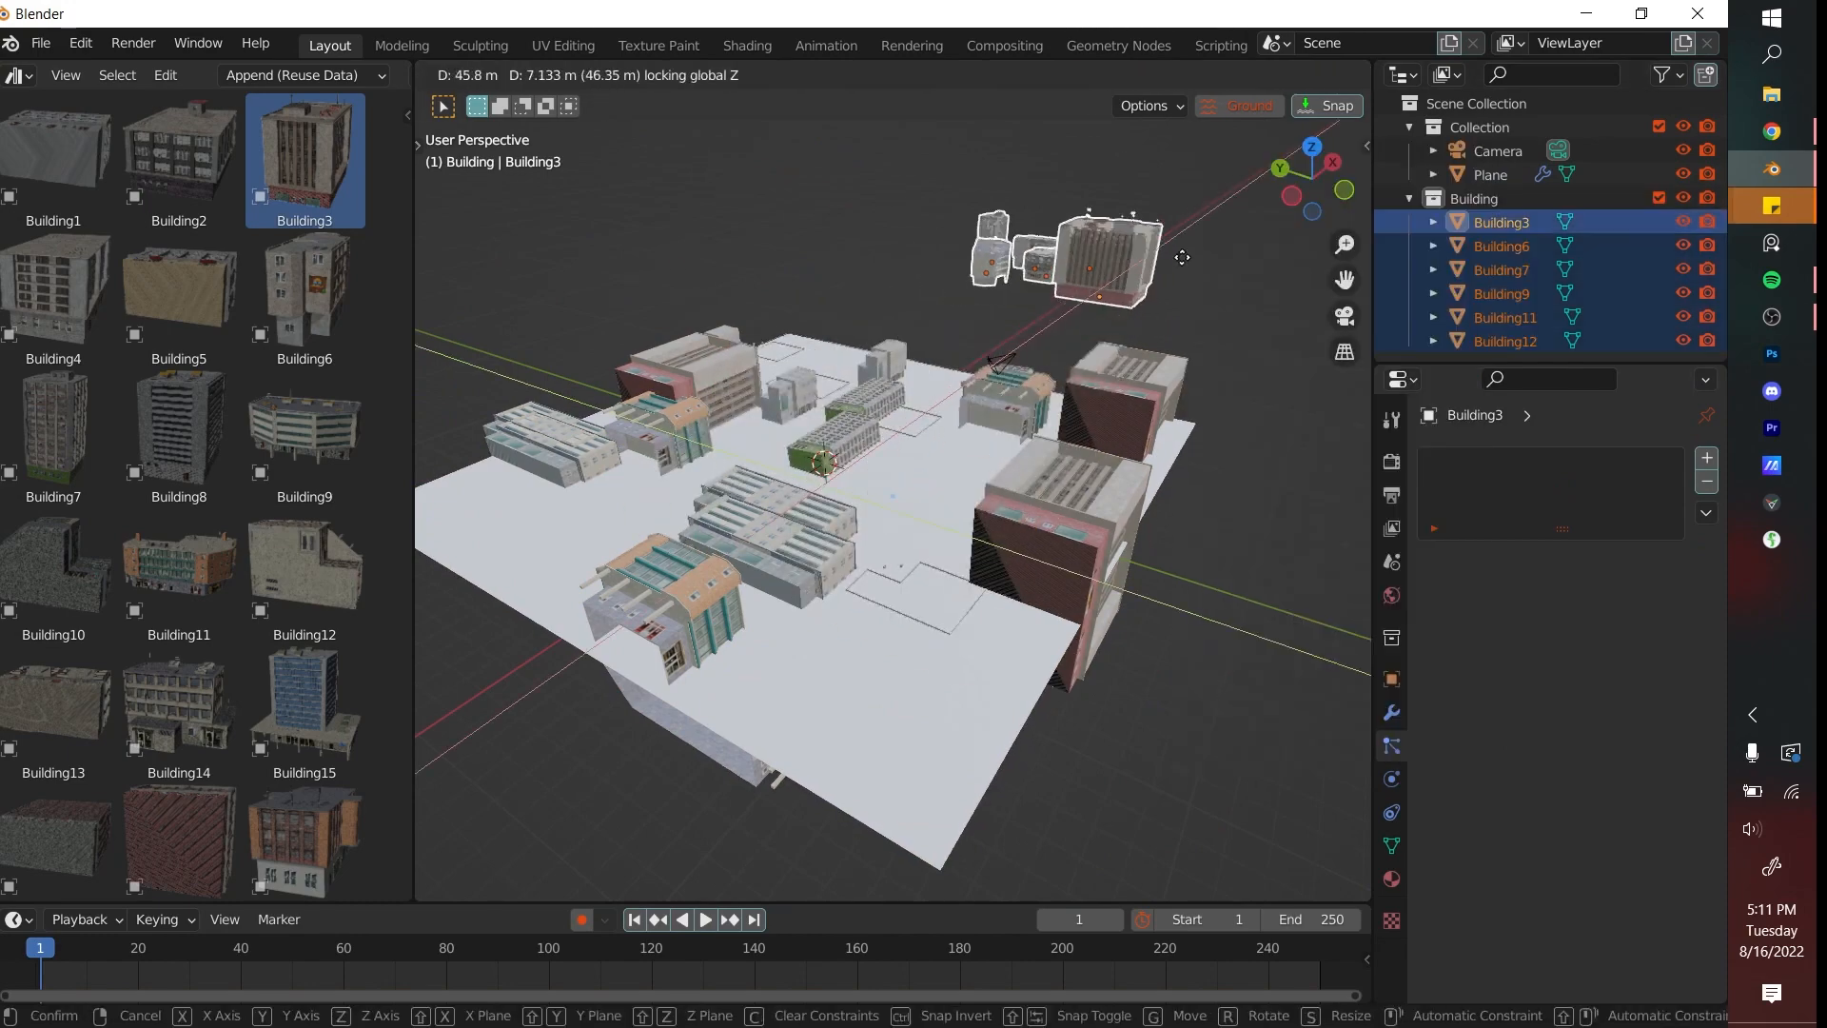
click(1150, 569)
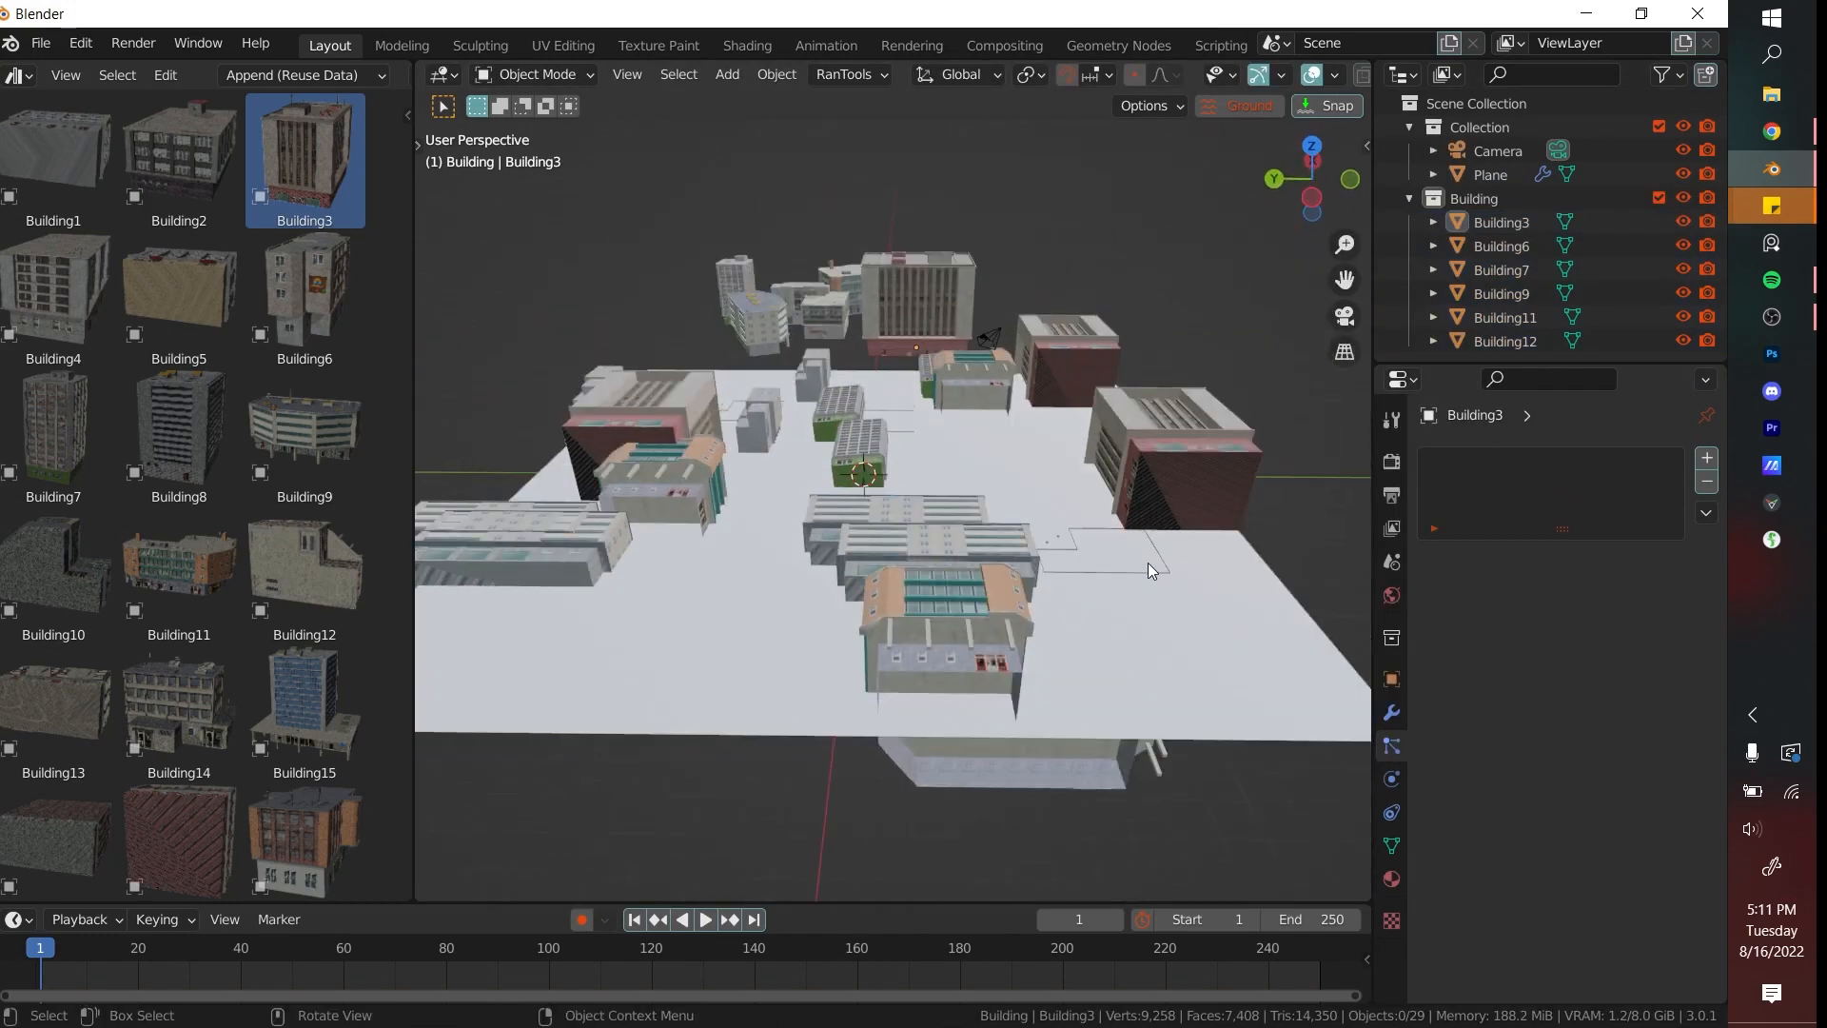
click(1488, 173)
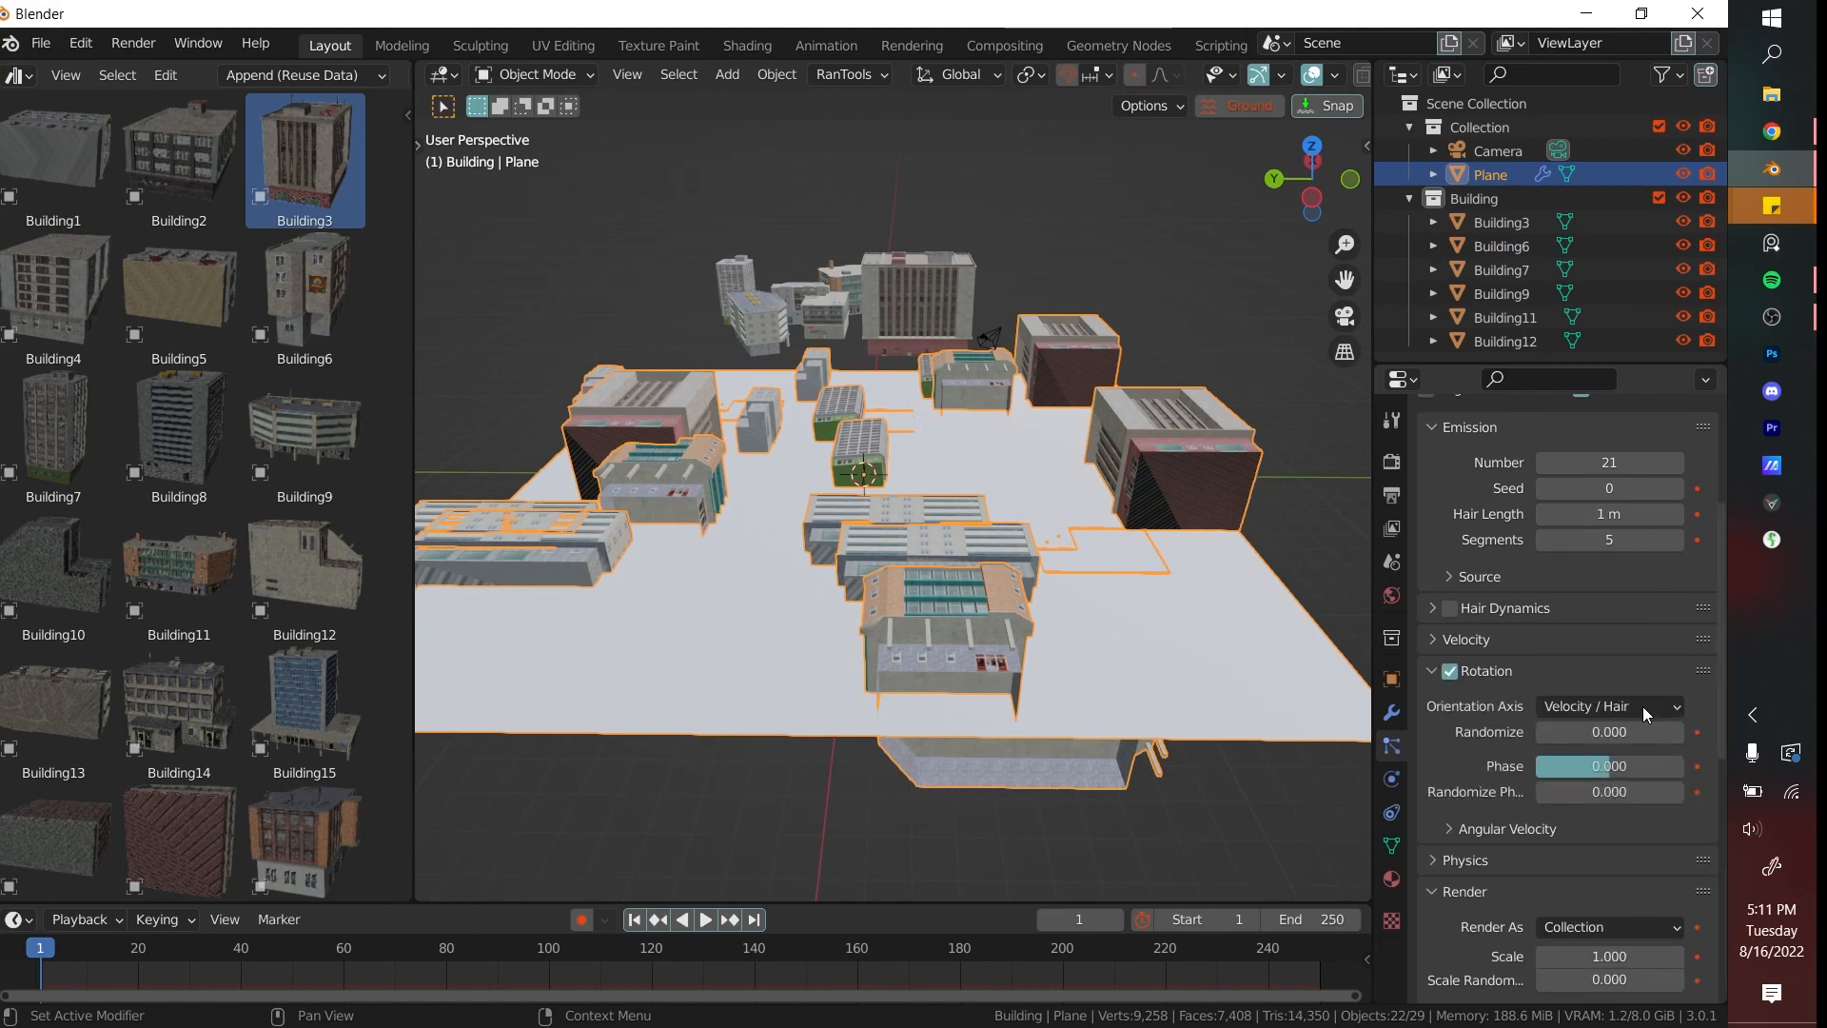
click(1612, 704)
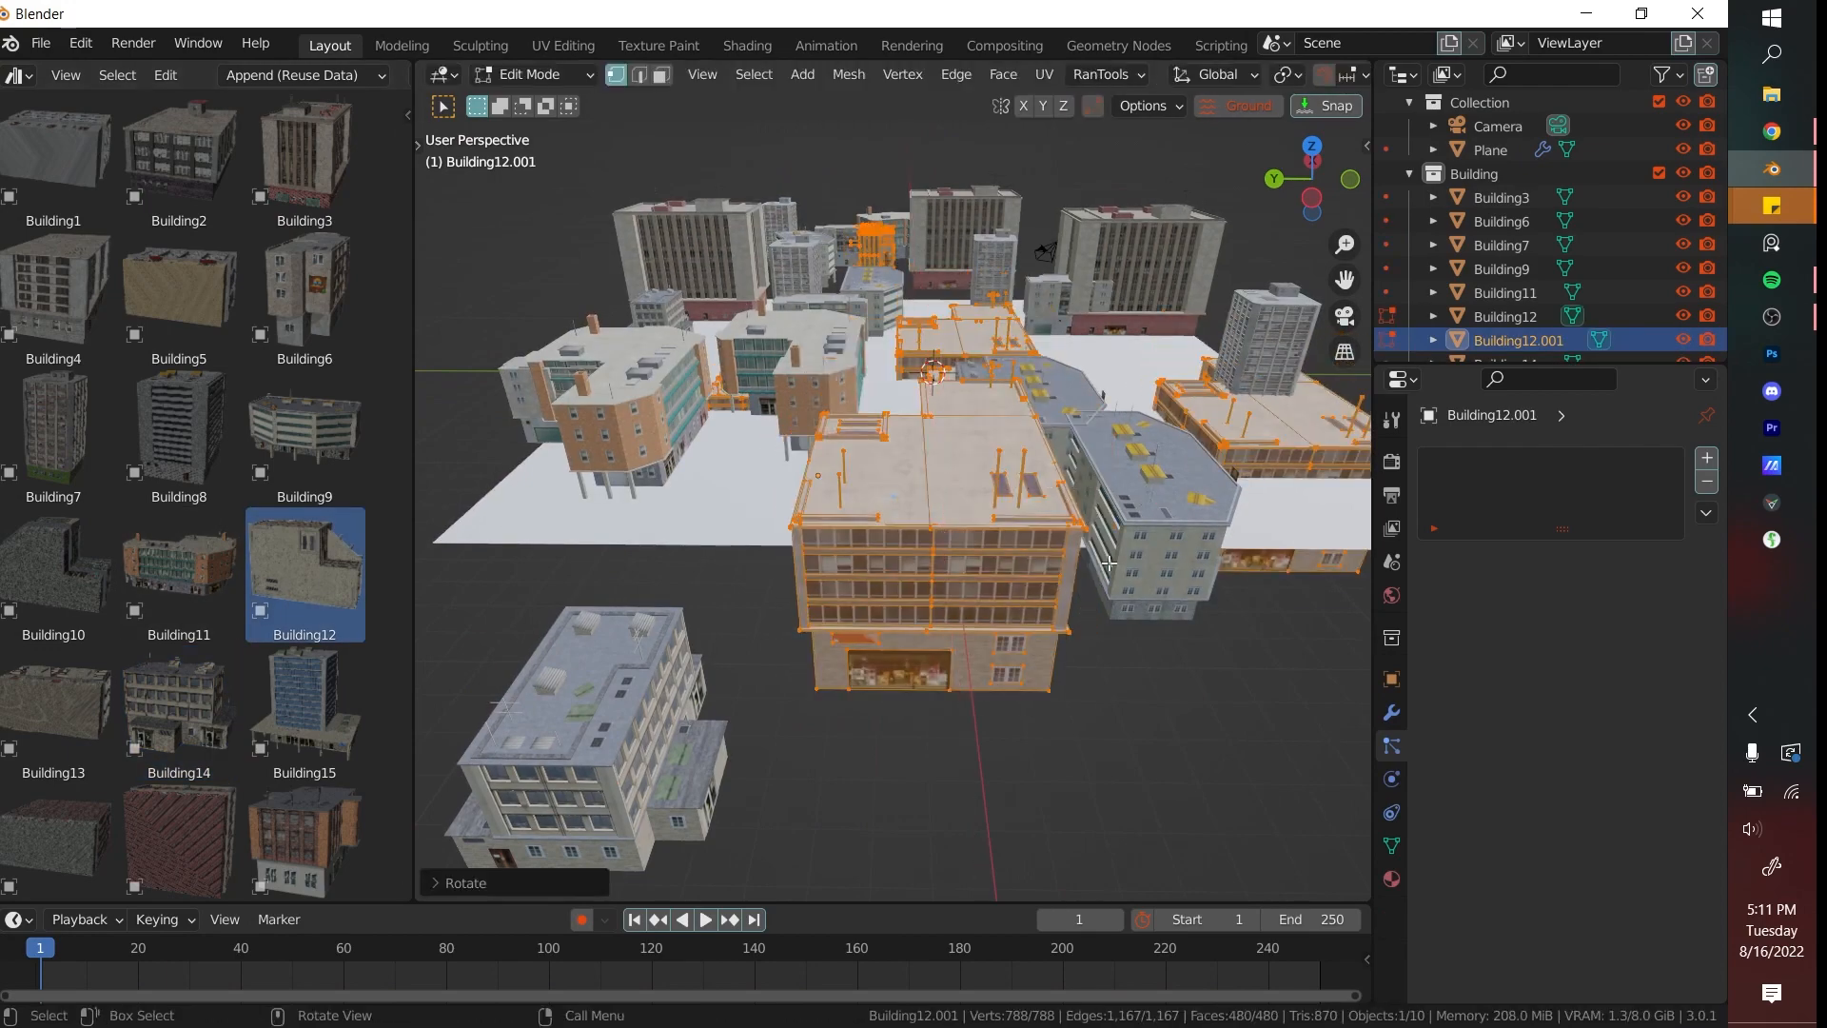
Reposition the selected object in the city layout.
key(g)
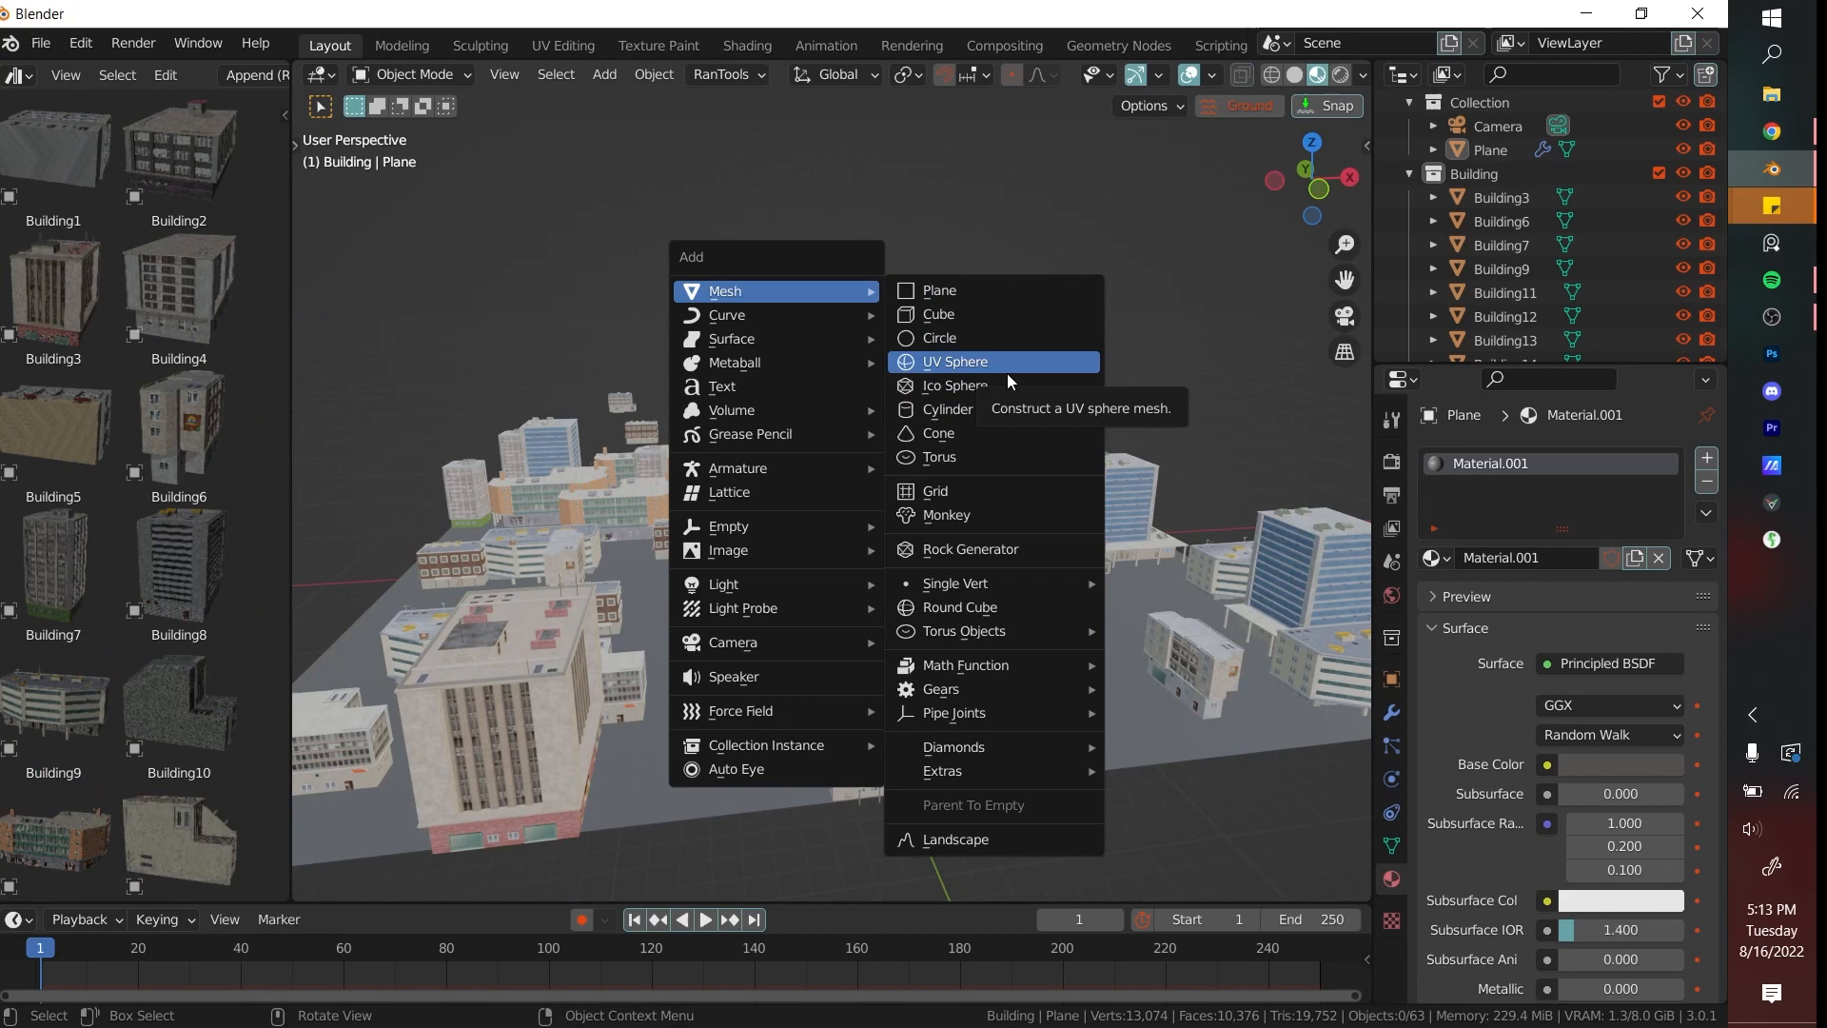
Add a UV sphere for the Spaceship and extrude its top dome and underside bulge in Edit Mode.
click(954, 362)
text(Spaceship)
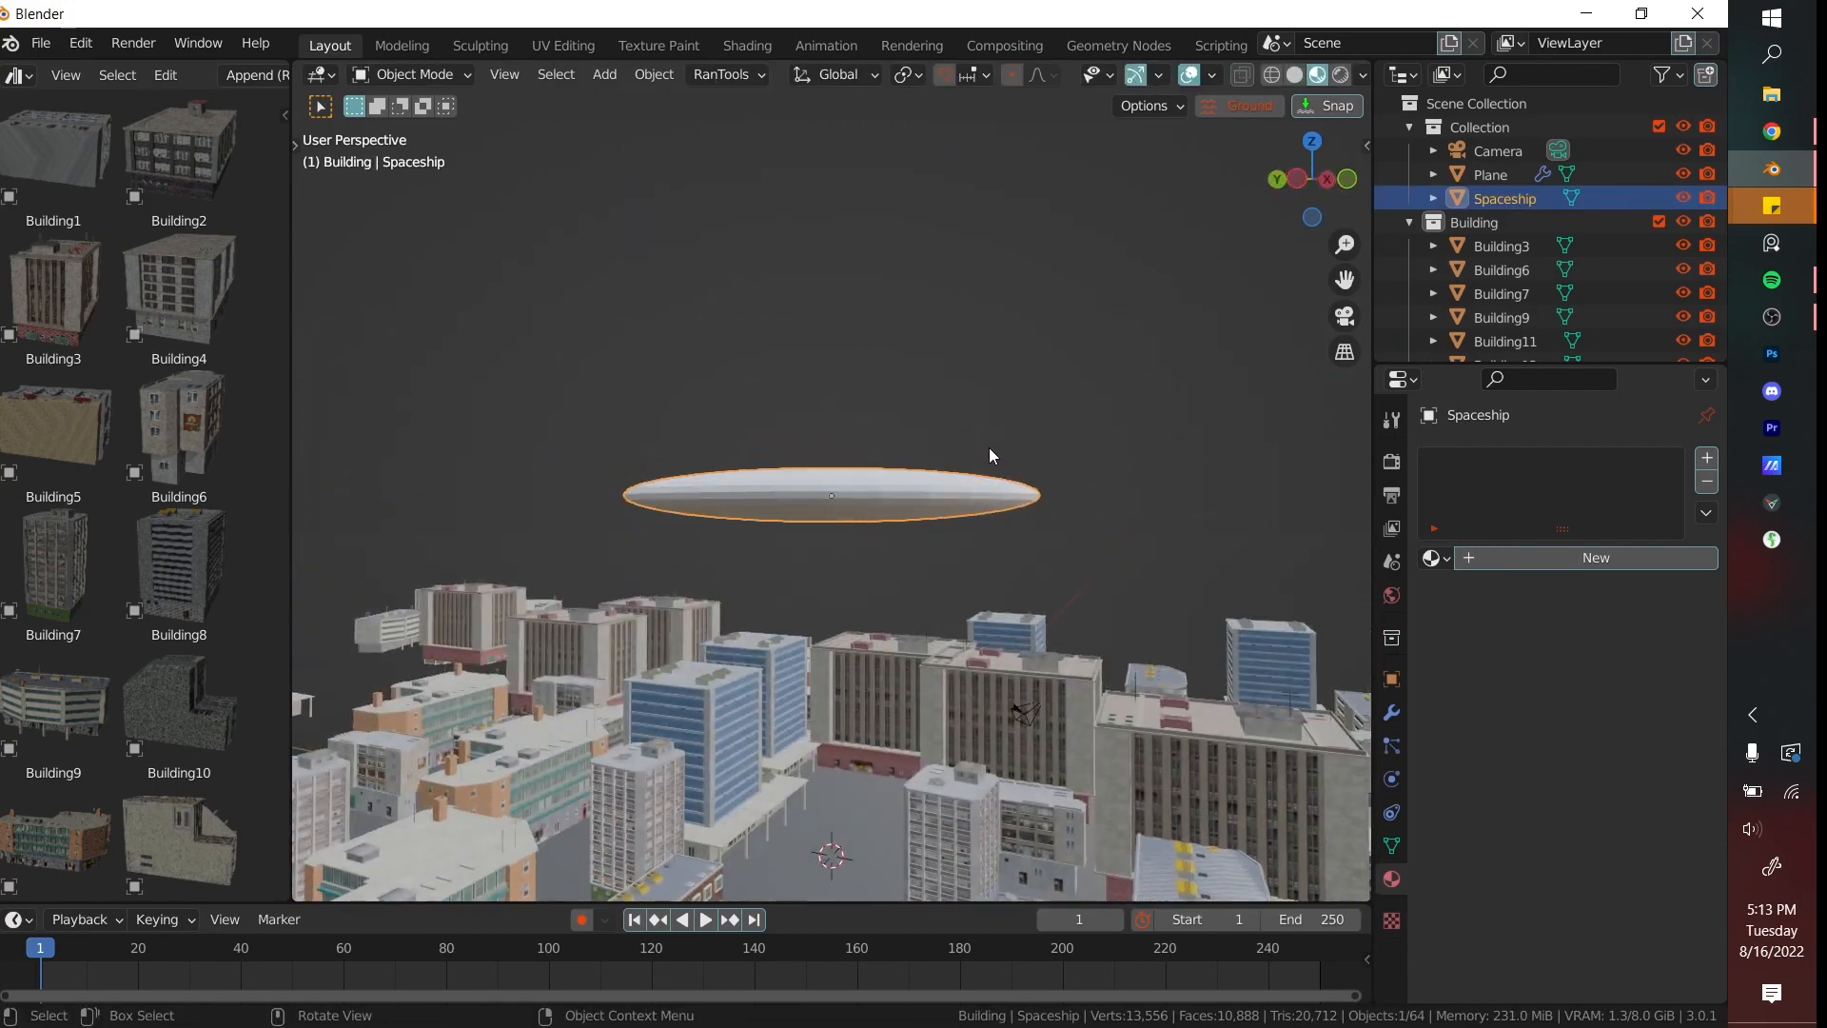
key(Tab)
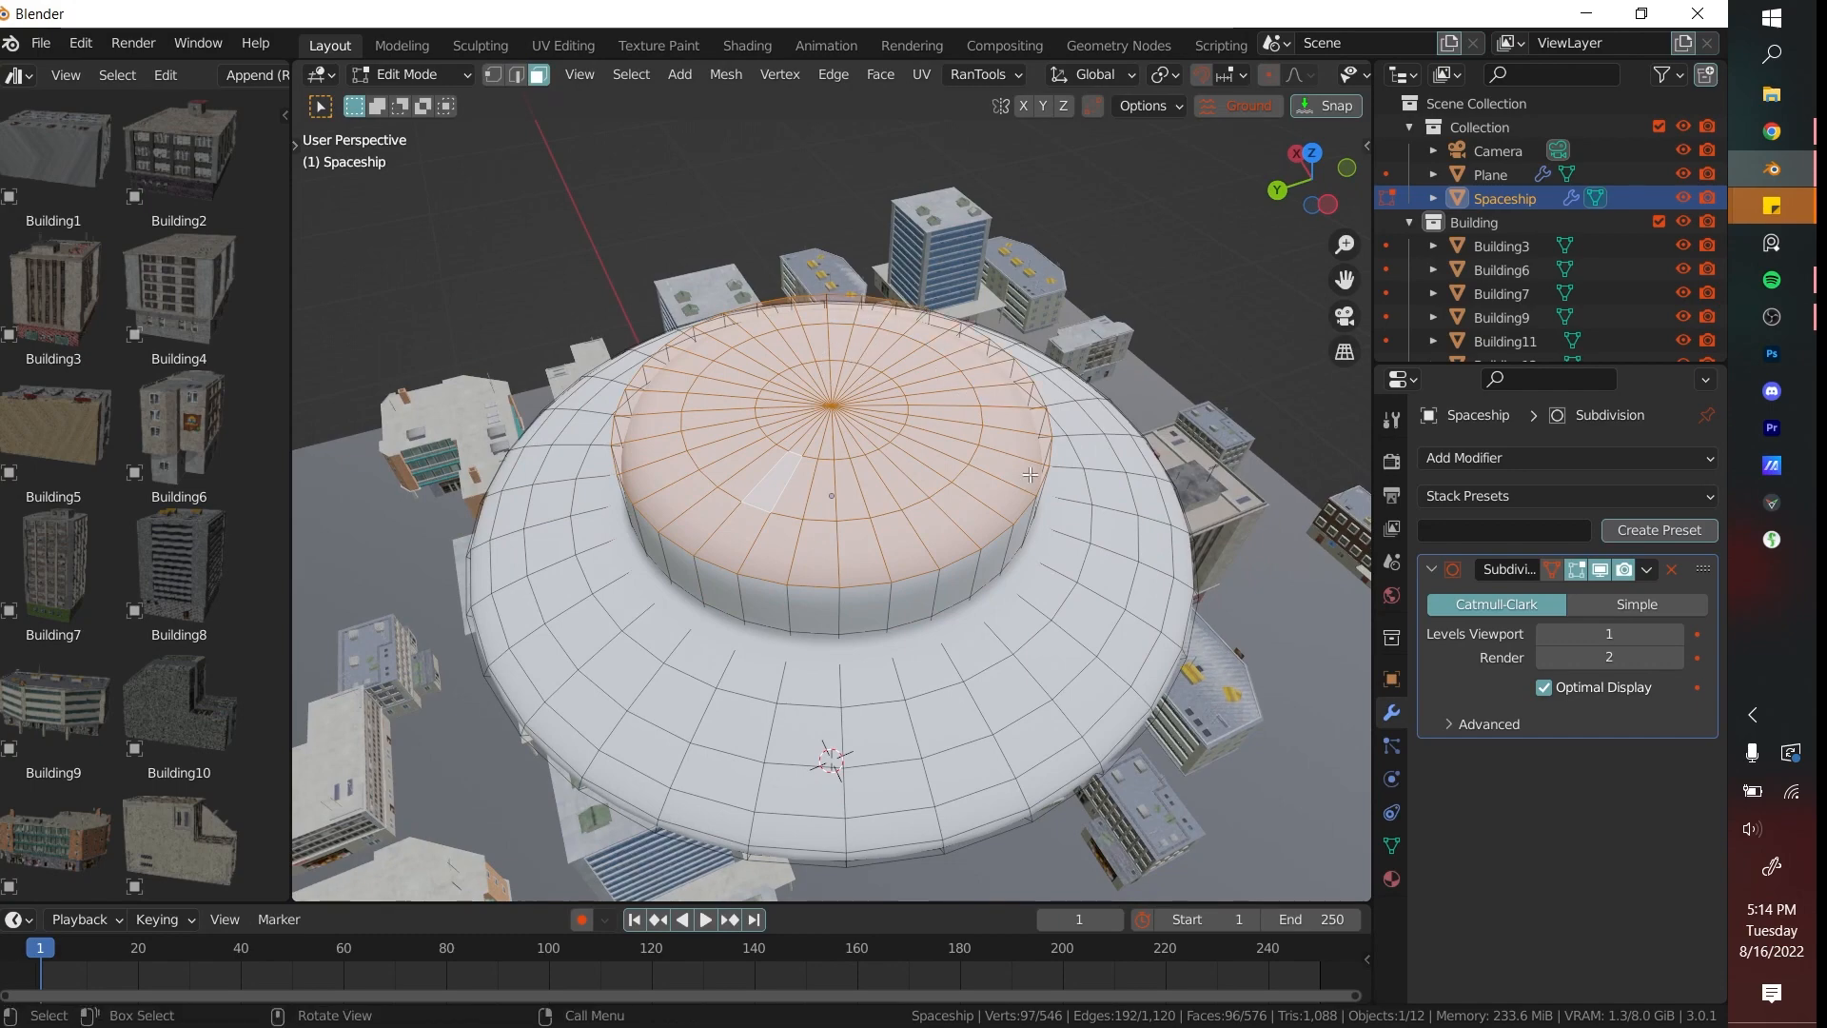
key(Tab)
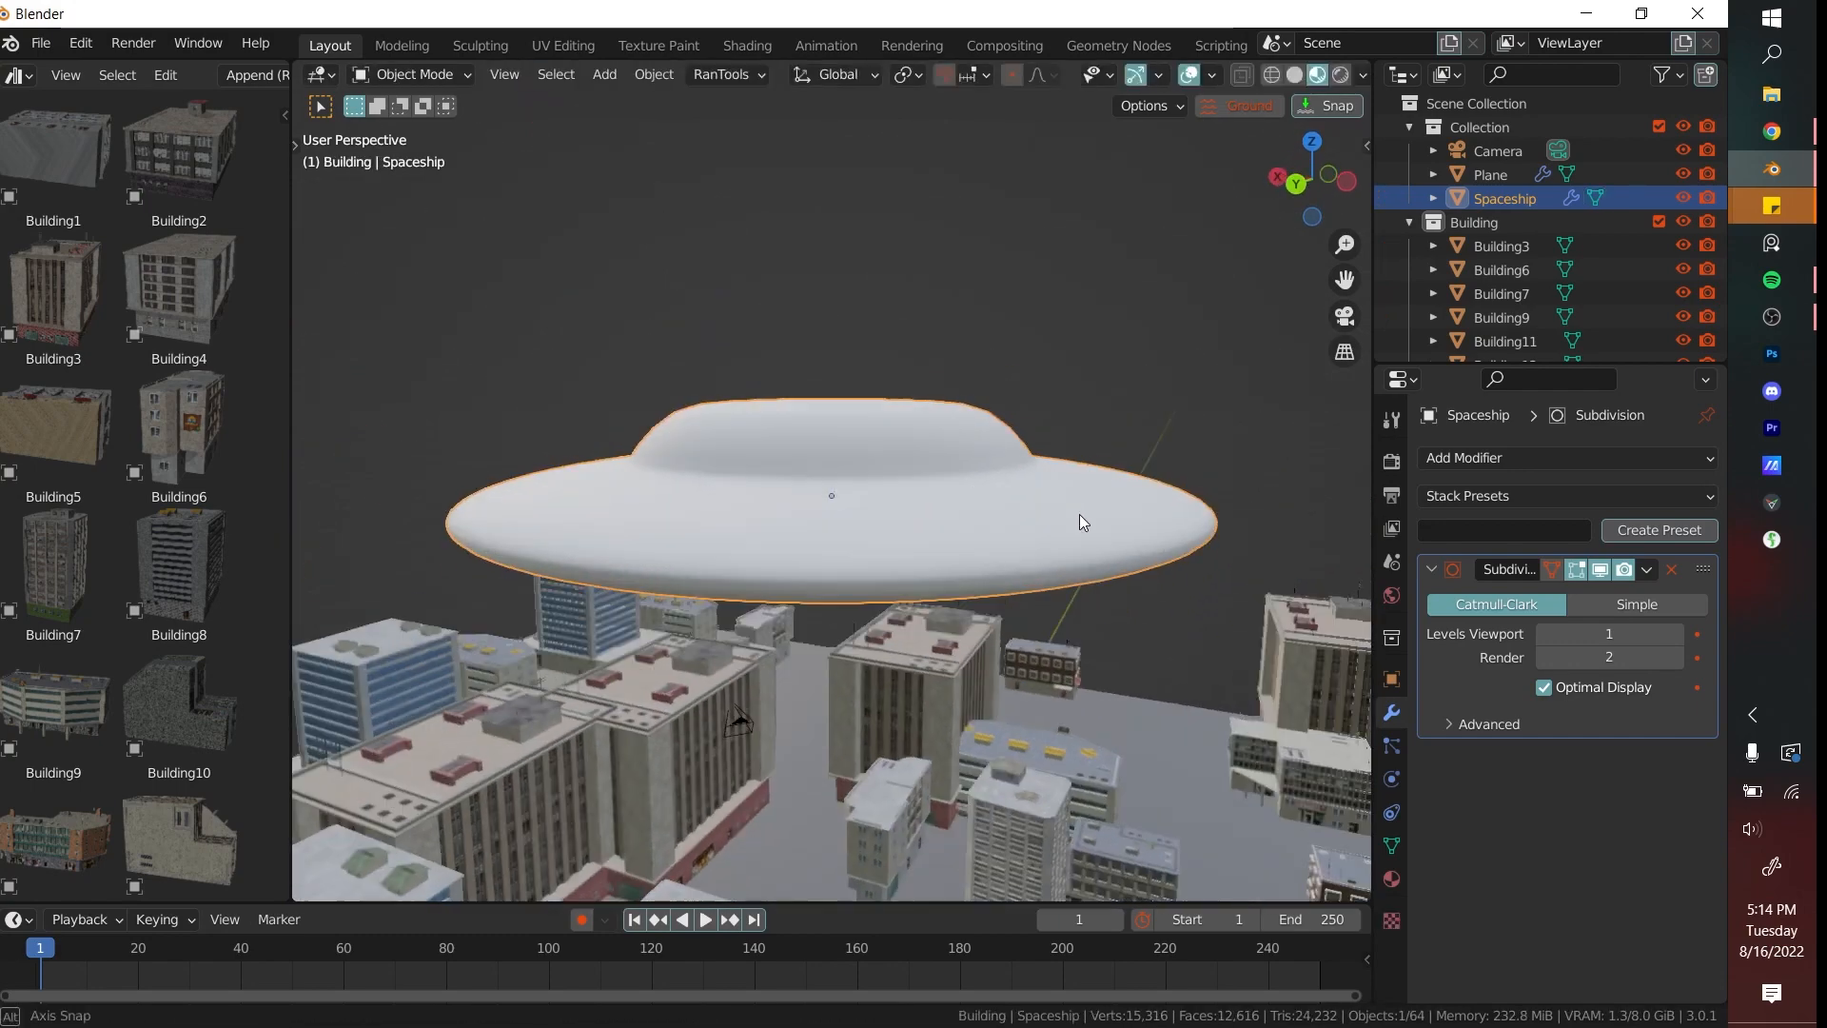
key(Tab)
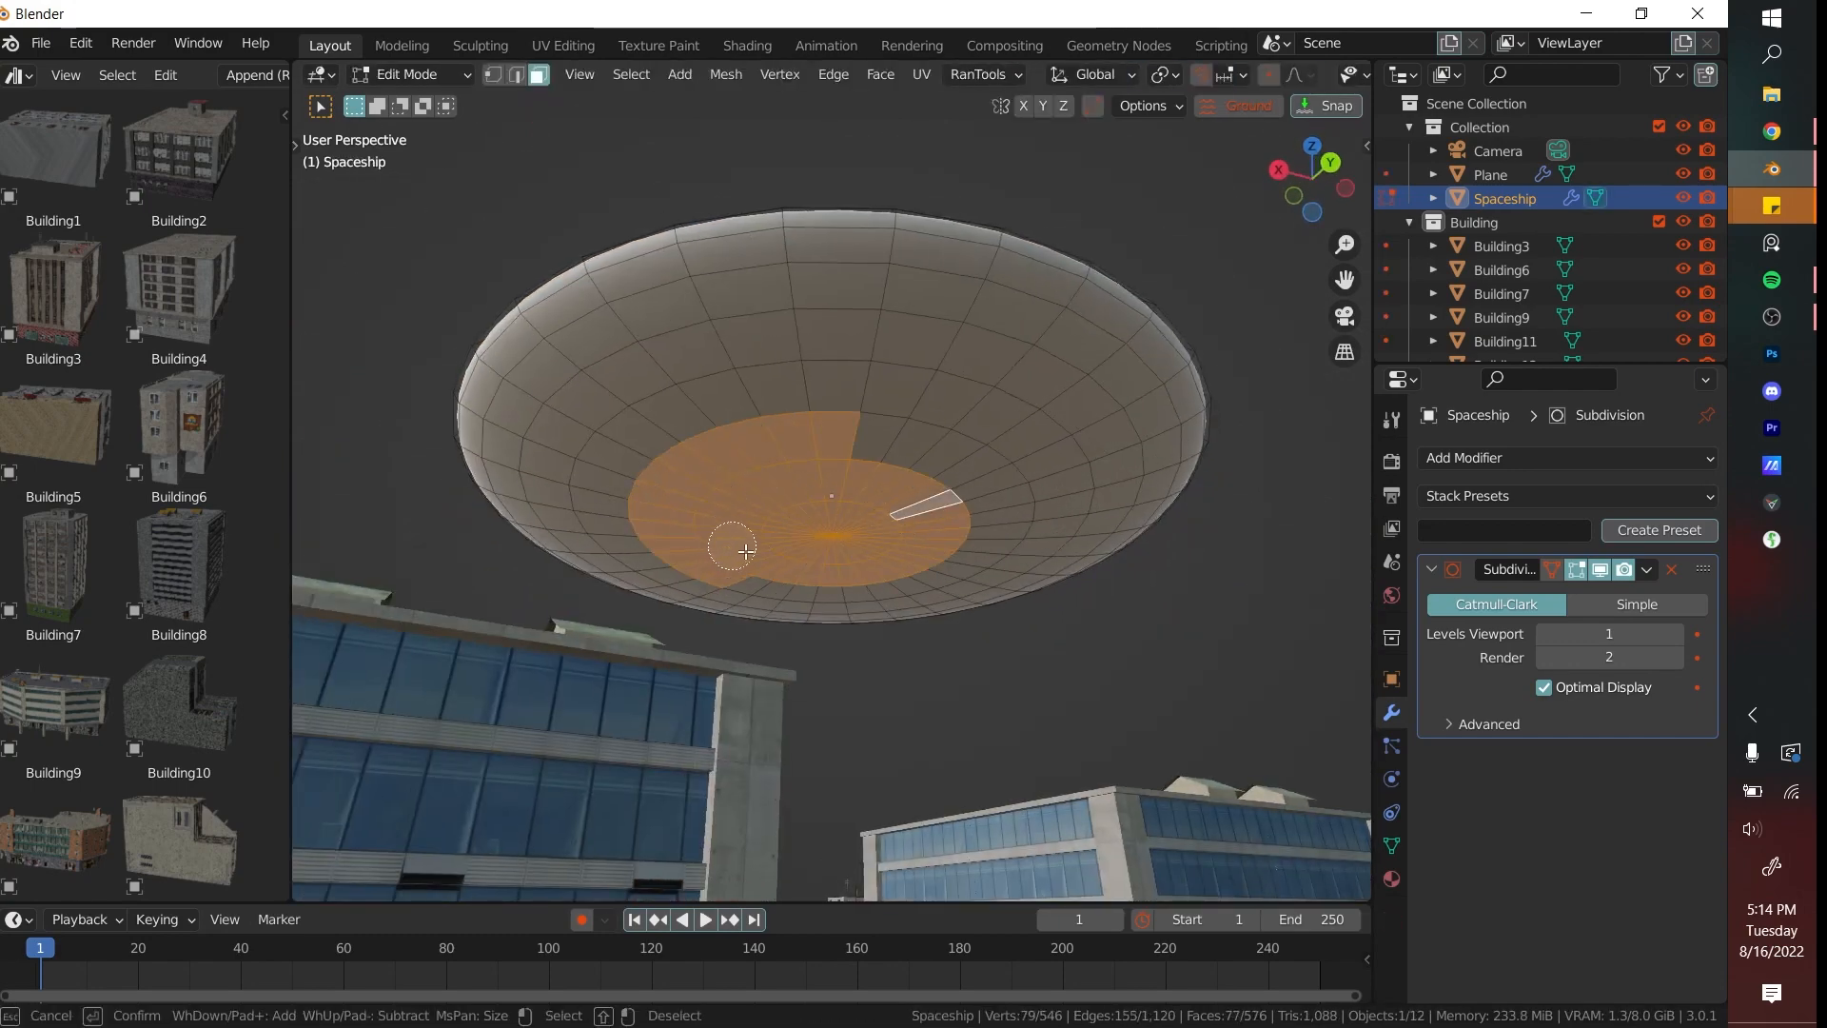
key(Tab)
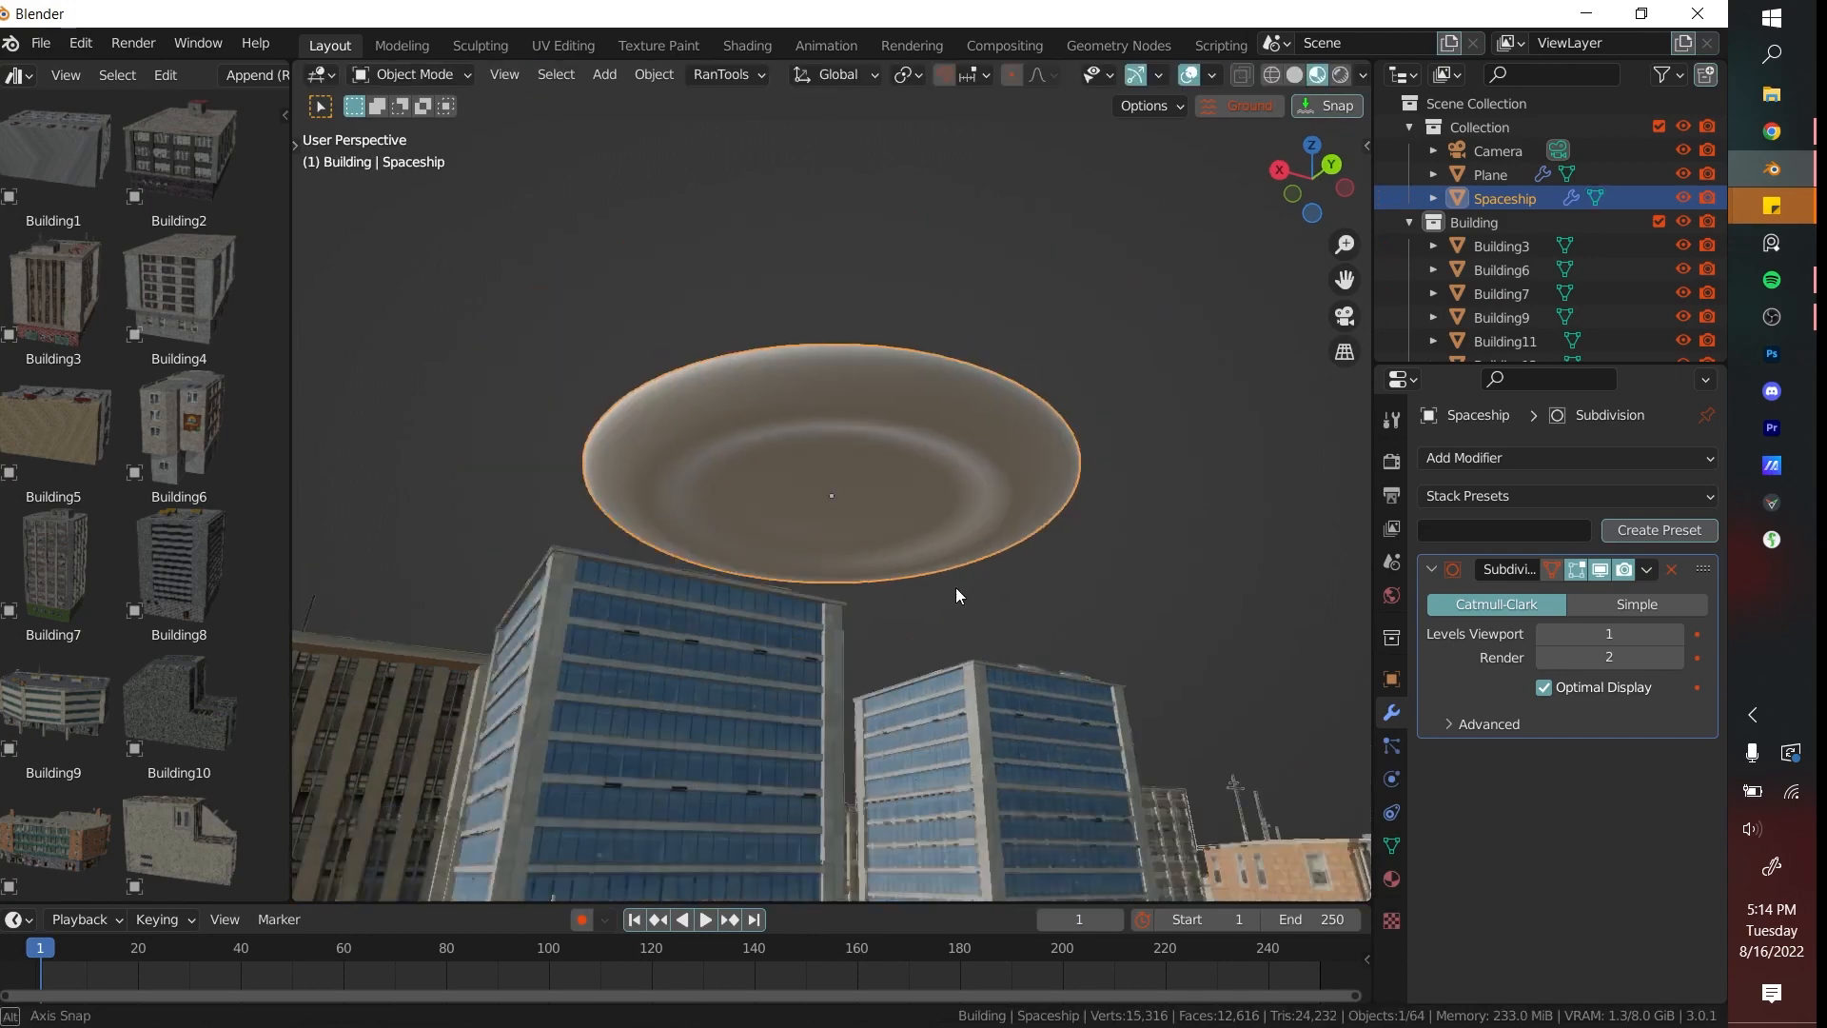
key(Tab)
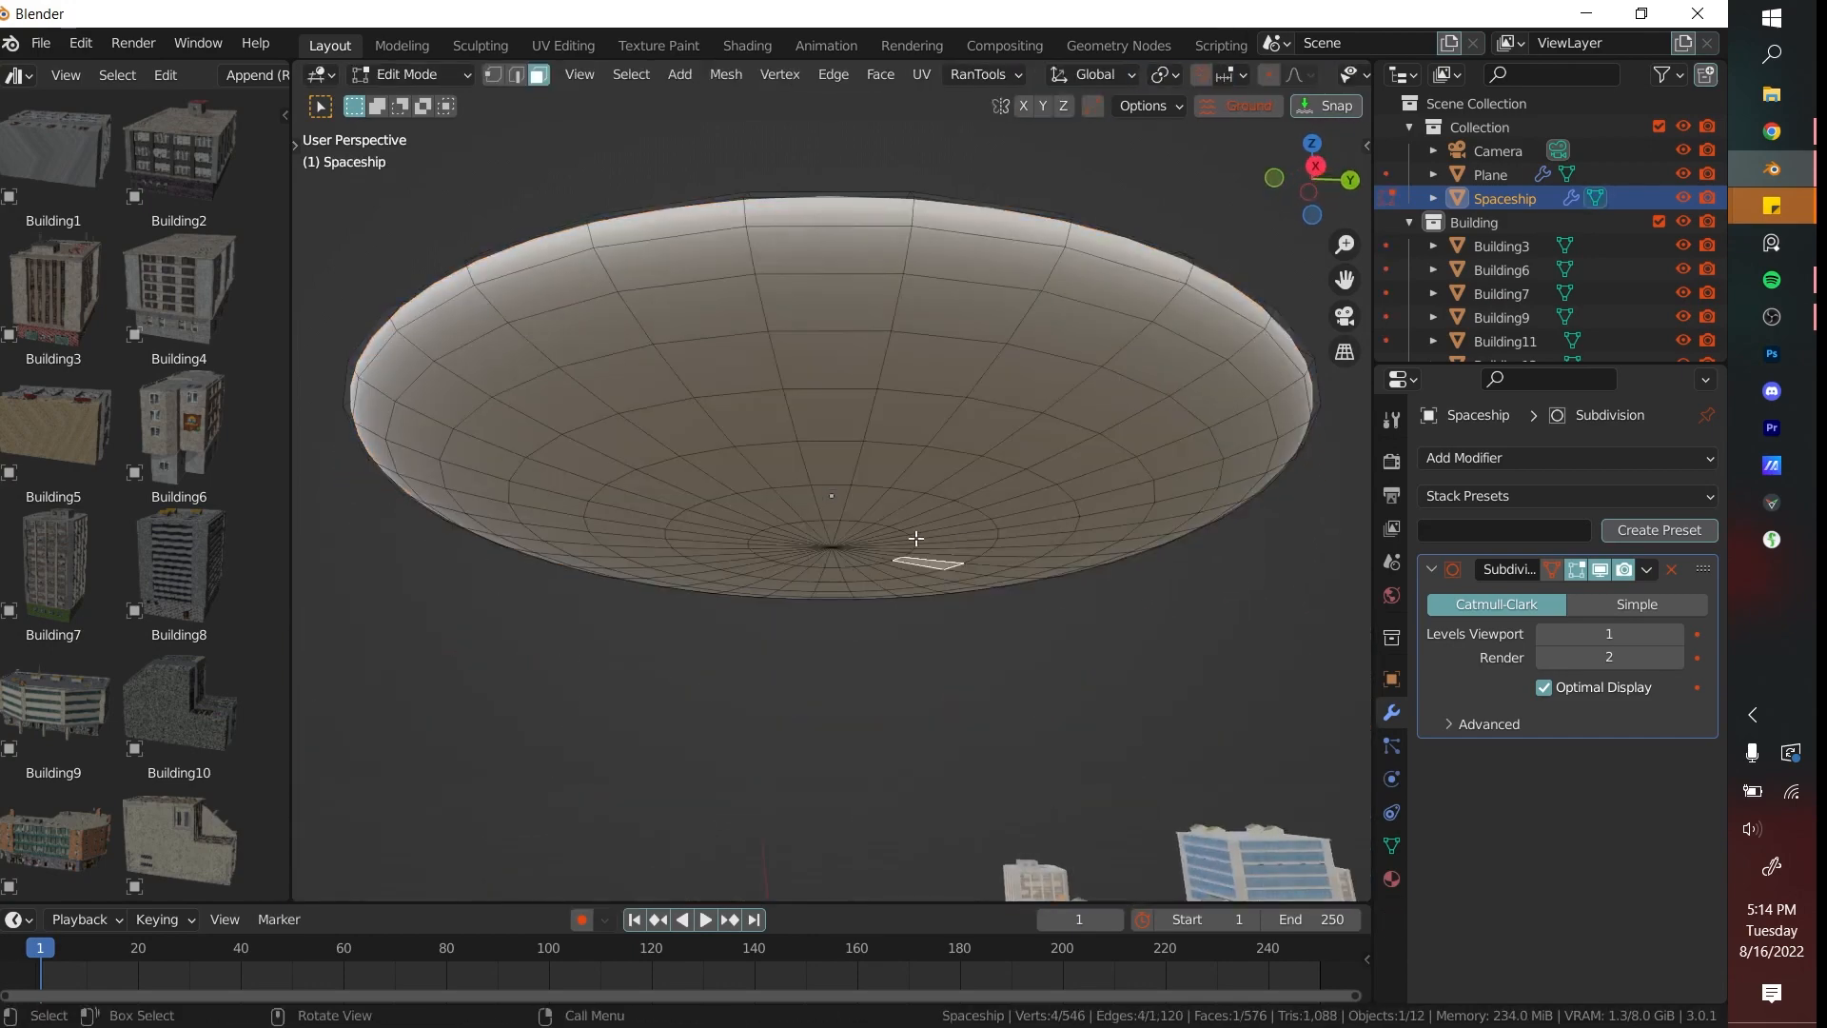
Finish shaping the saucer, return to Object Mode and bring up the Add menu again.
click(829, 542)
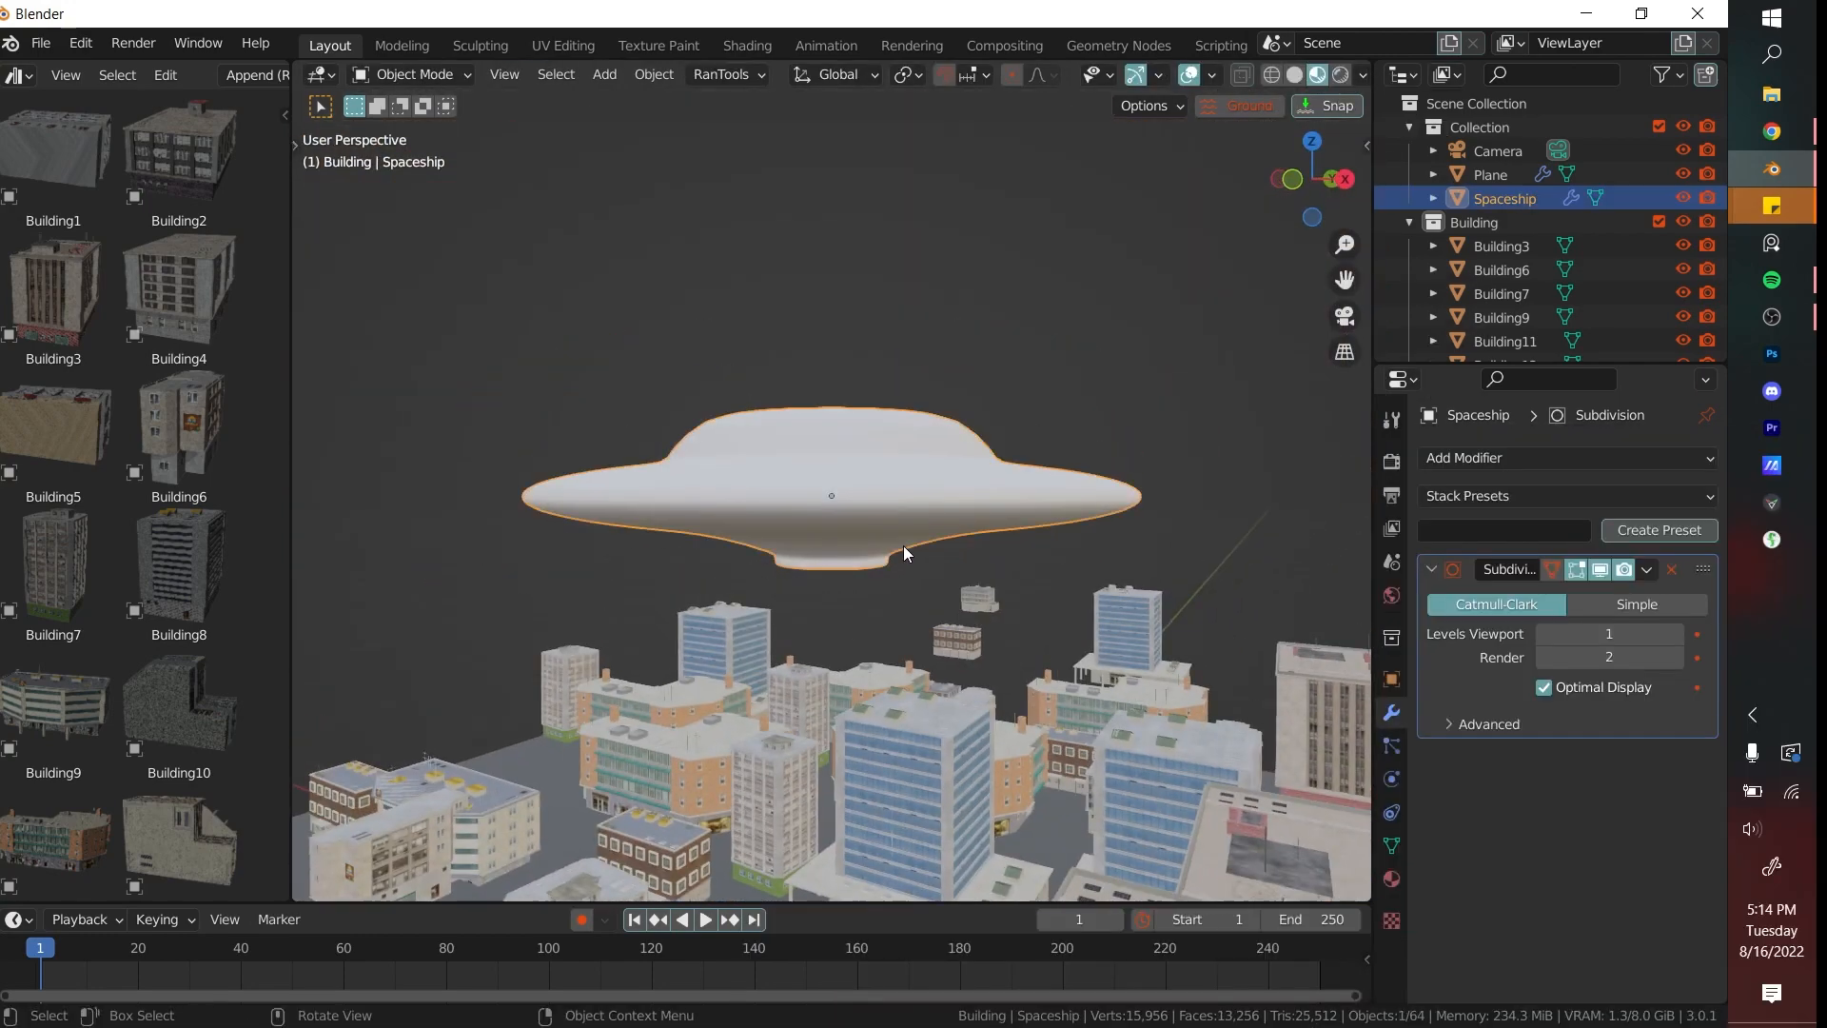
key(Tab)
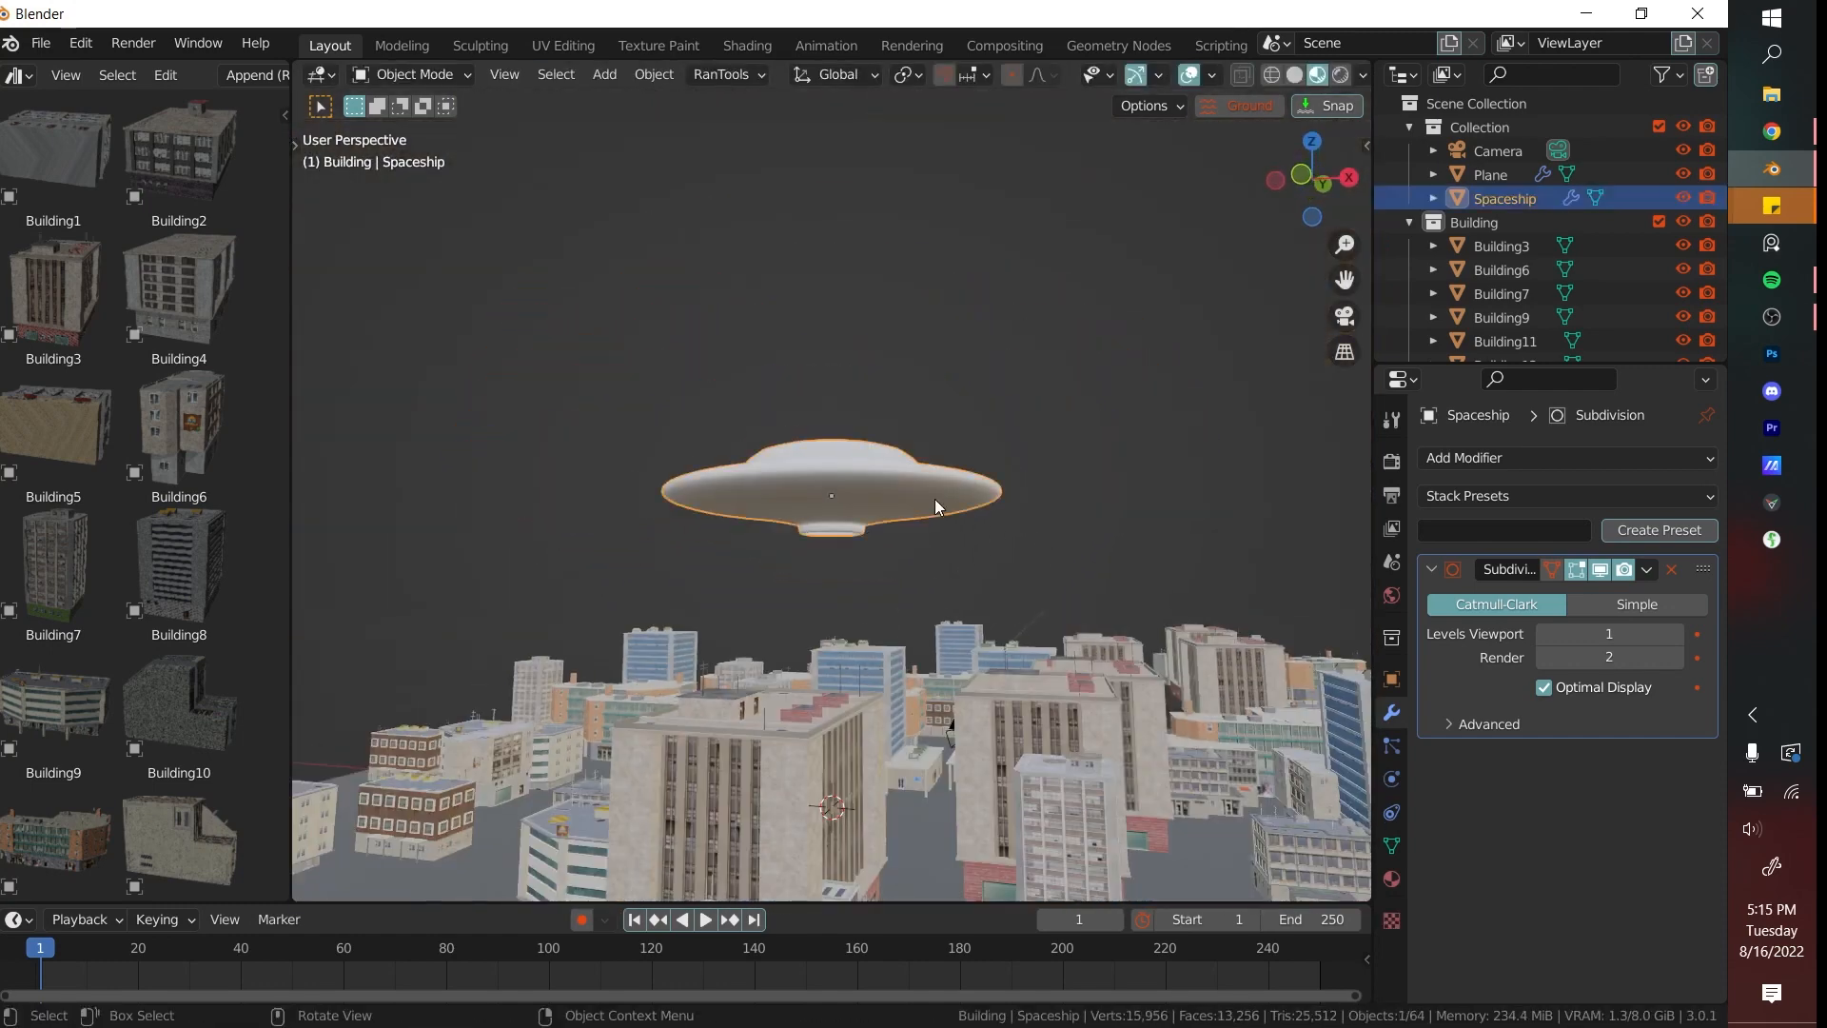
click(603, 74)
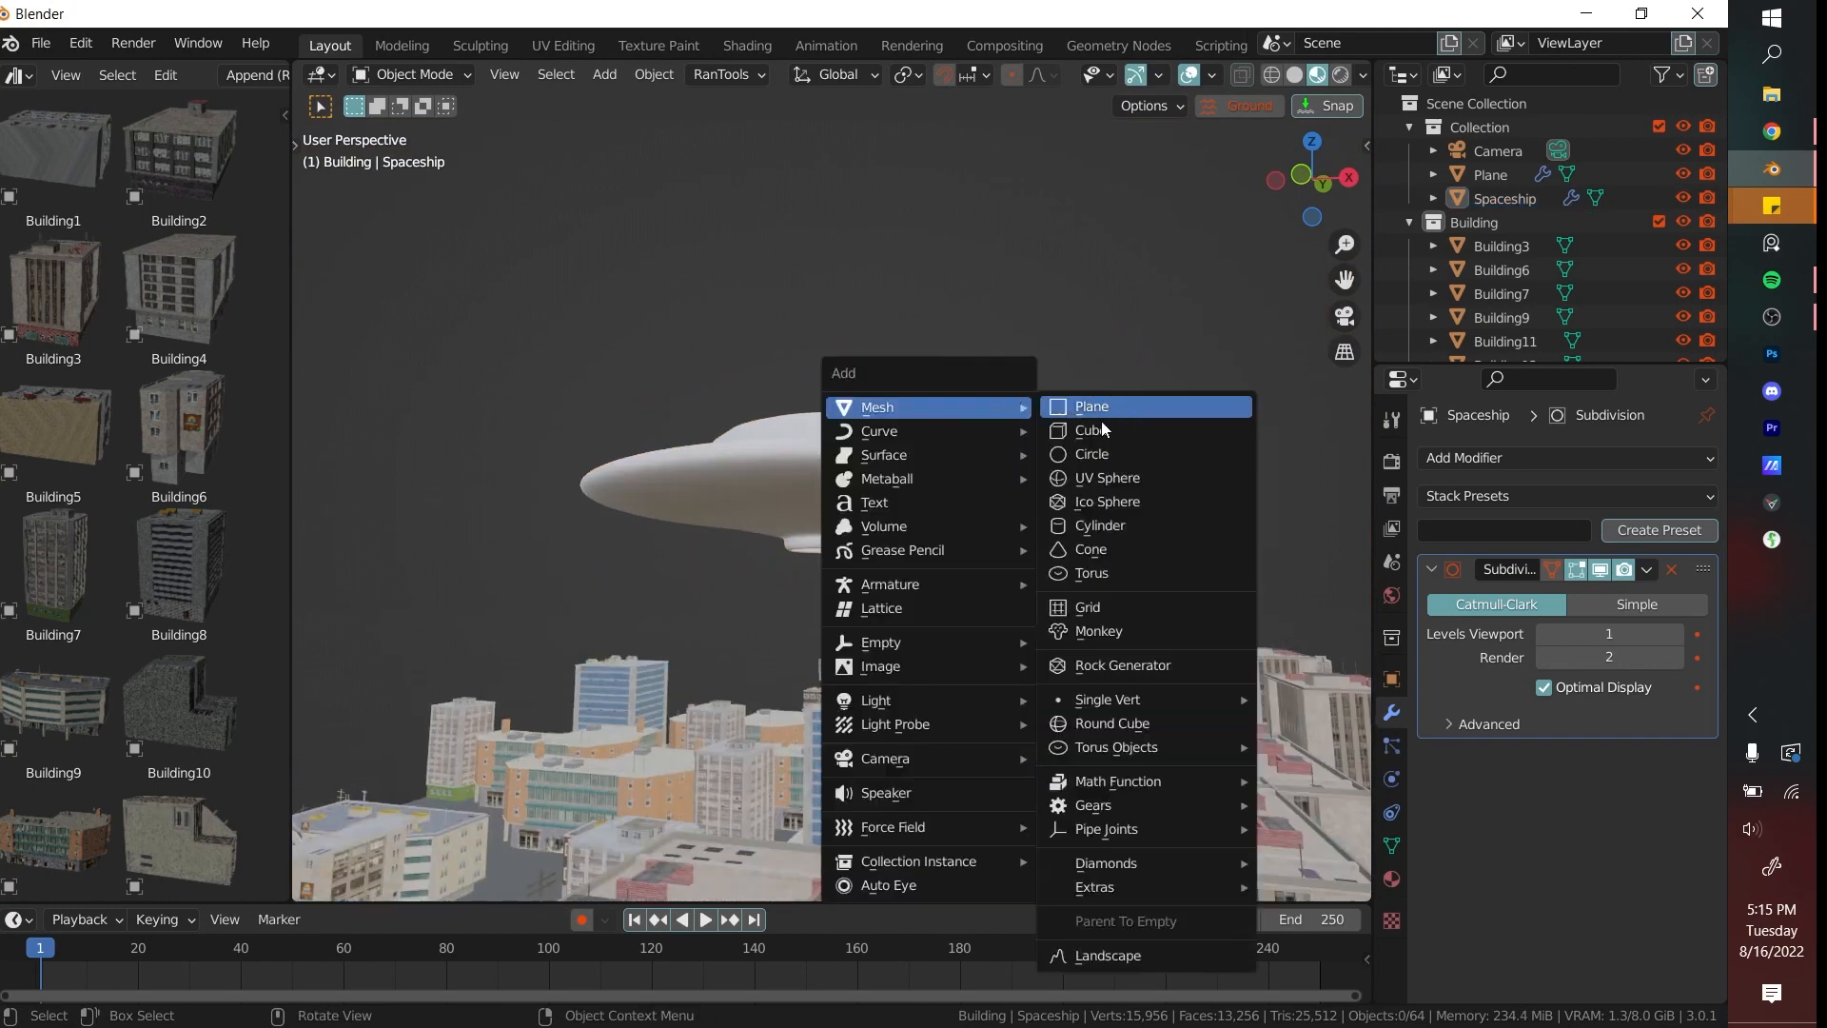
Add a cylinder beam under the saucer with subdivision smoothing and an orange emission material.
click(1098, 525)
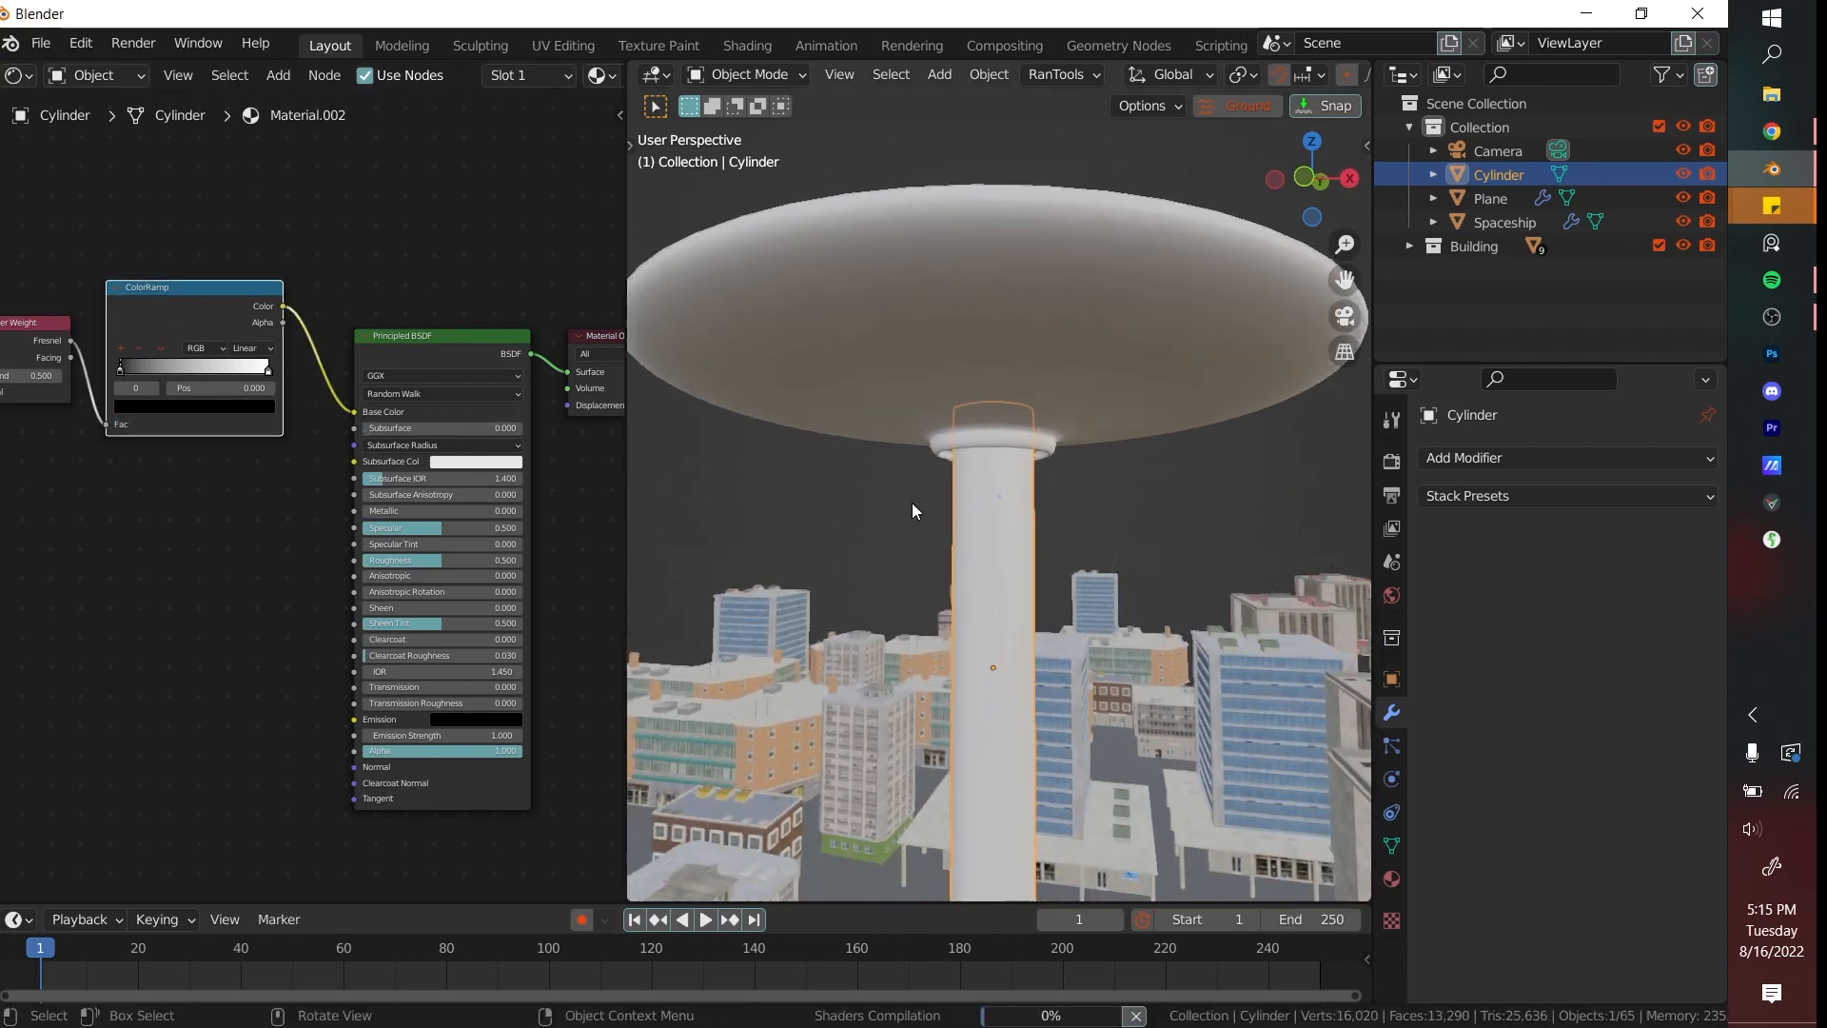
click(1561, 457)
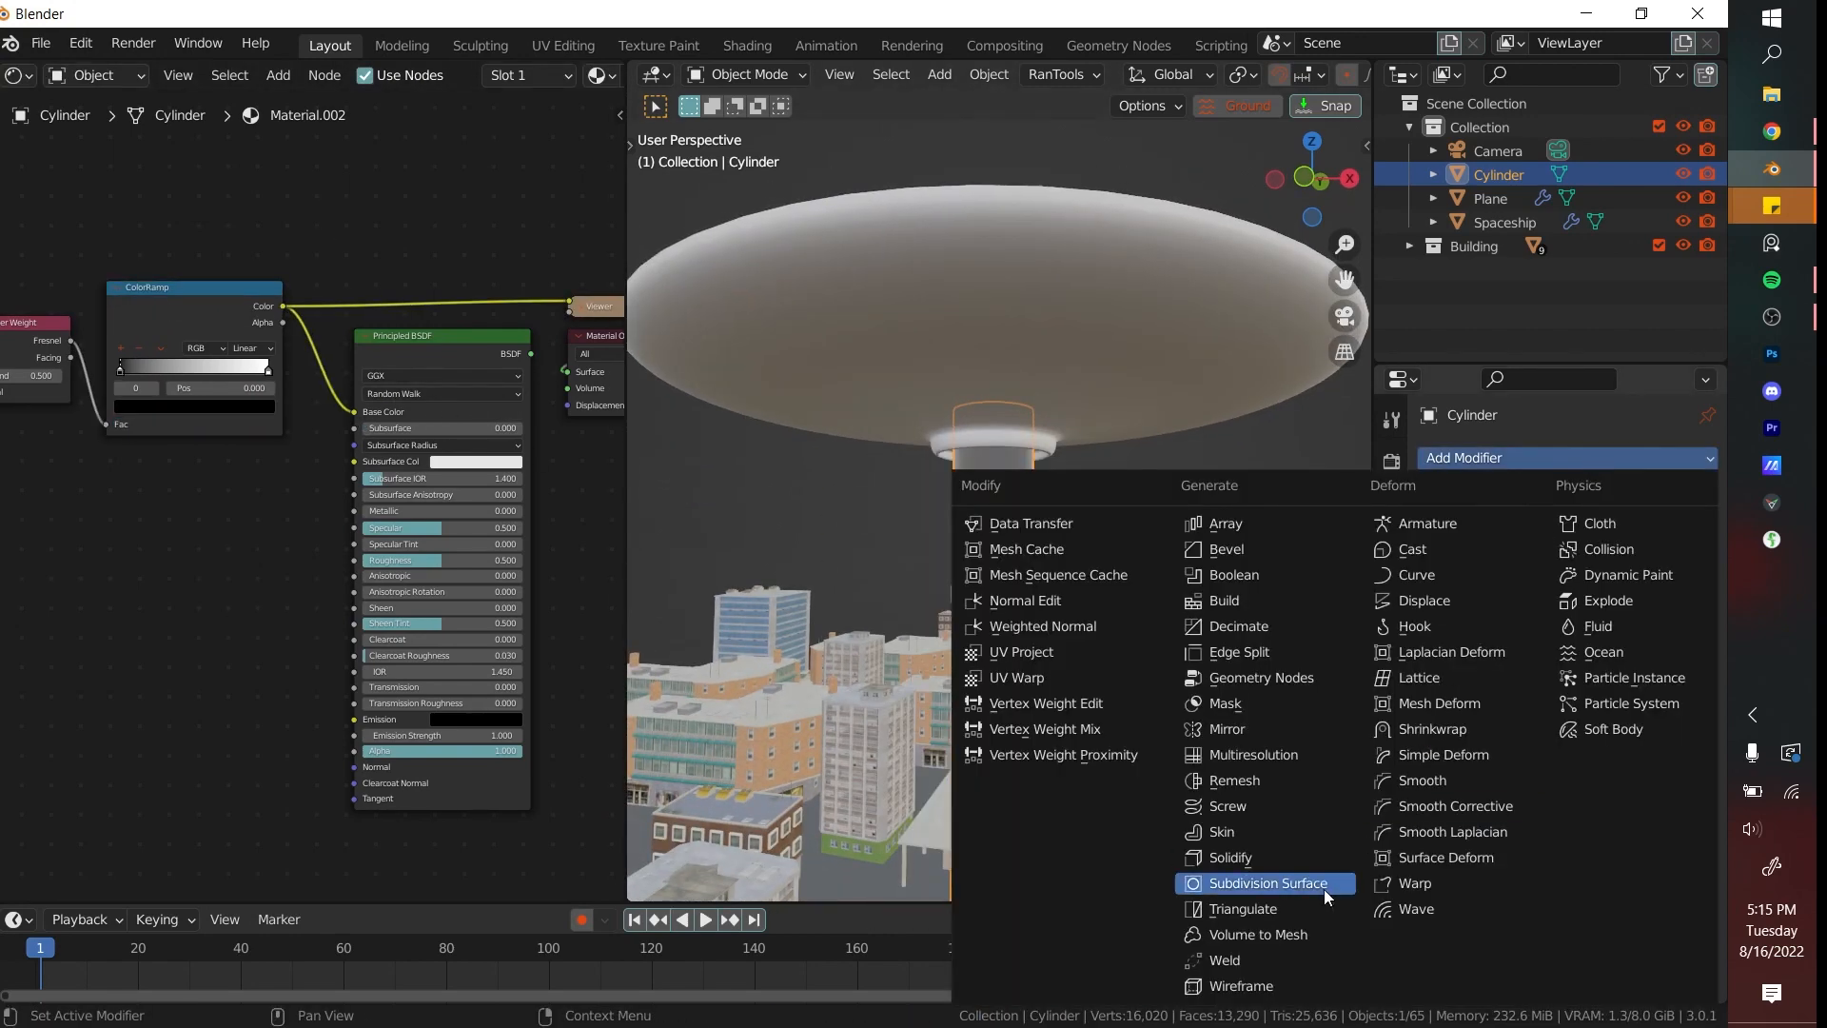
click(1264, 881)
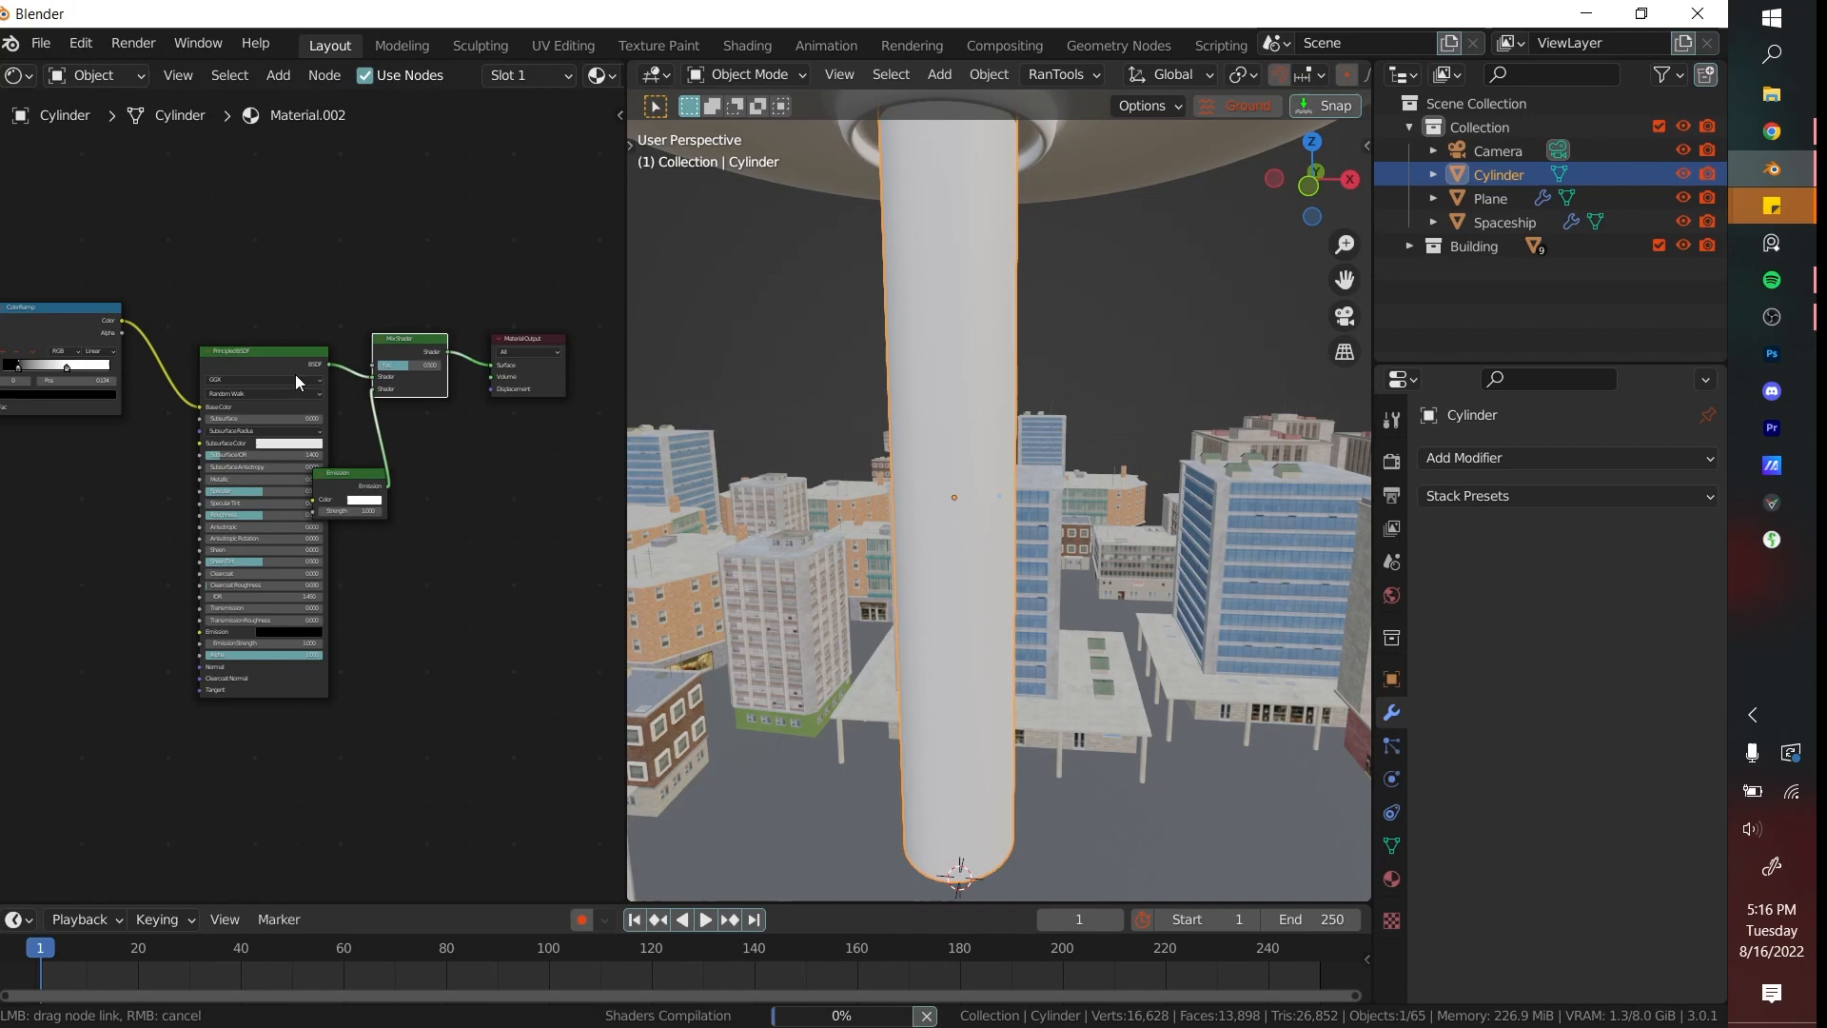
click(365, 500)
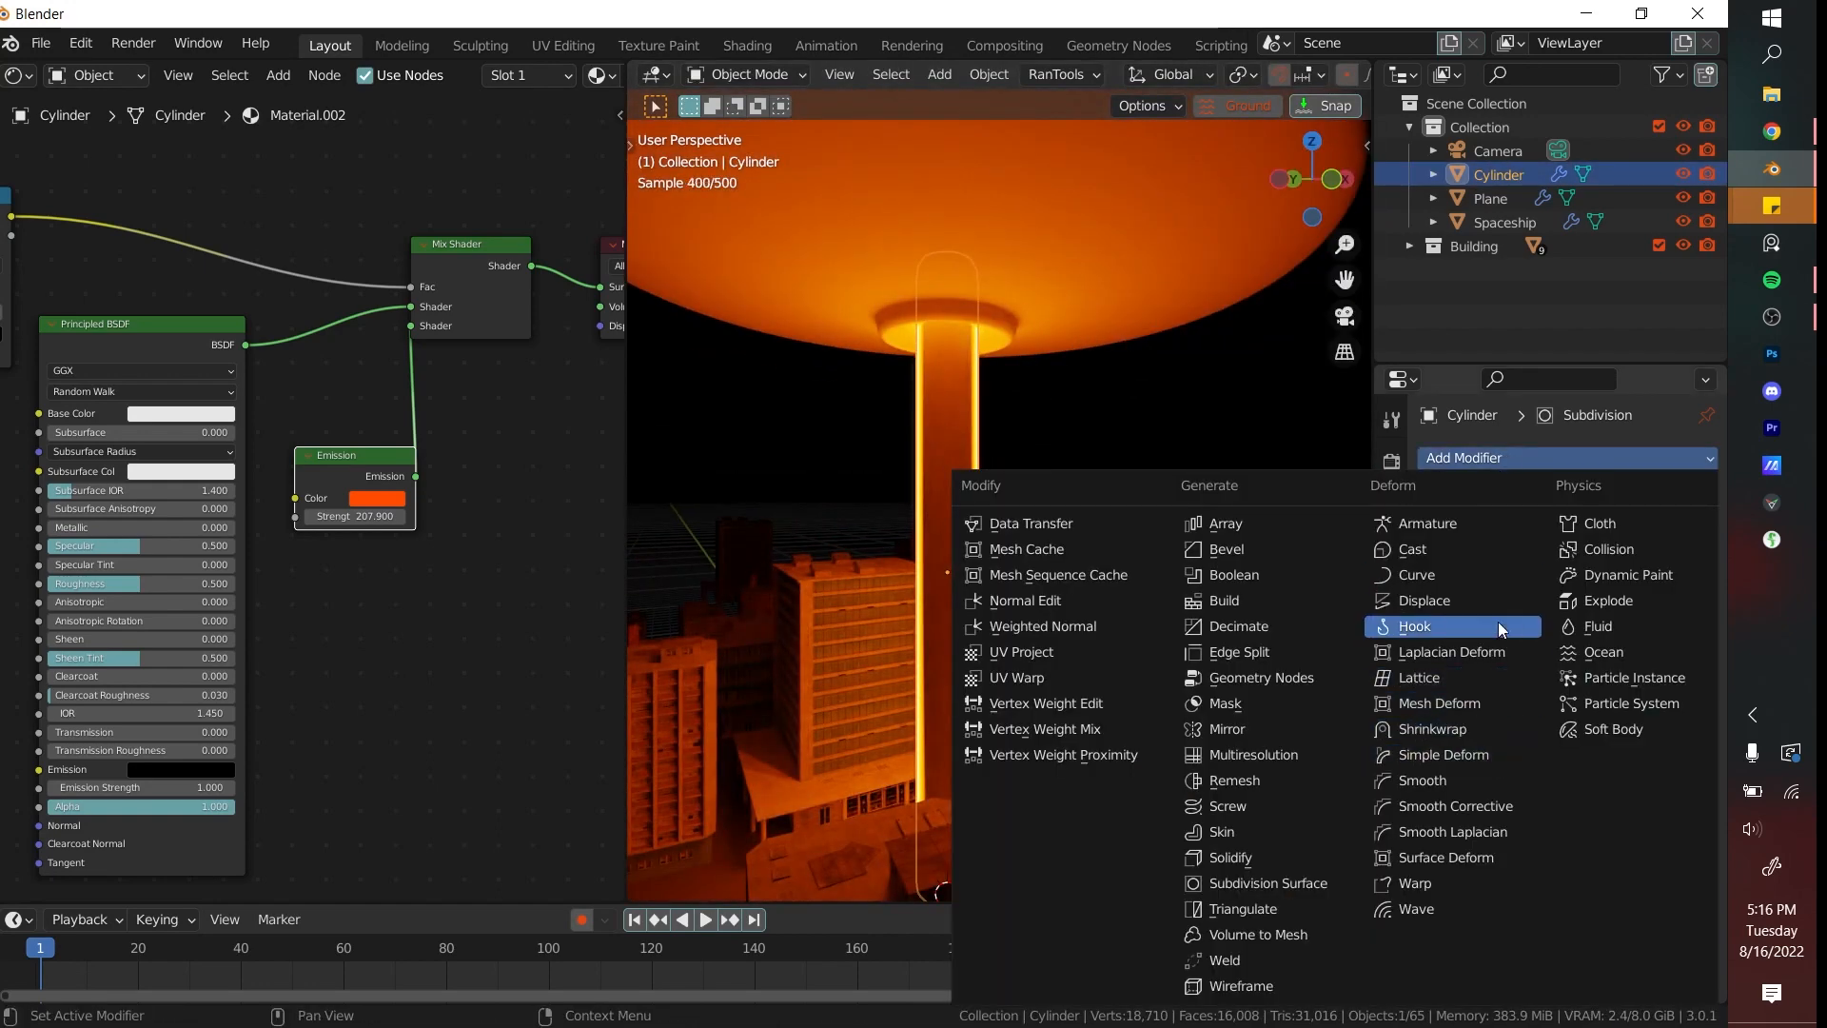
Give the beam a Displace modifier and adjust its strength for a wavy look.
click(1421, 599)
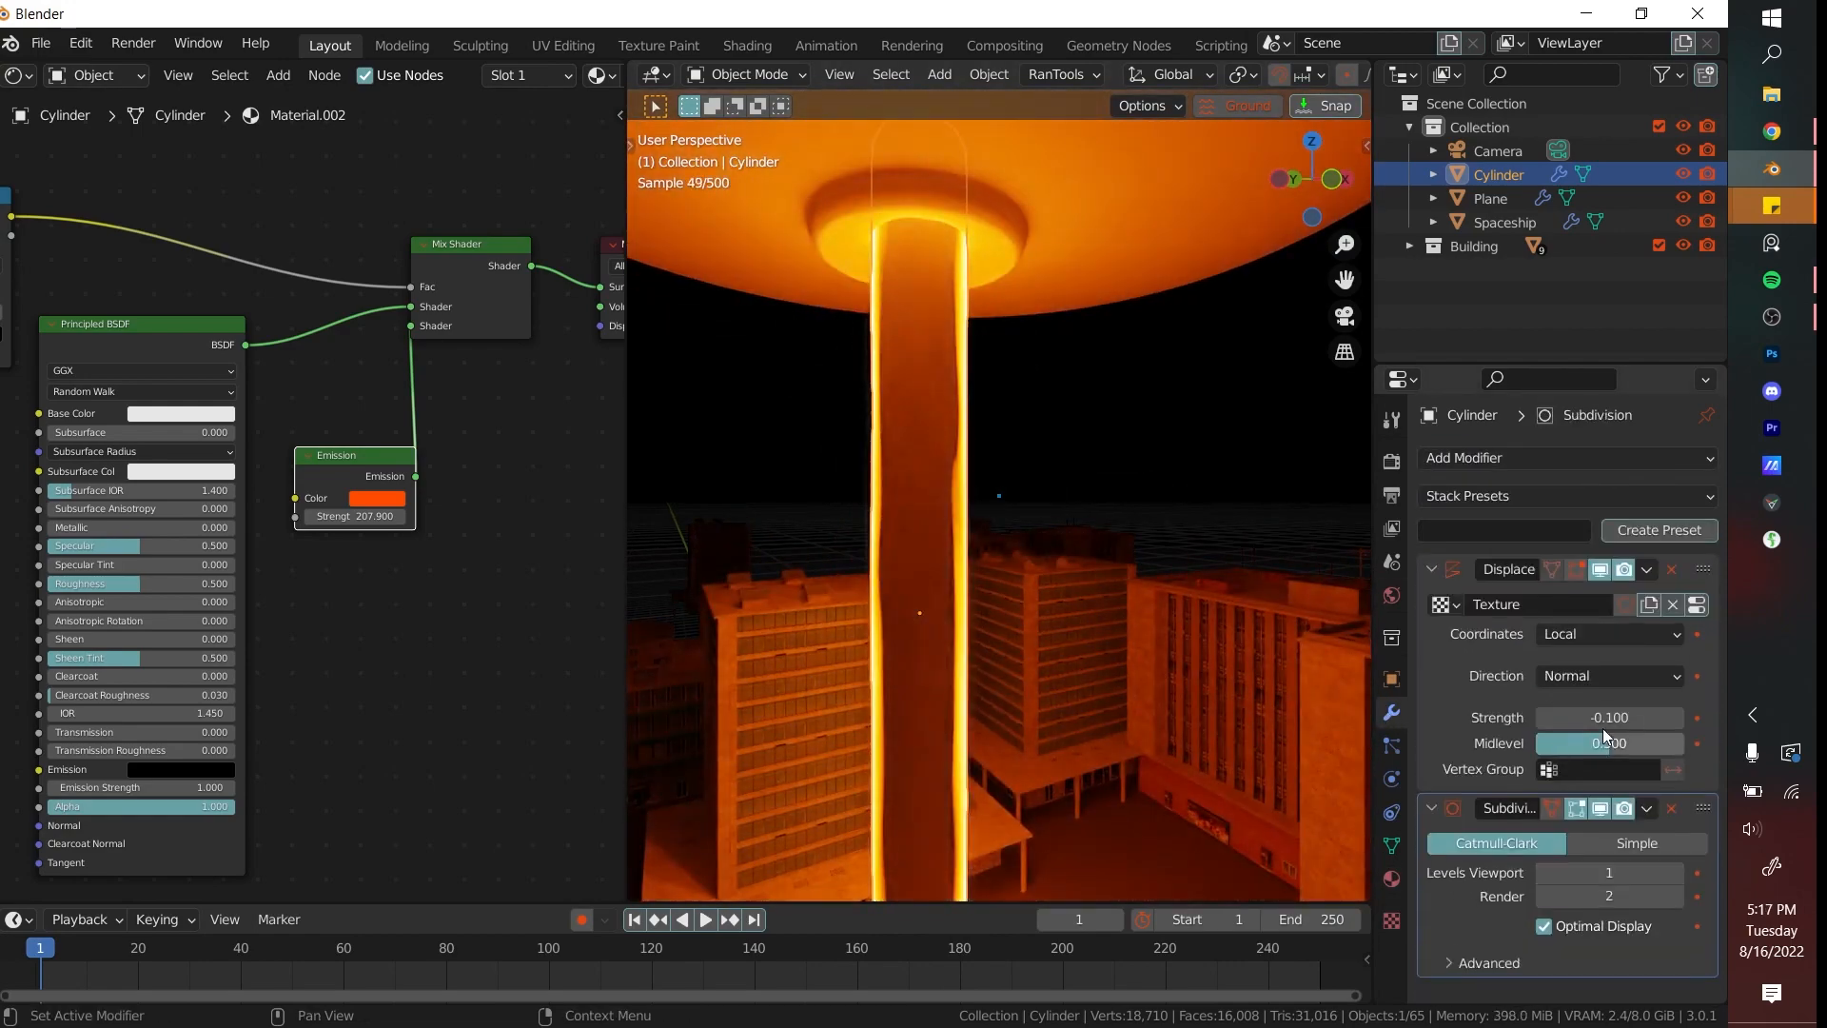
click(1503, 221)
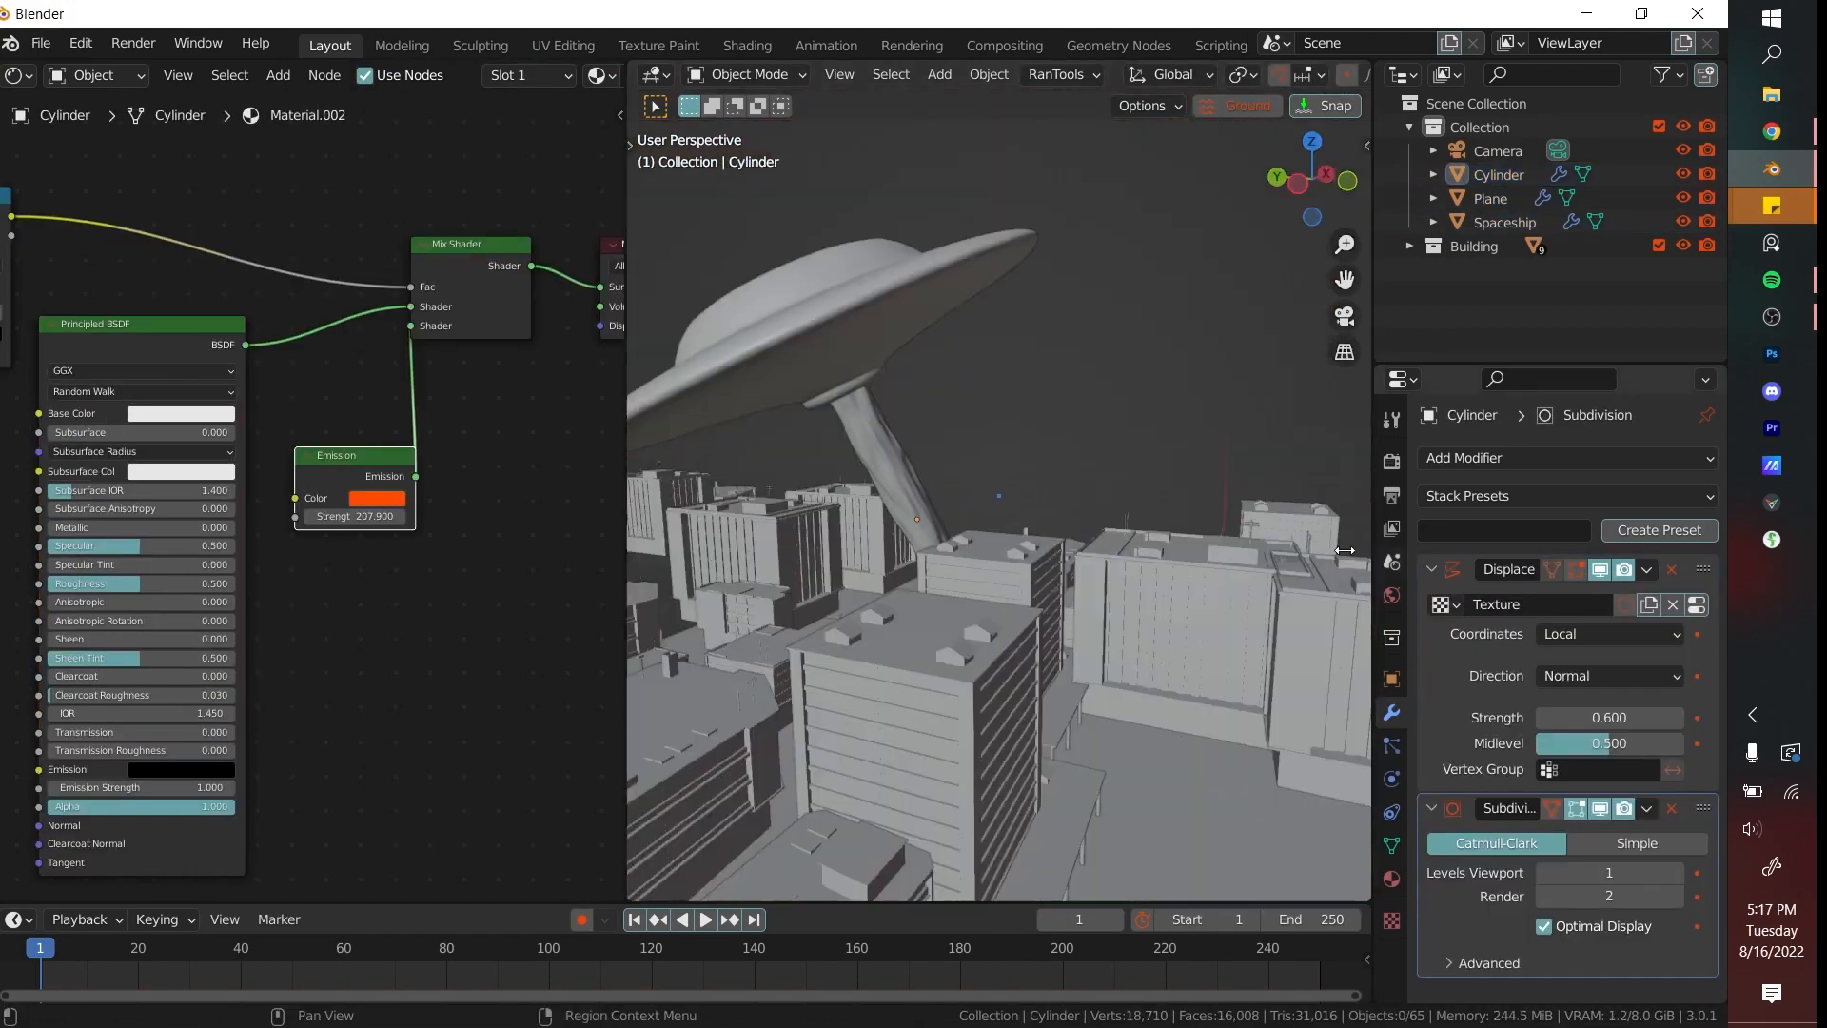
click(1488, 198)
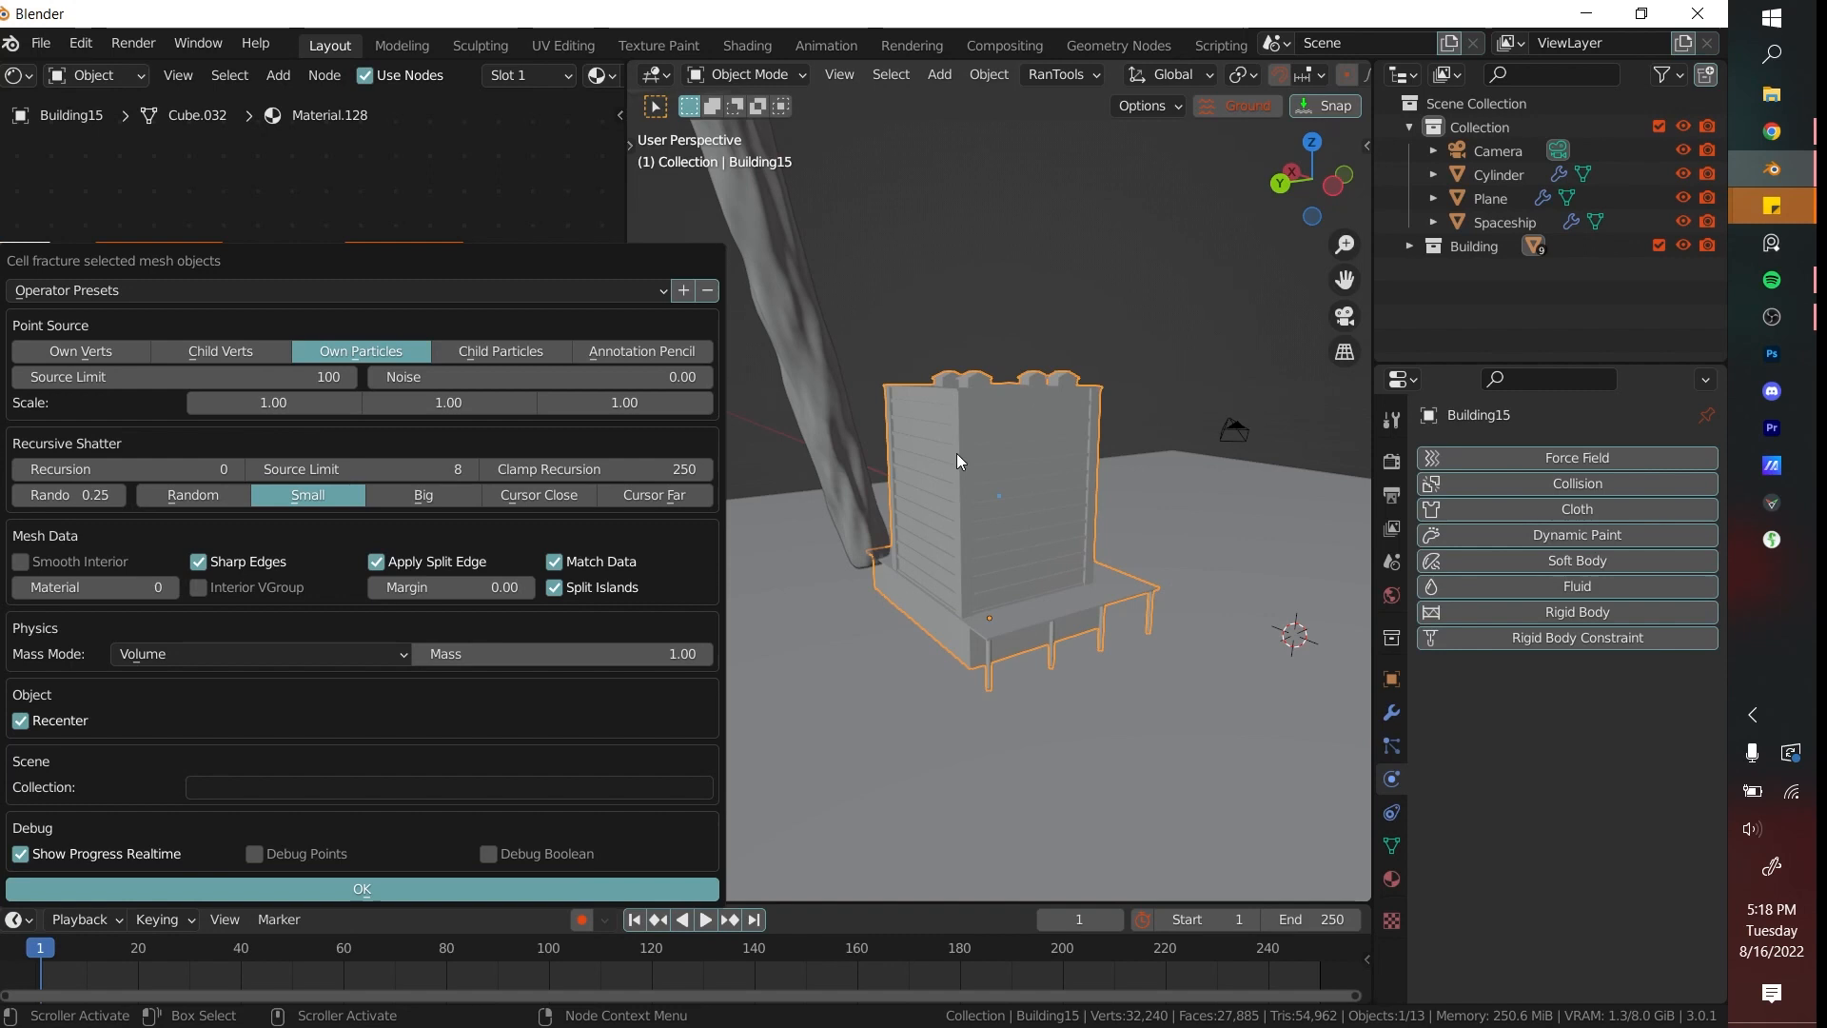
mouse_move(421, 609)
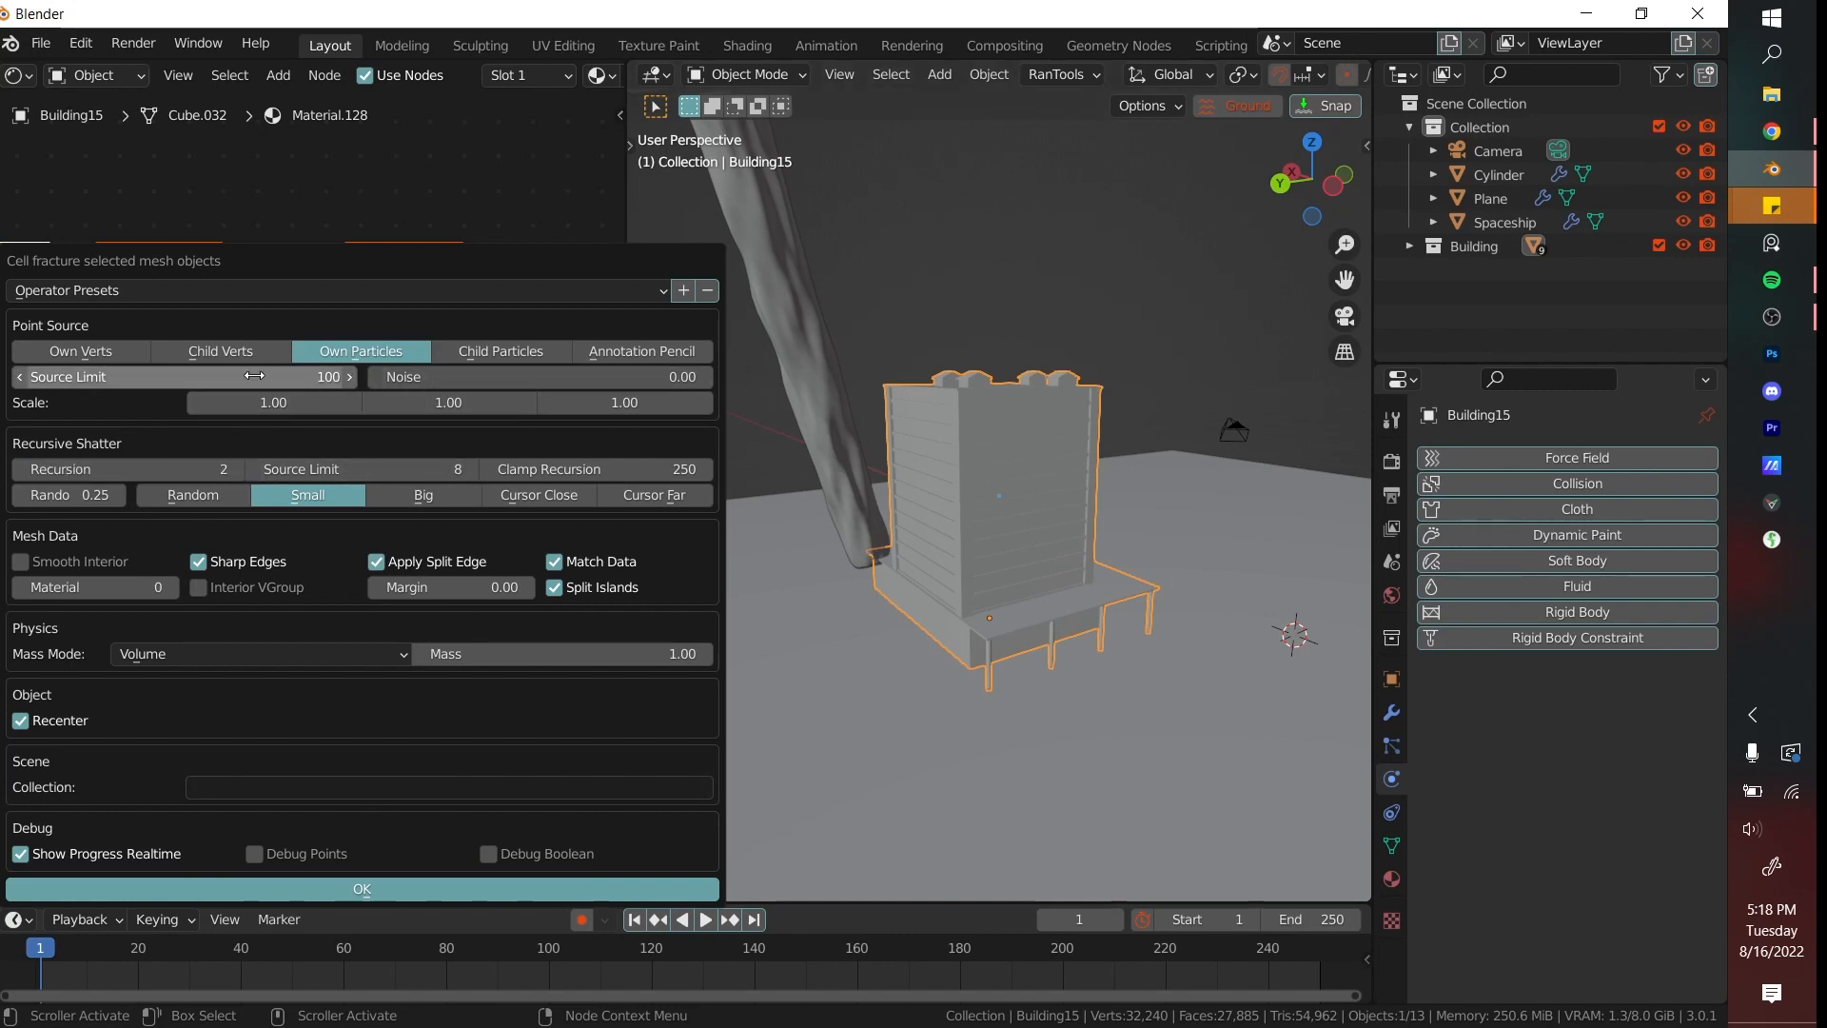
Run Cell Fracture on the building and select the resulting fracture pieces.
click(359, 888)
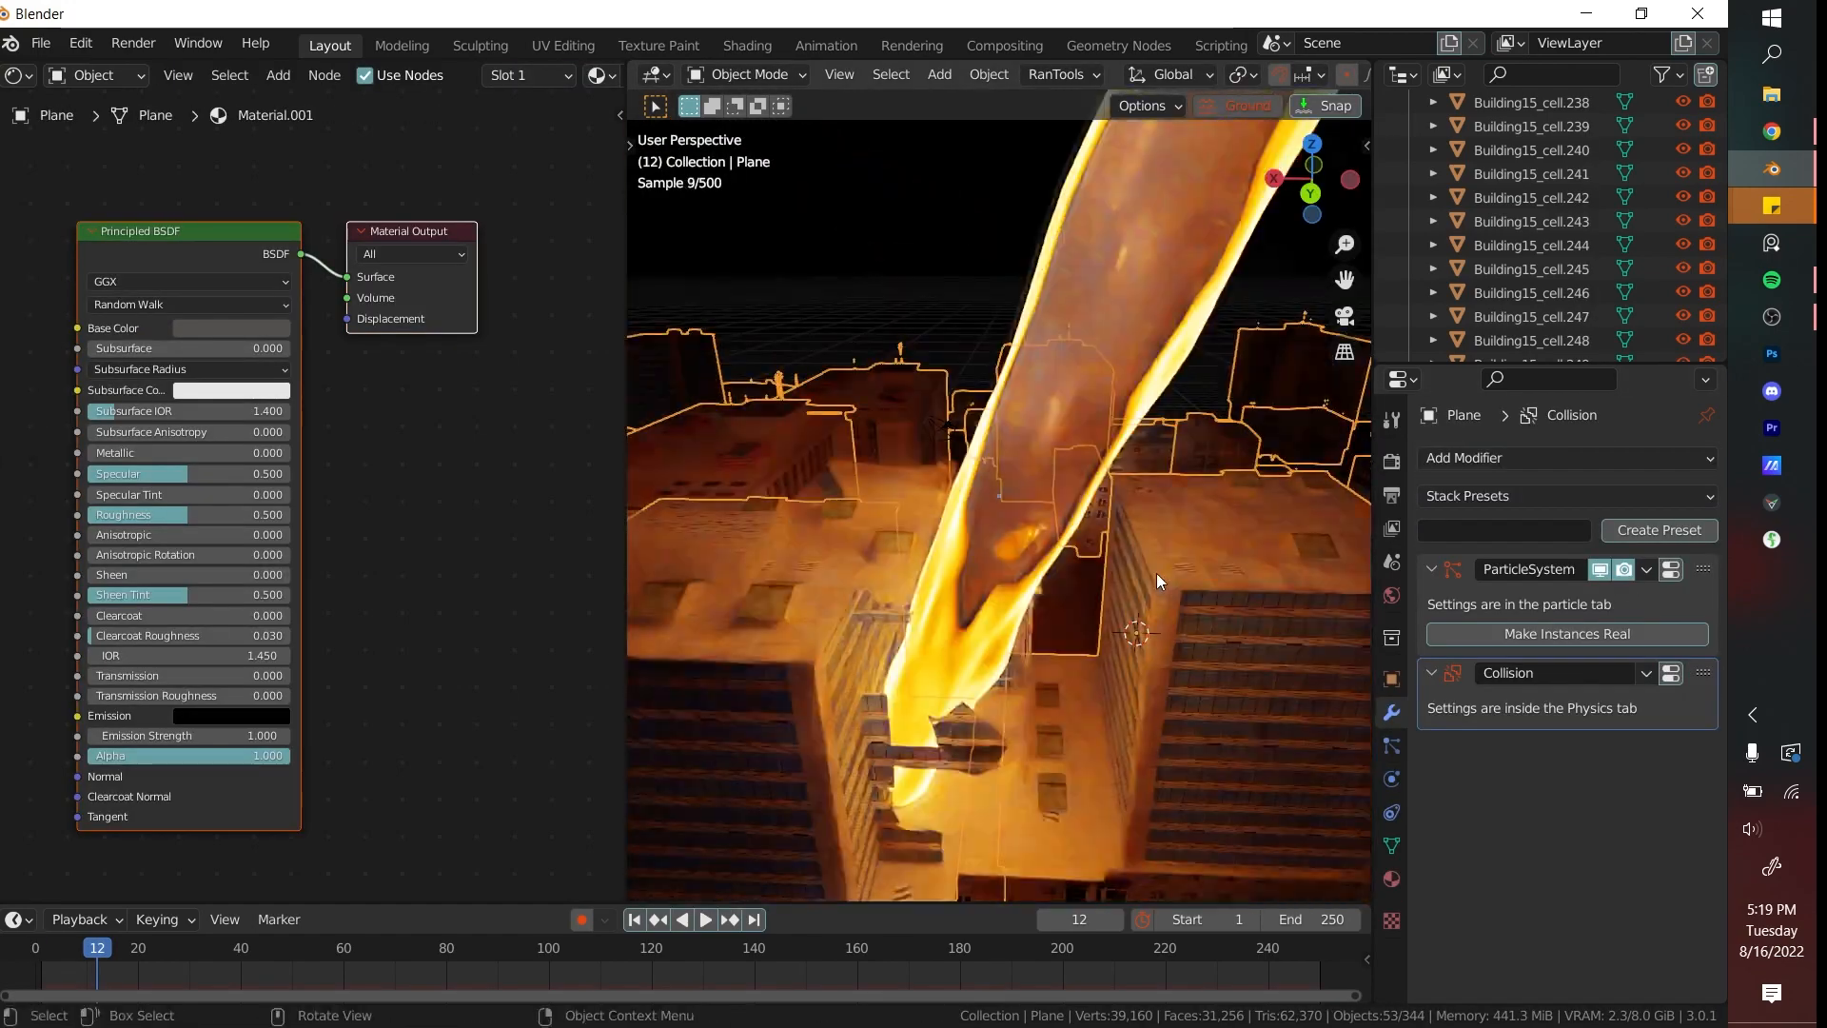
click(1532, 219)
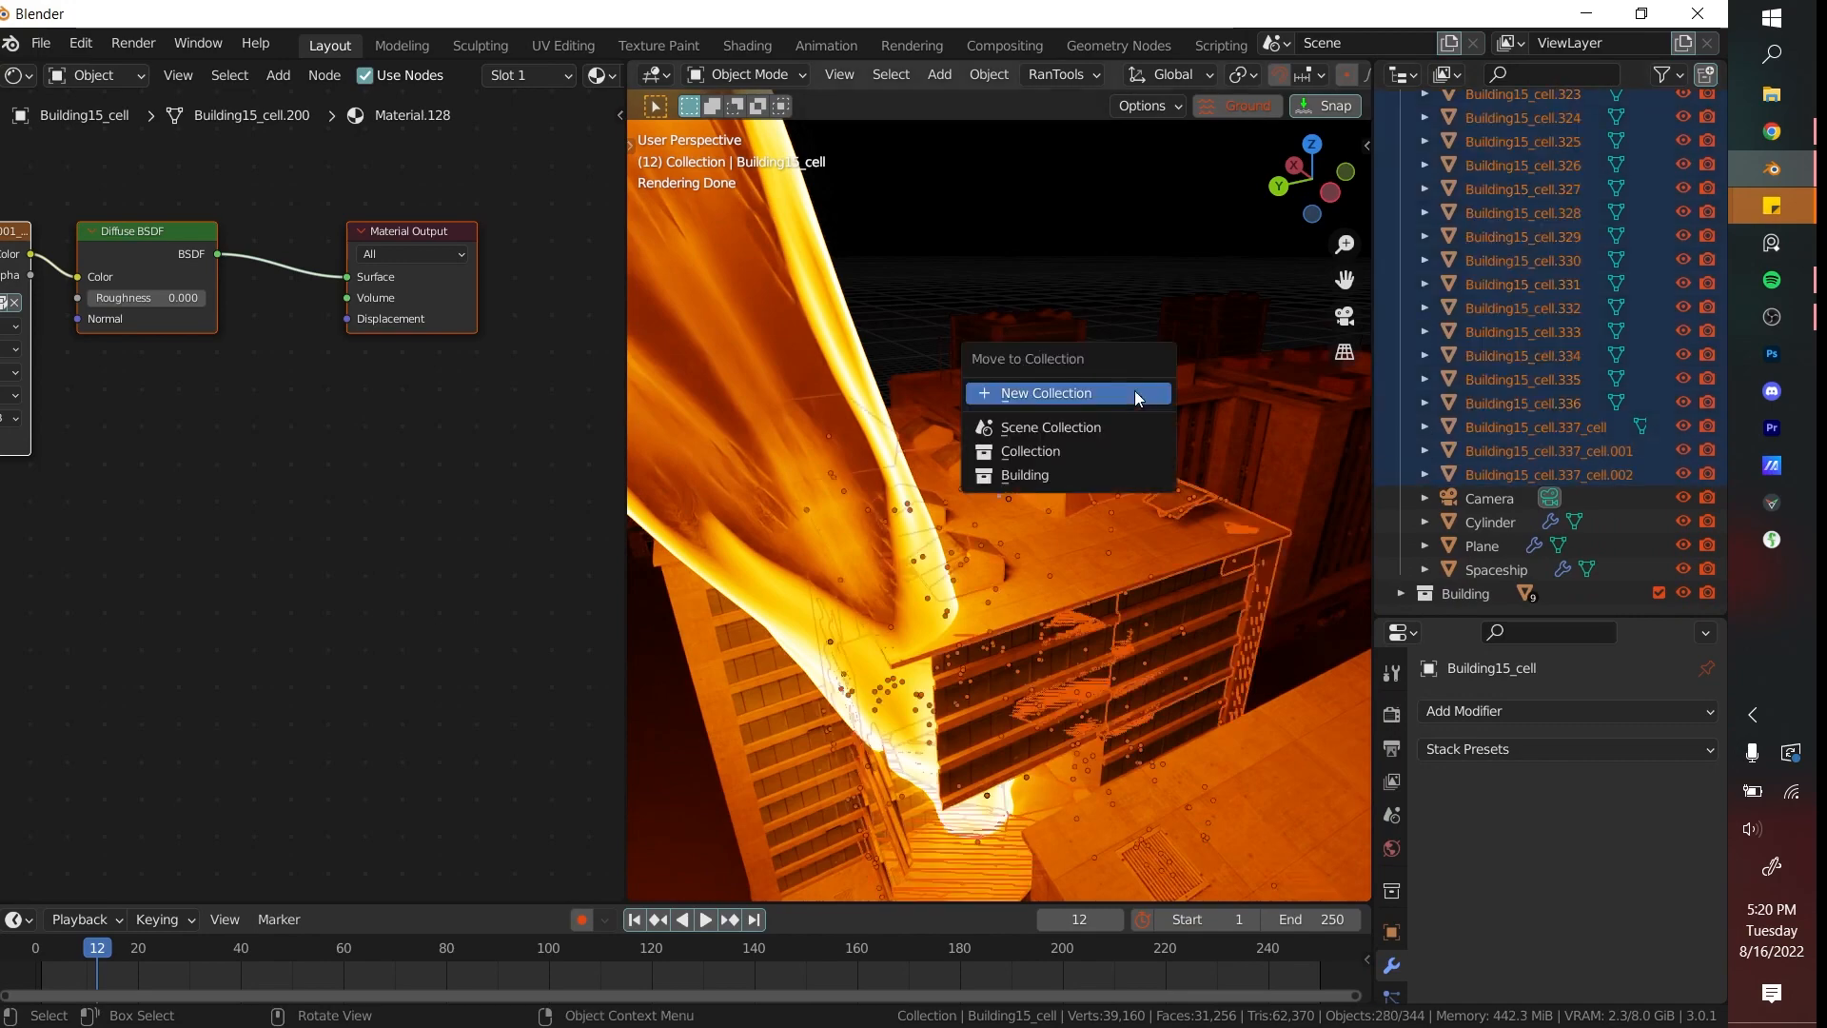
Move the pieces into a new 'Cell fracture' collection and duplicate the beam cylinder as Cylinder.001.
click(1044, 392)
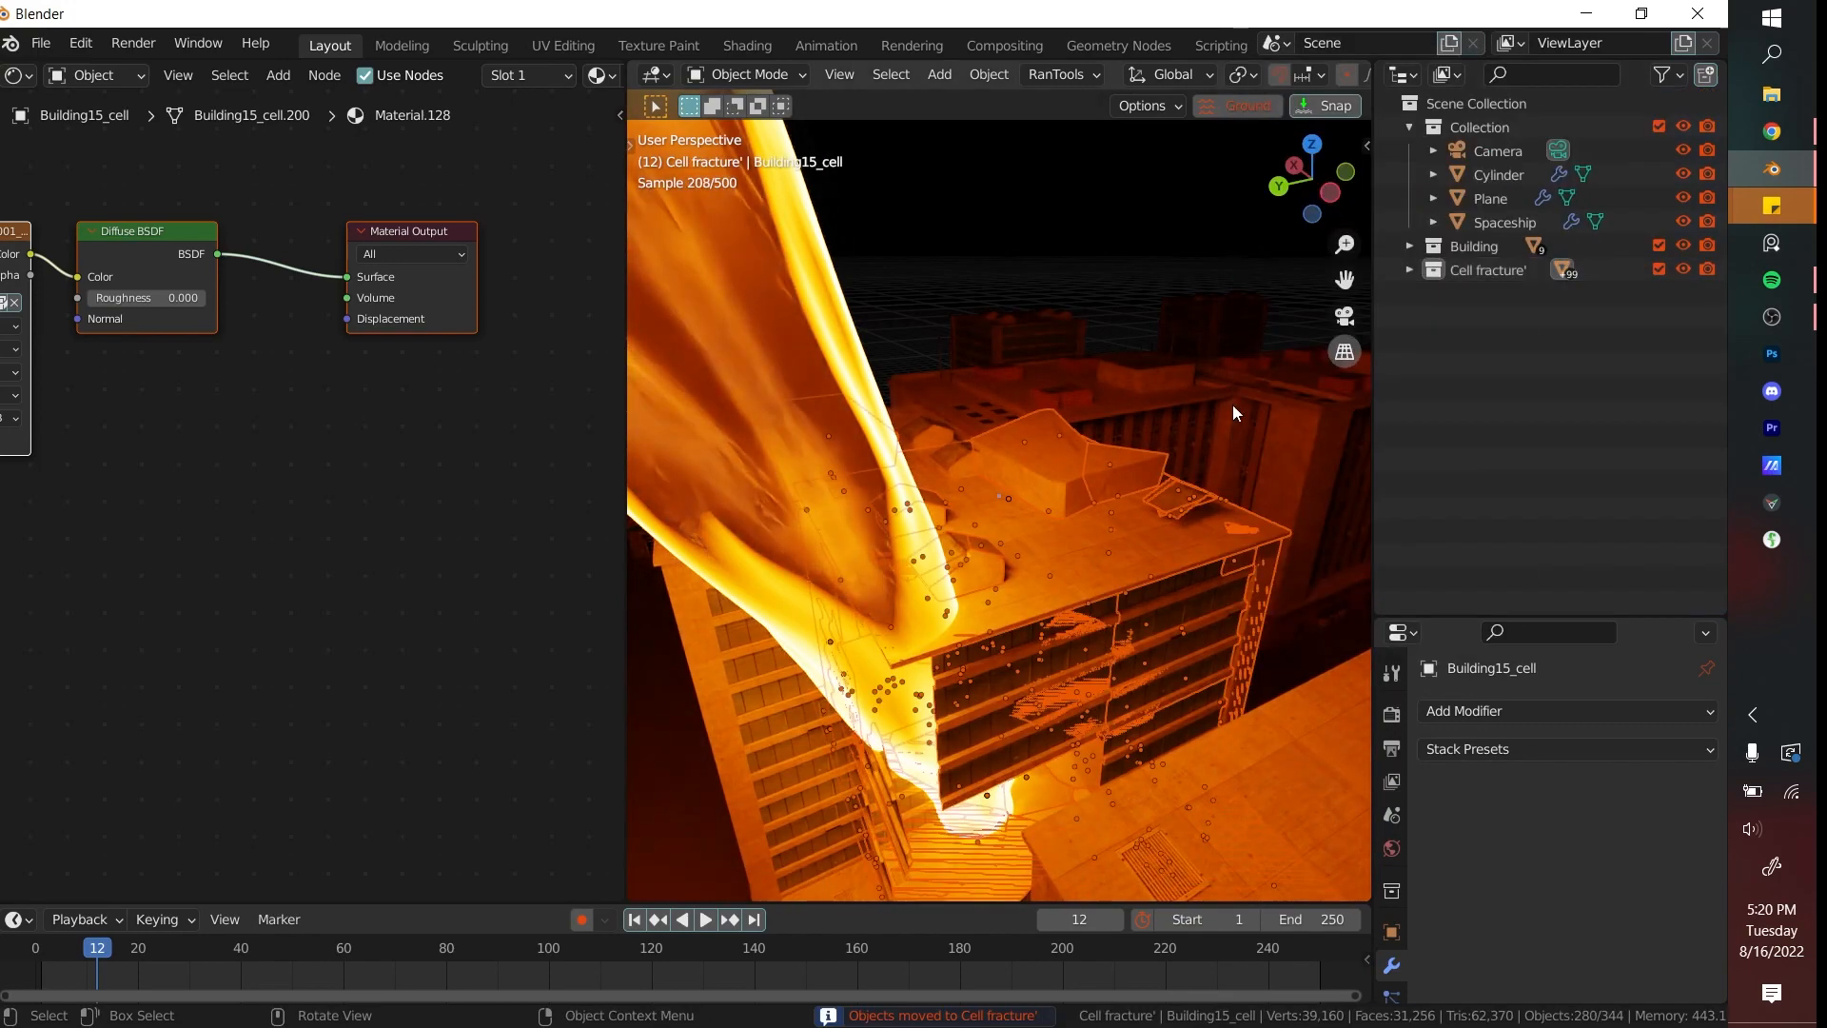
click(1498, 173)
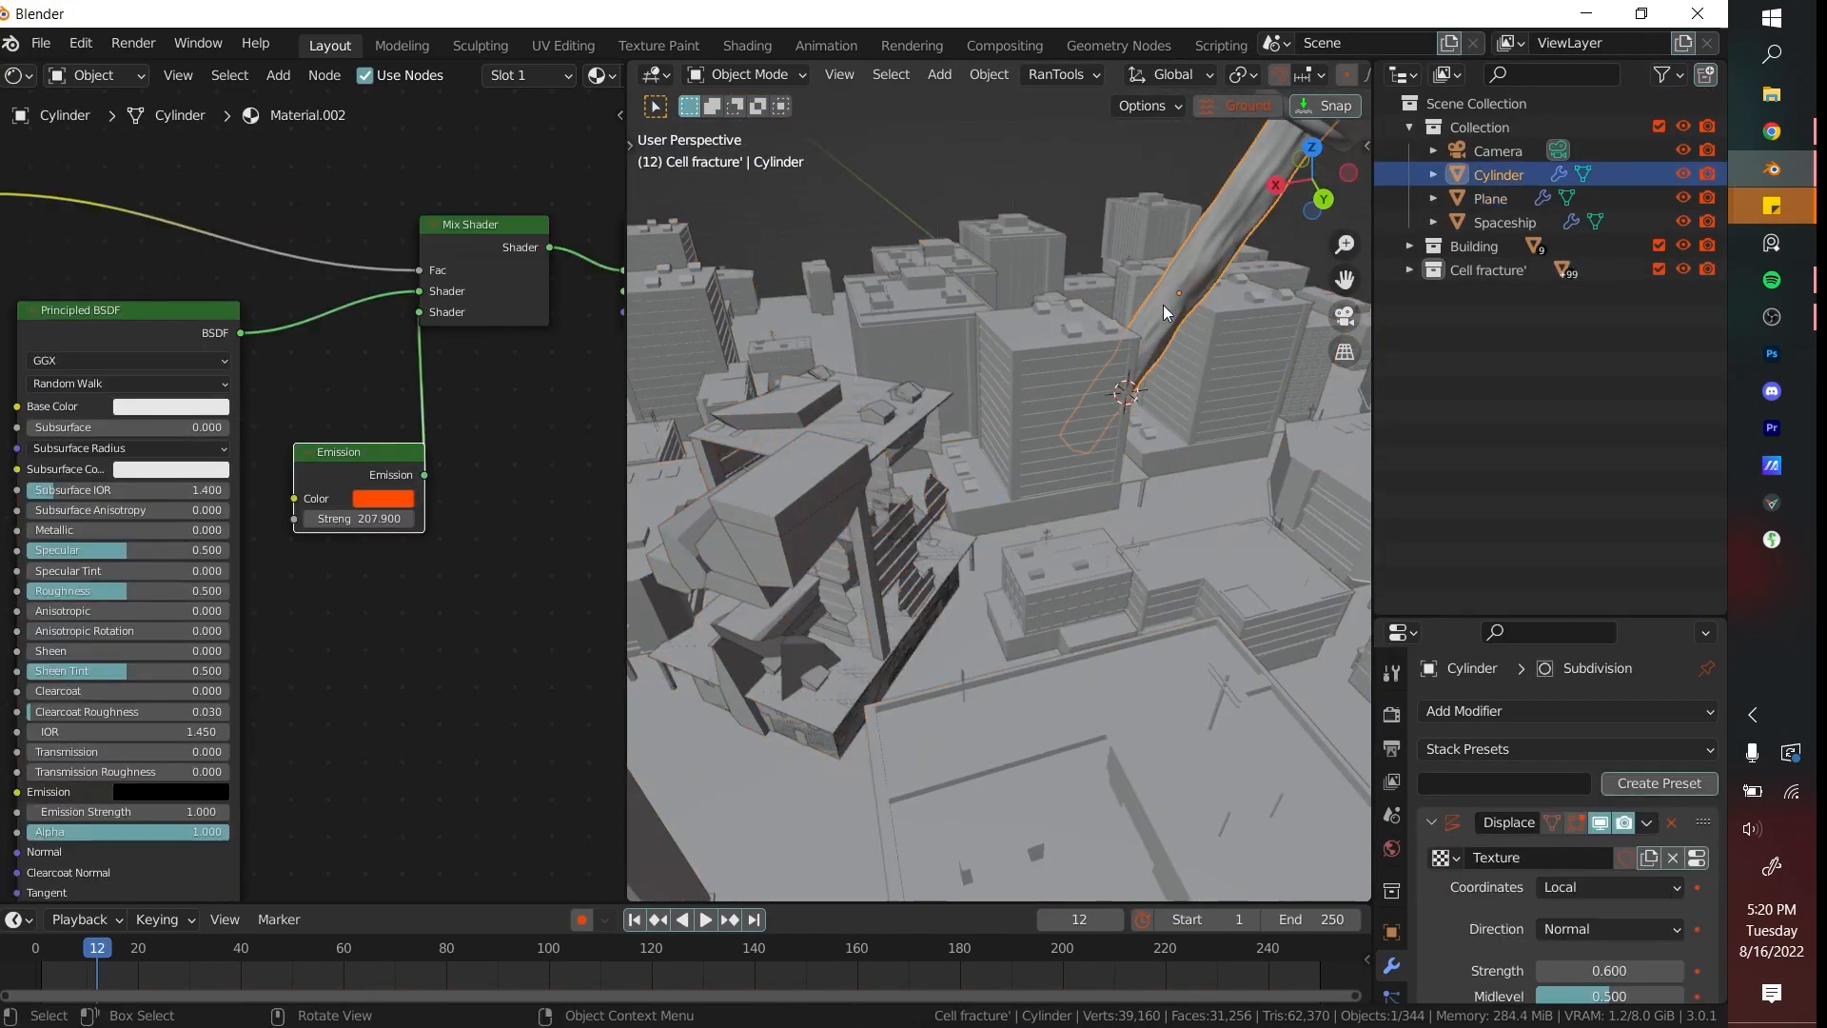
click(1503, 221)
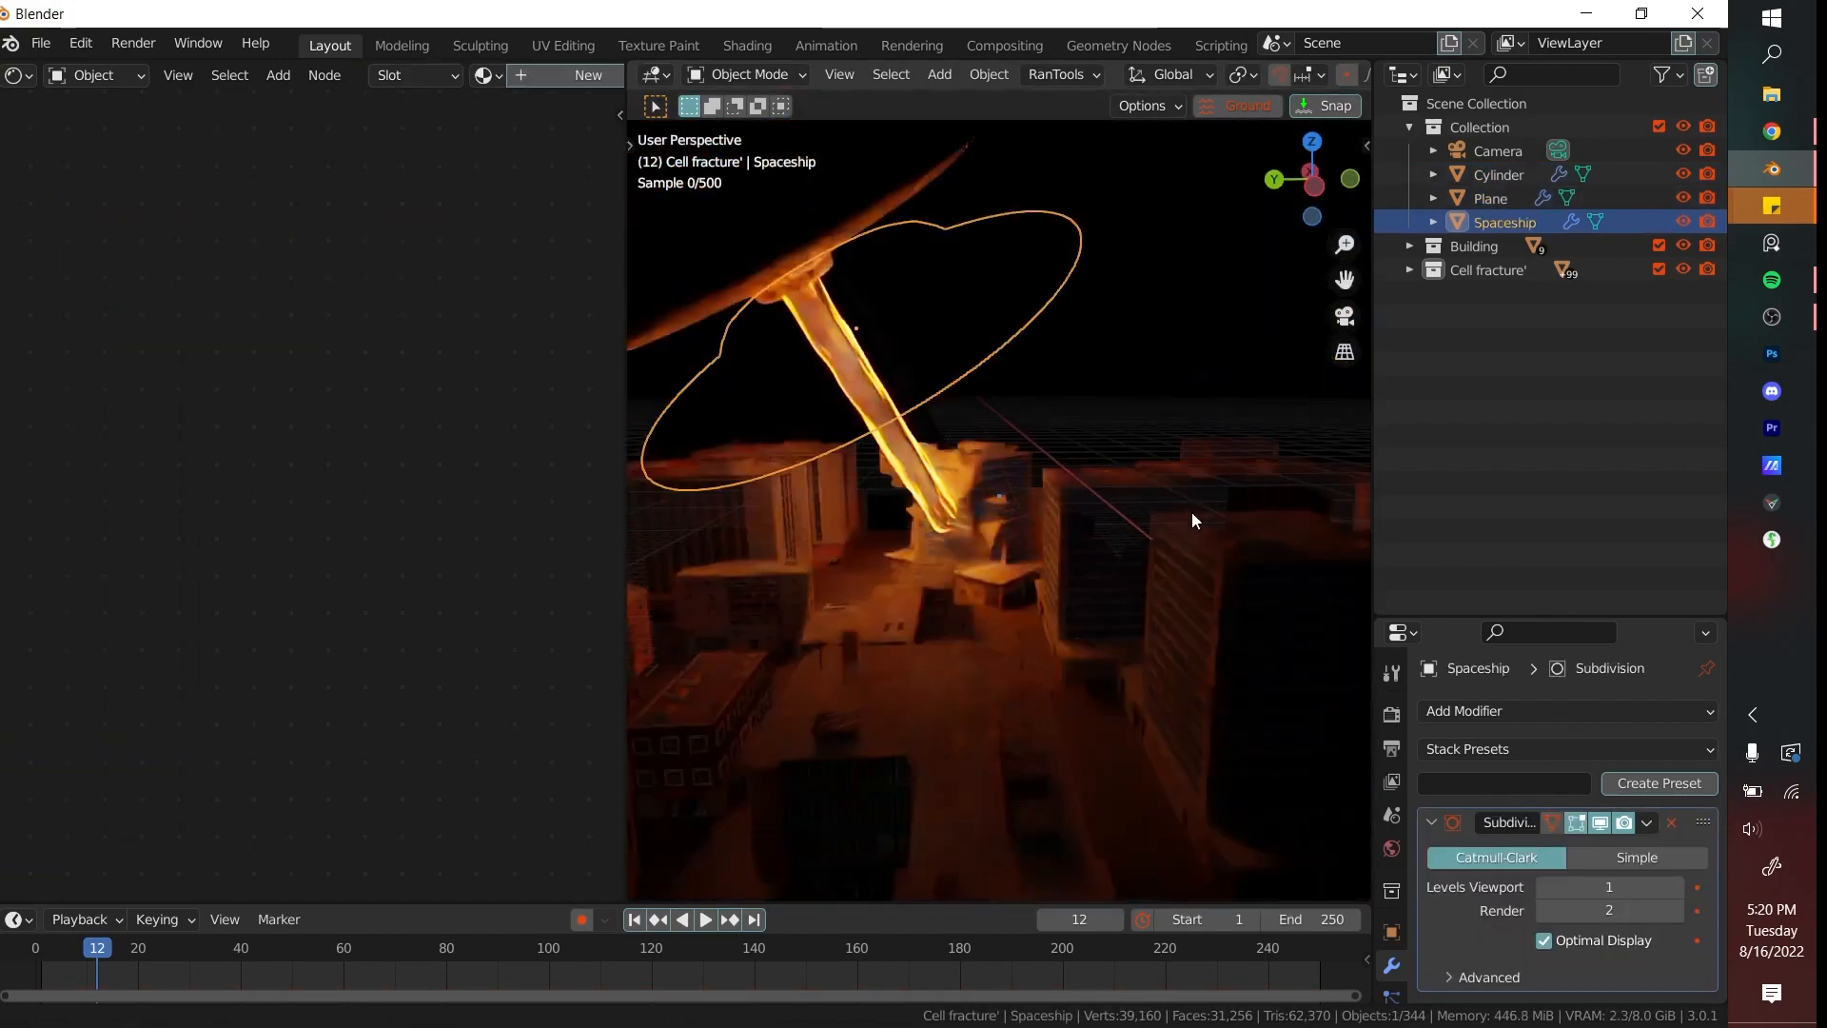
click(1498, 173)
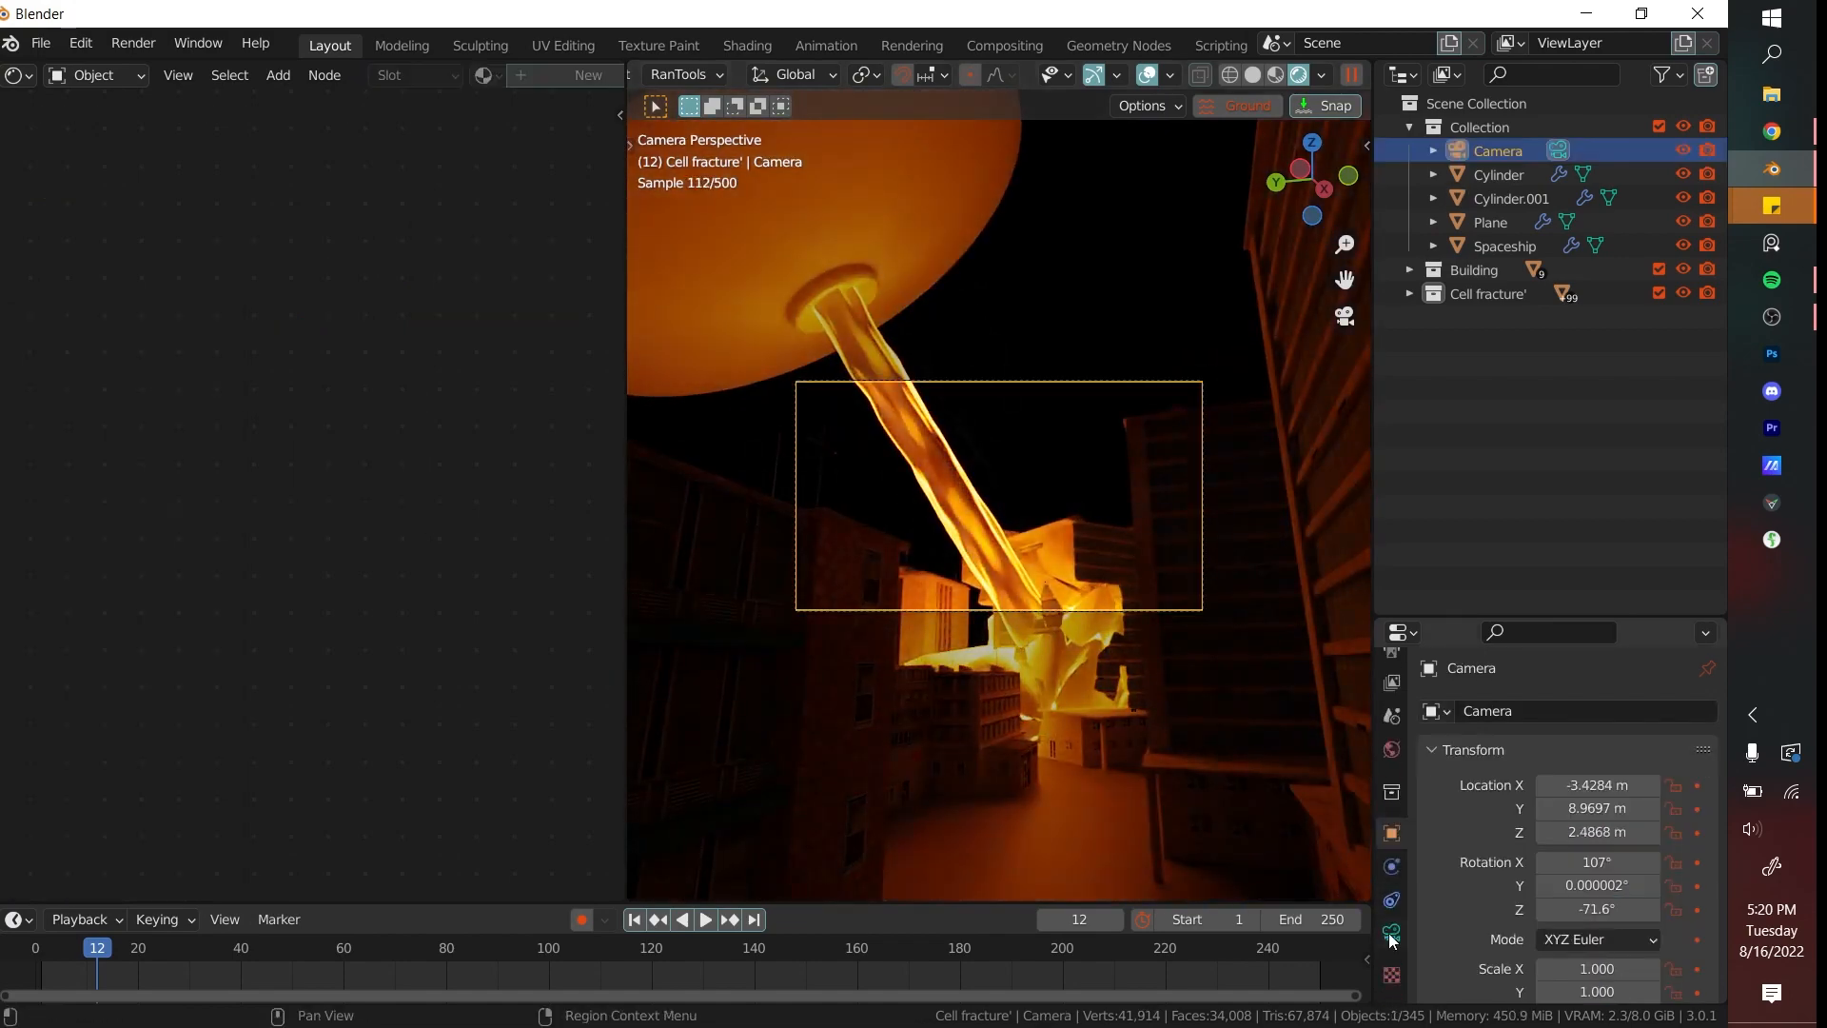
key(r)
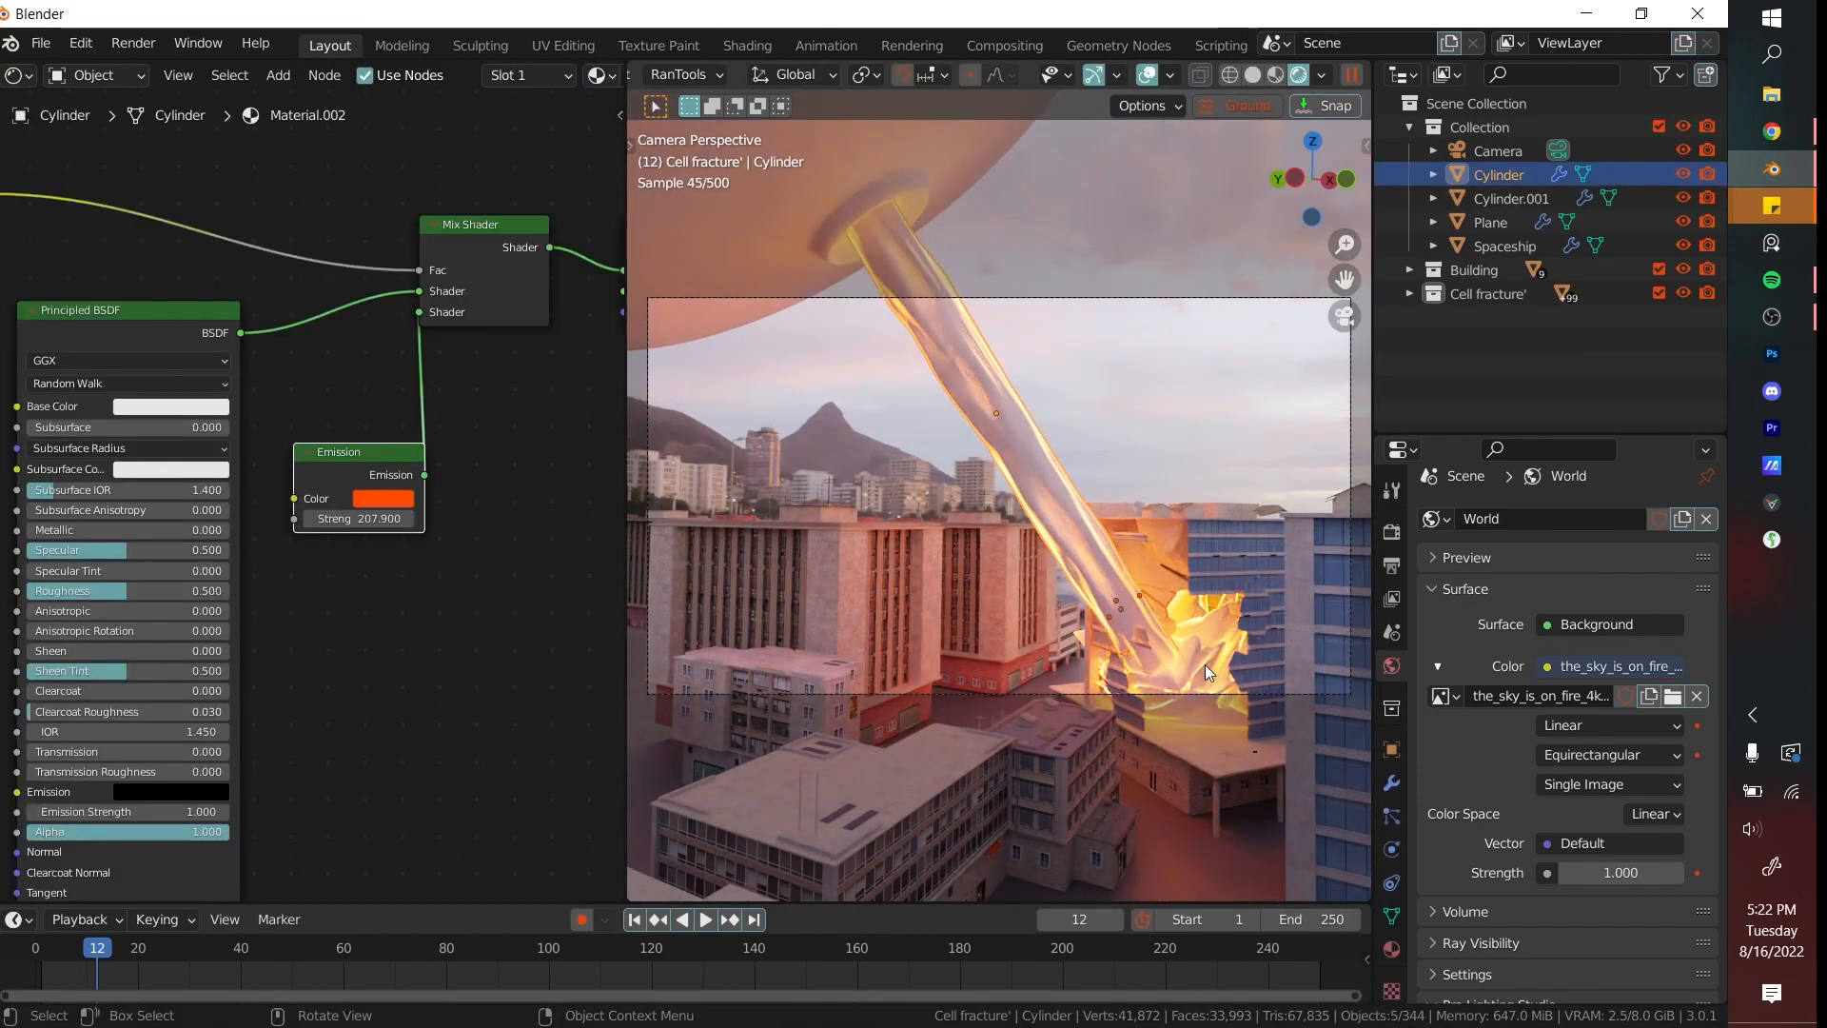
Frame the shot through the scene camera and add a new UV sphere for the debris emitter.
click(1497, 151)
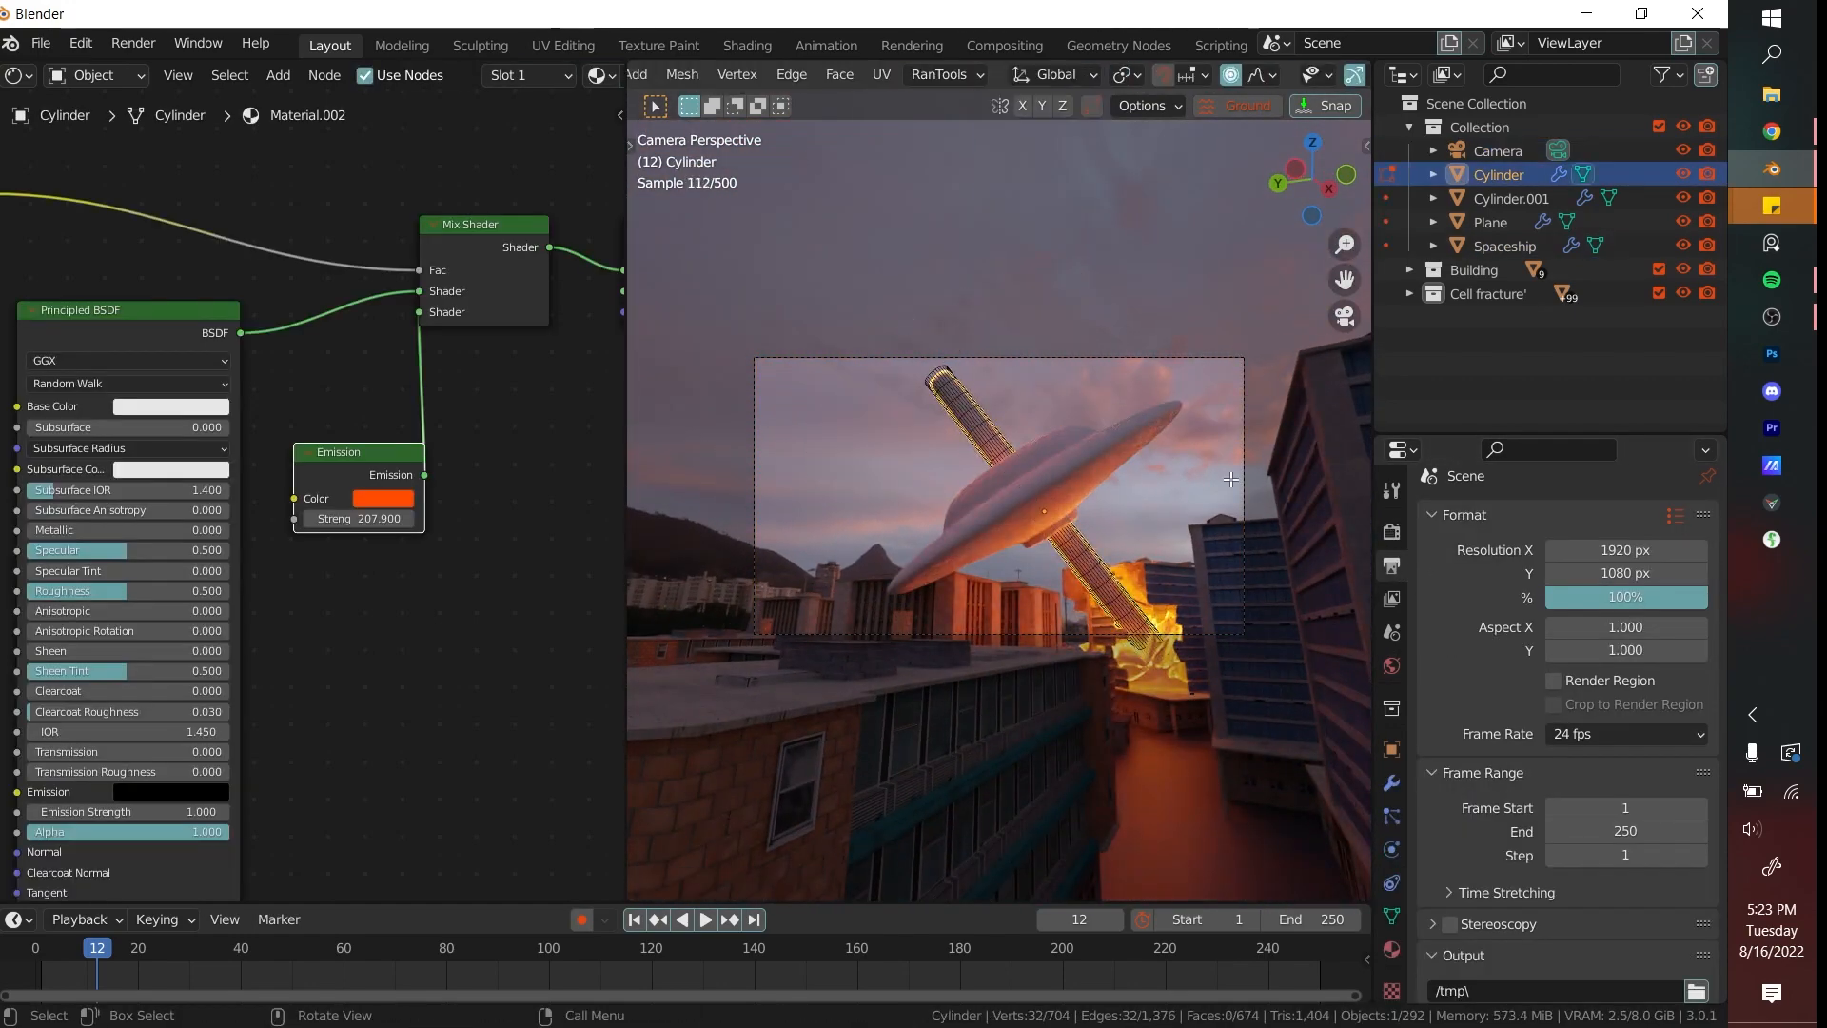
click(1498, 150)
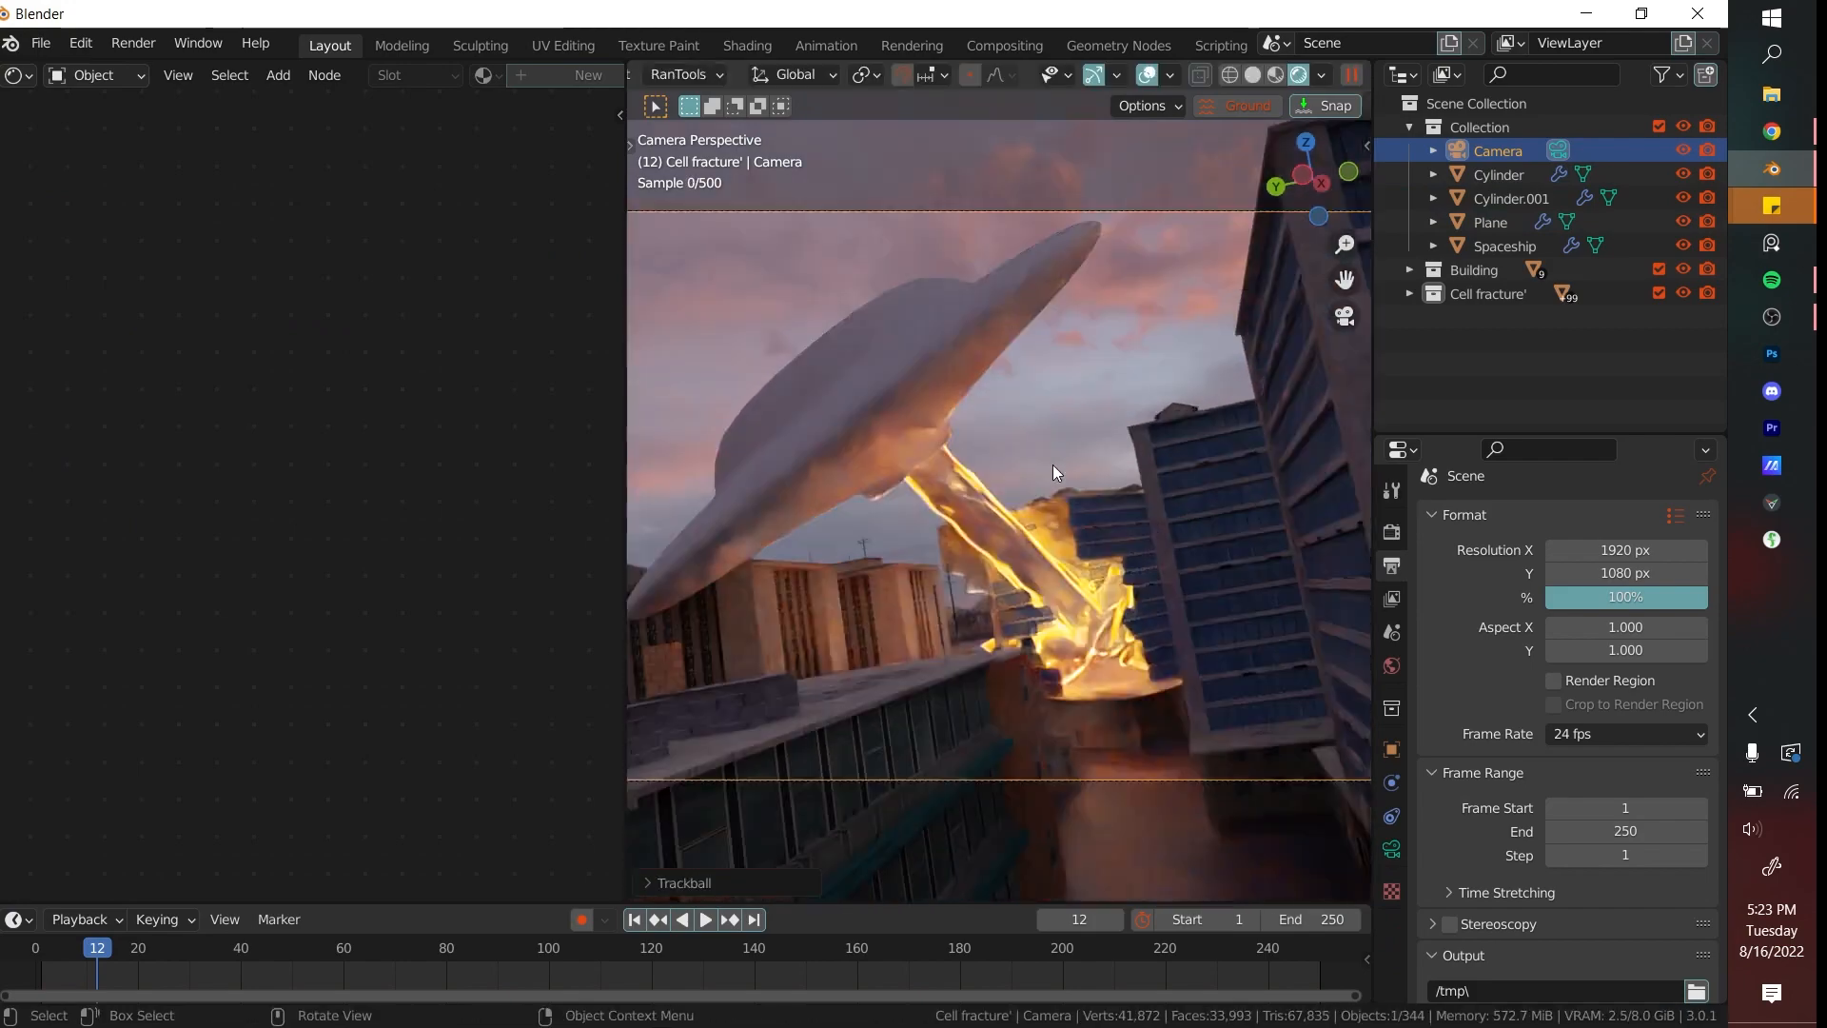
click(1507, 245)
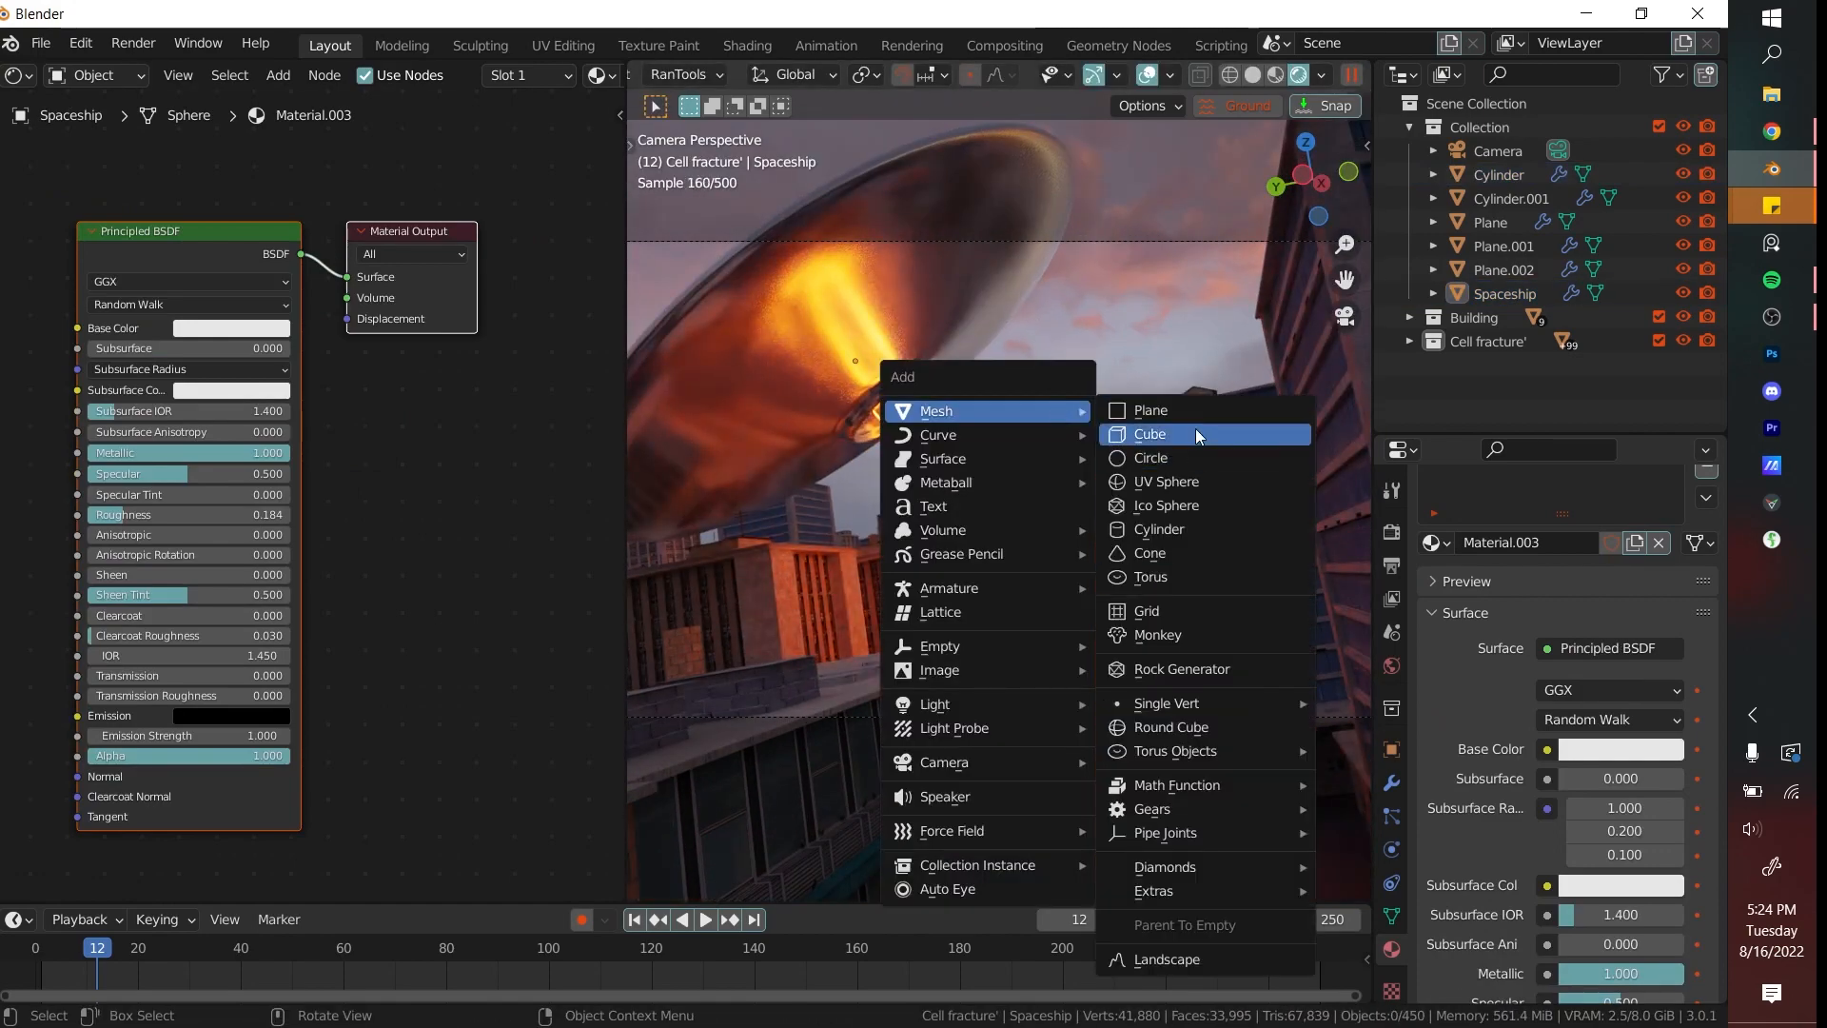
click(1165, 482)
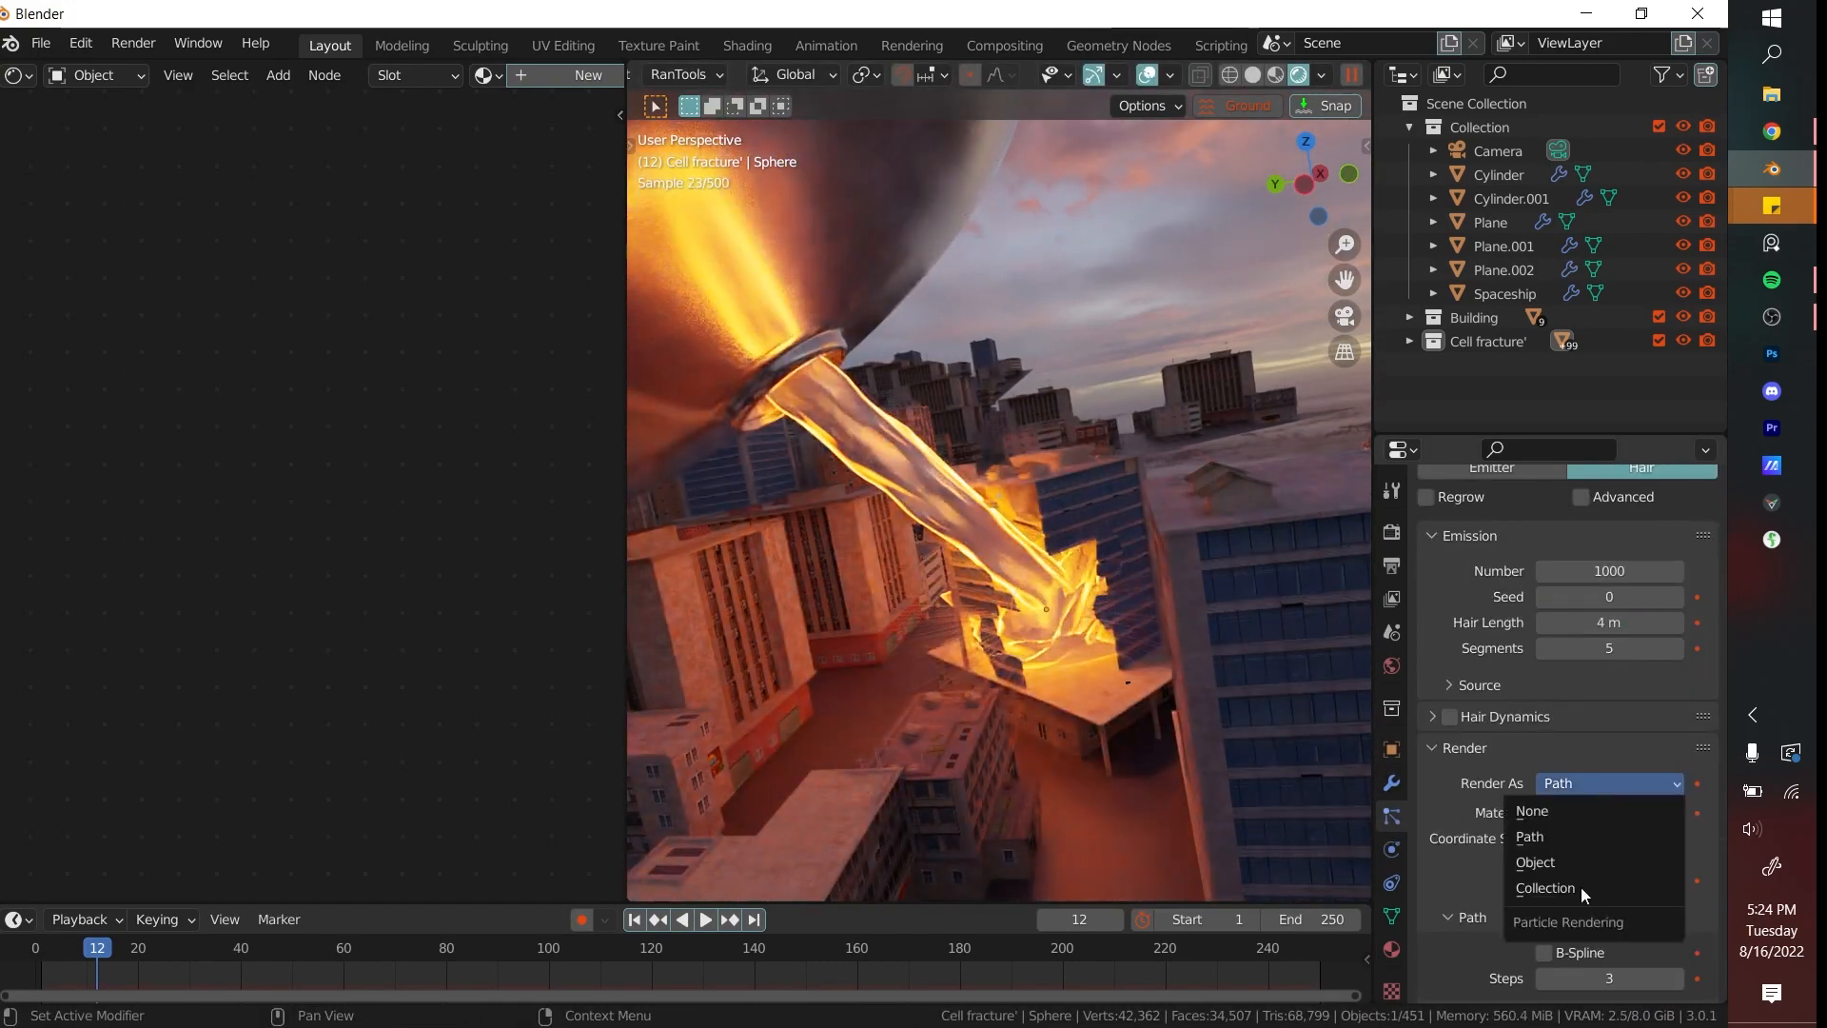
Give the cone the Beam material with subdivision smoothing and set the sphere's particles to Emitter.
click(1534, 862)
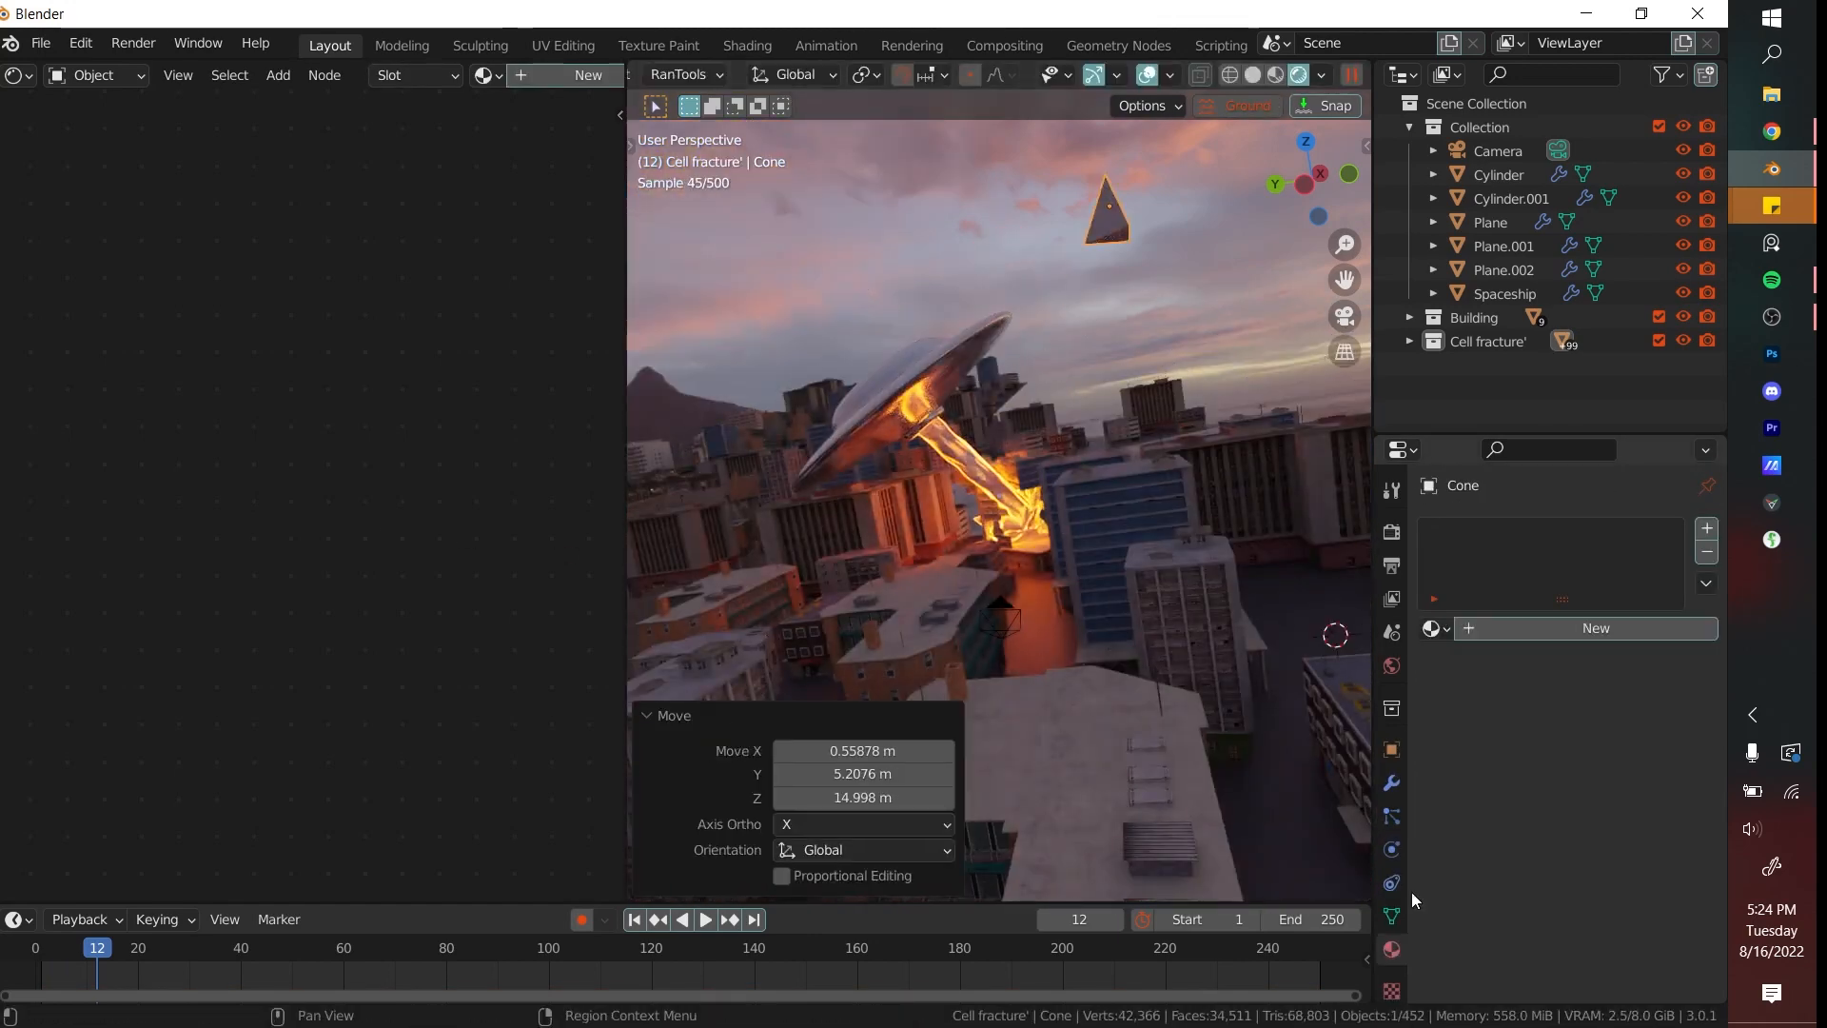
click(1431, 628)
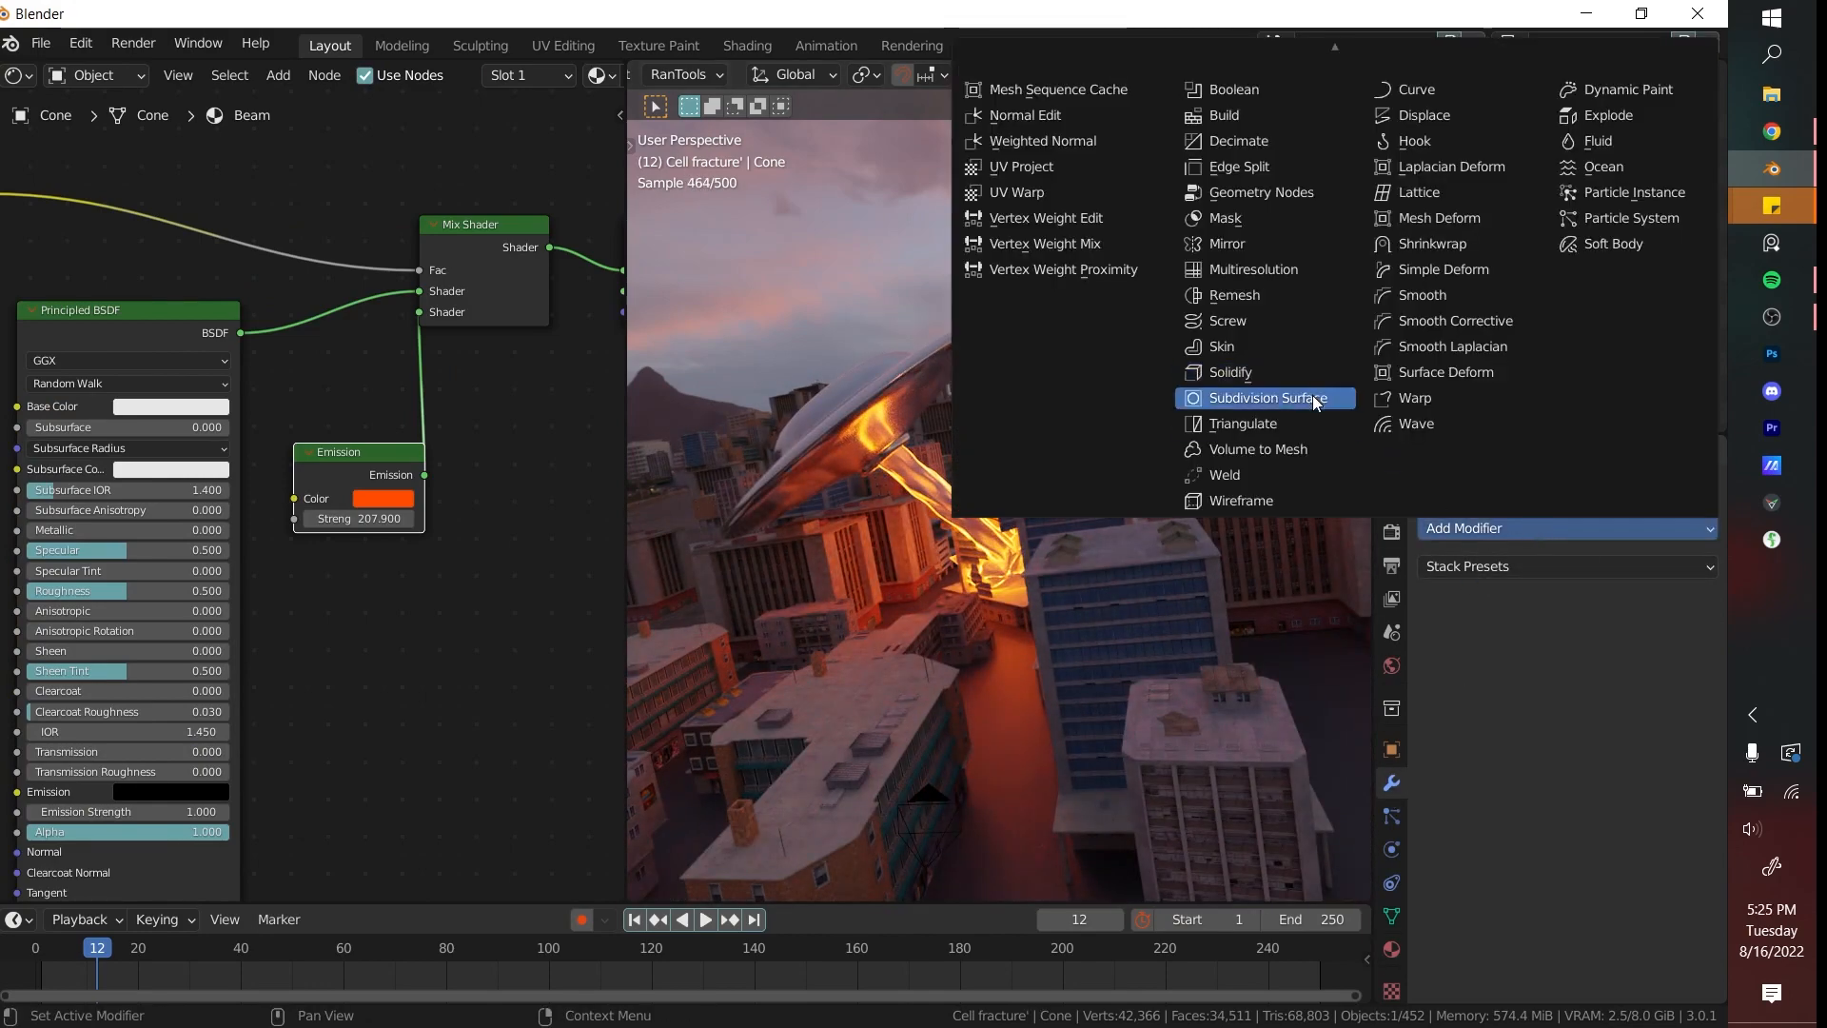
click(1264, 397)
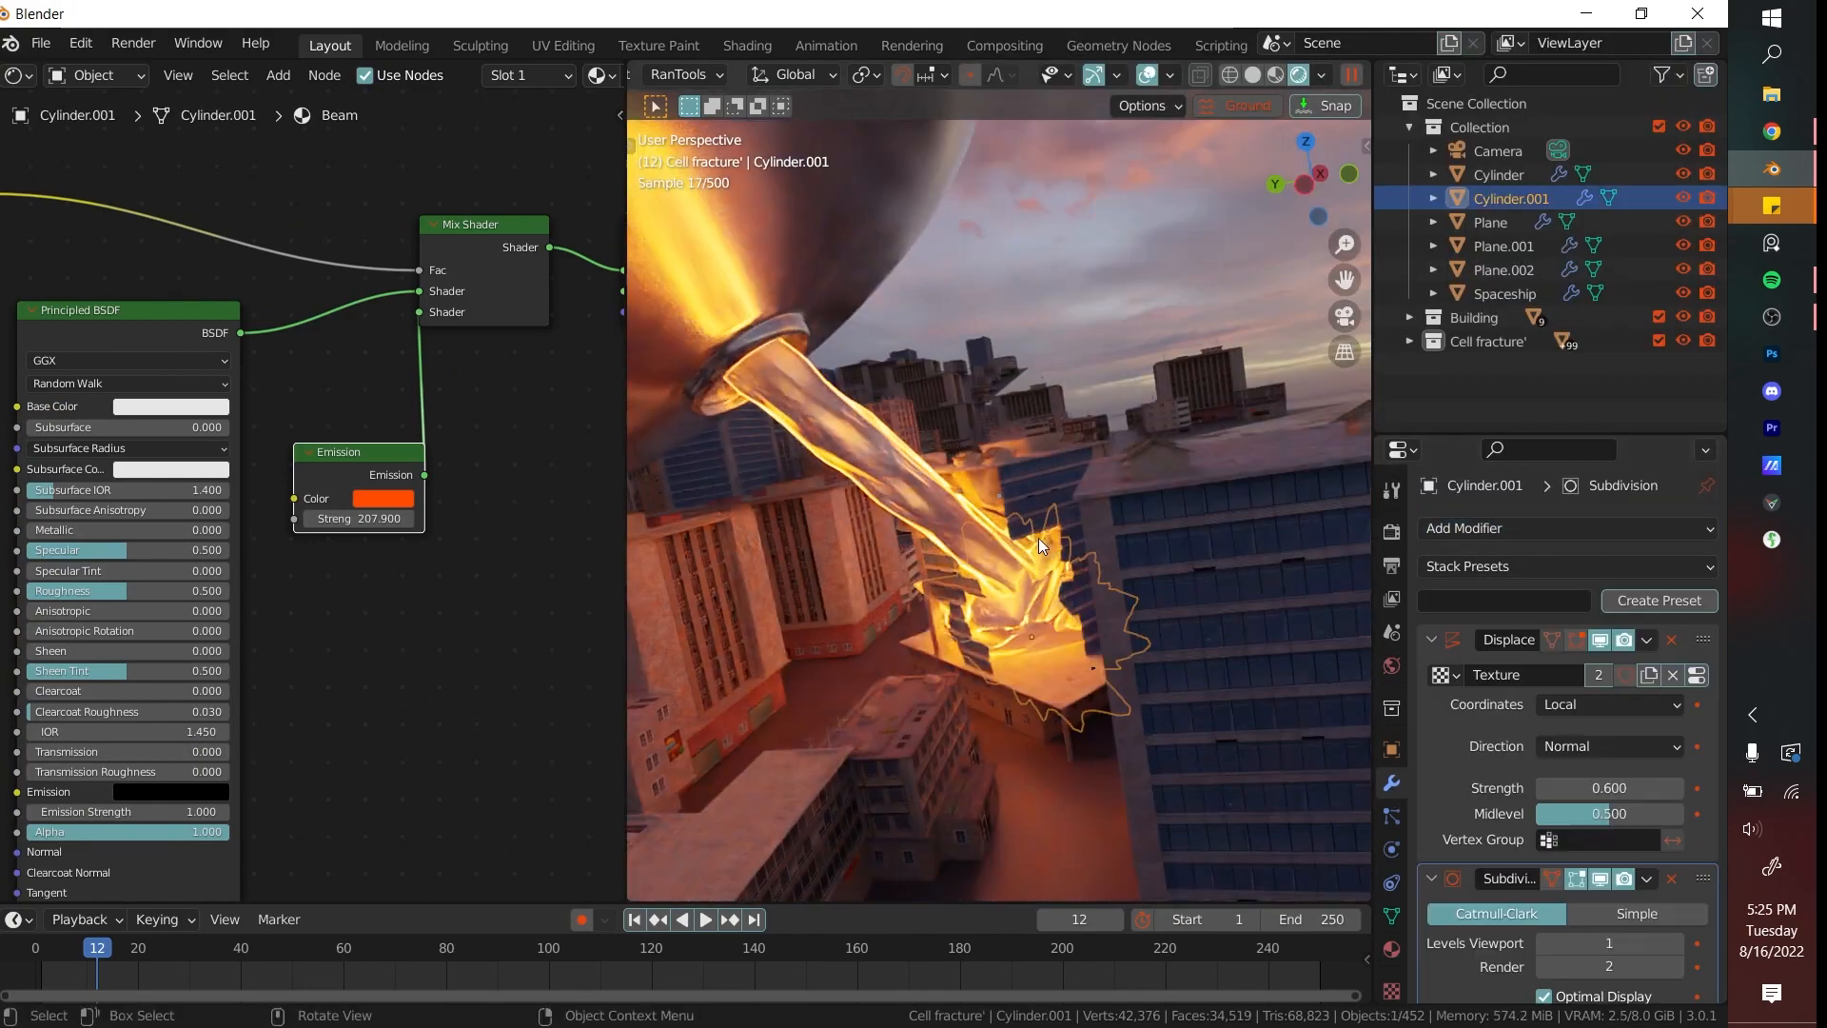
click(1496, 341)
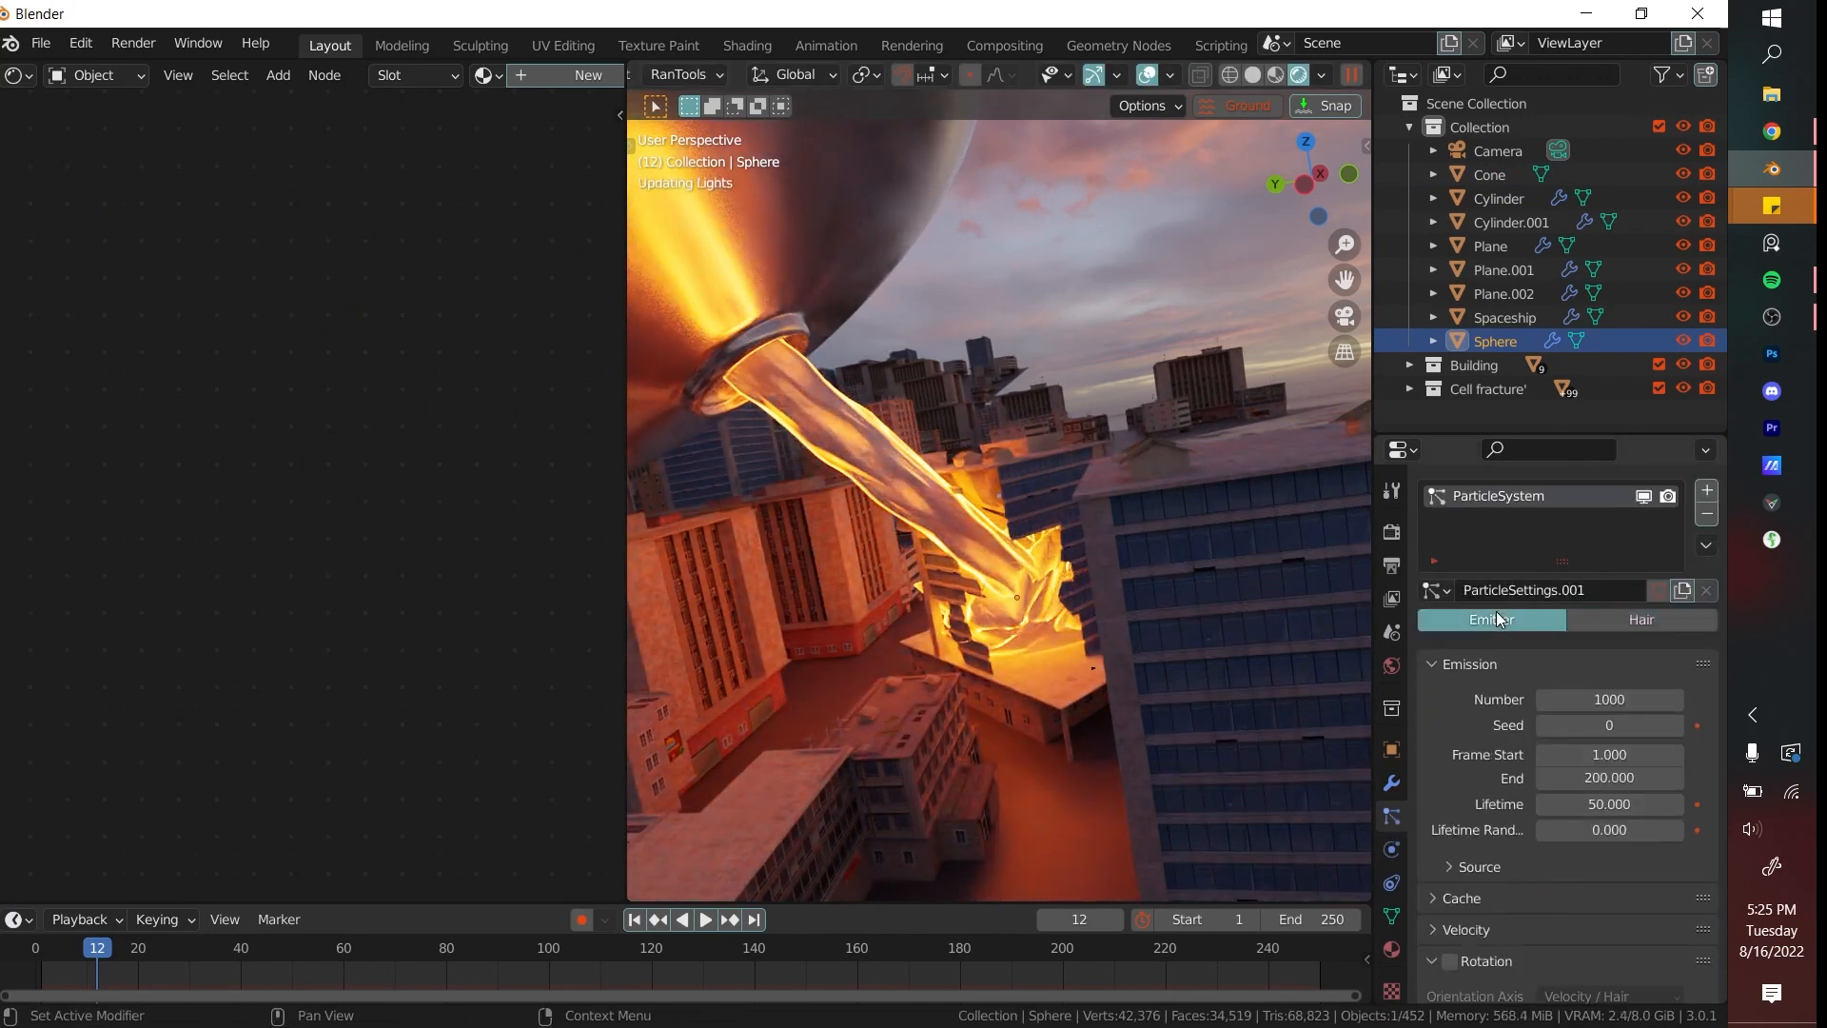
Make the blast sphere emit cone instances with randomized rotation and an adjusted particle count.
scroll(down, 3)
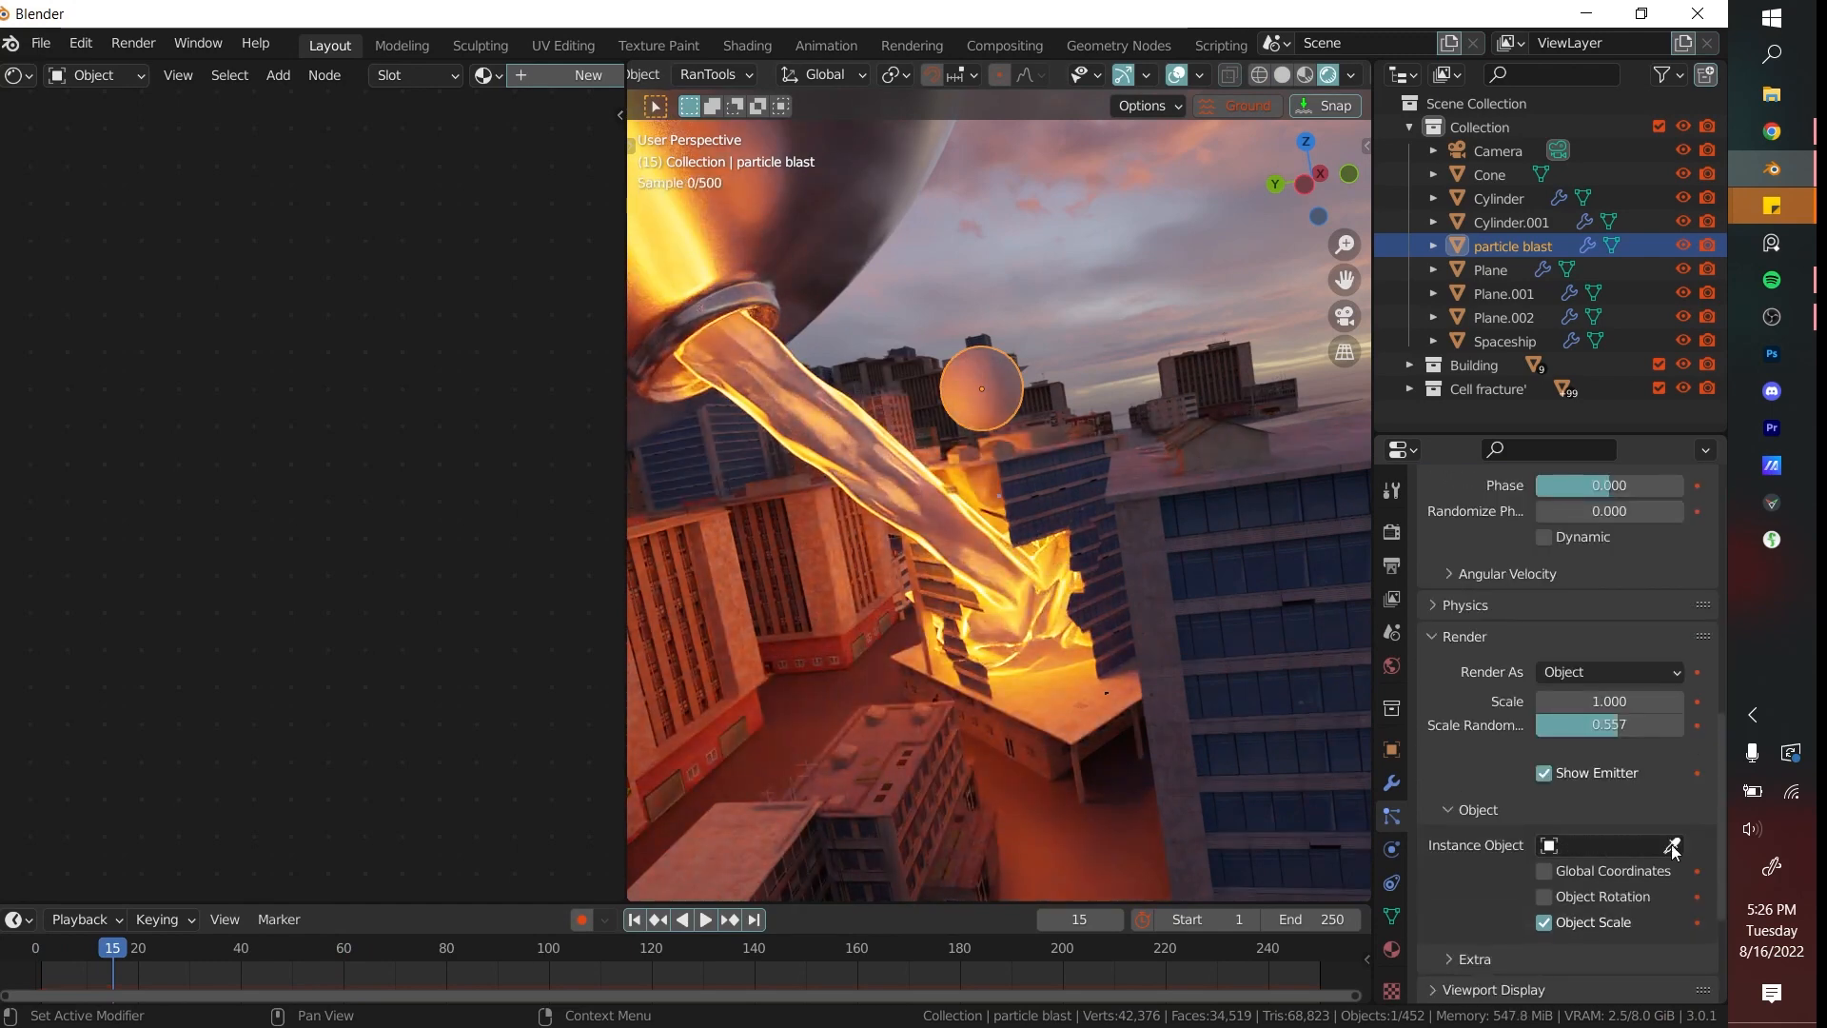
click(1488, 173)
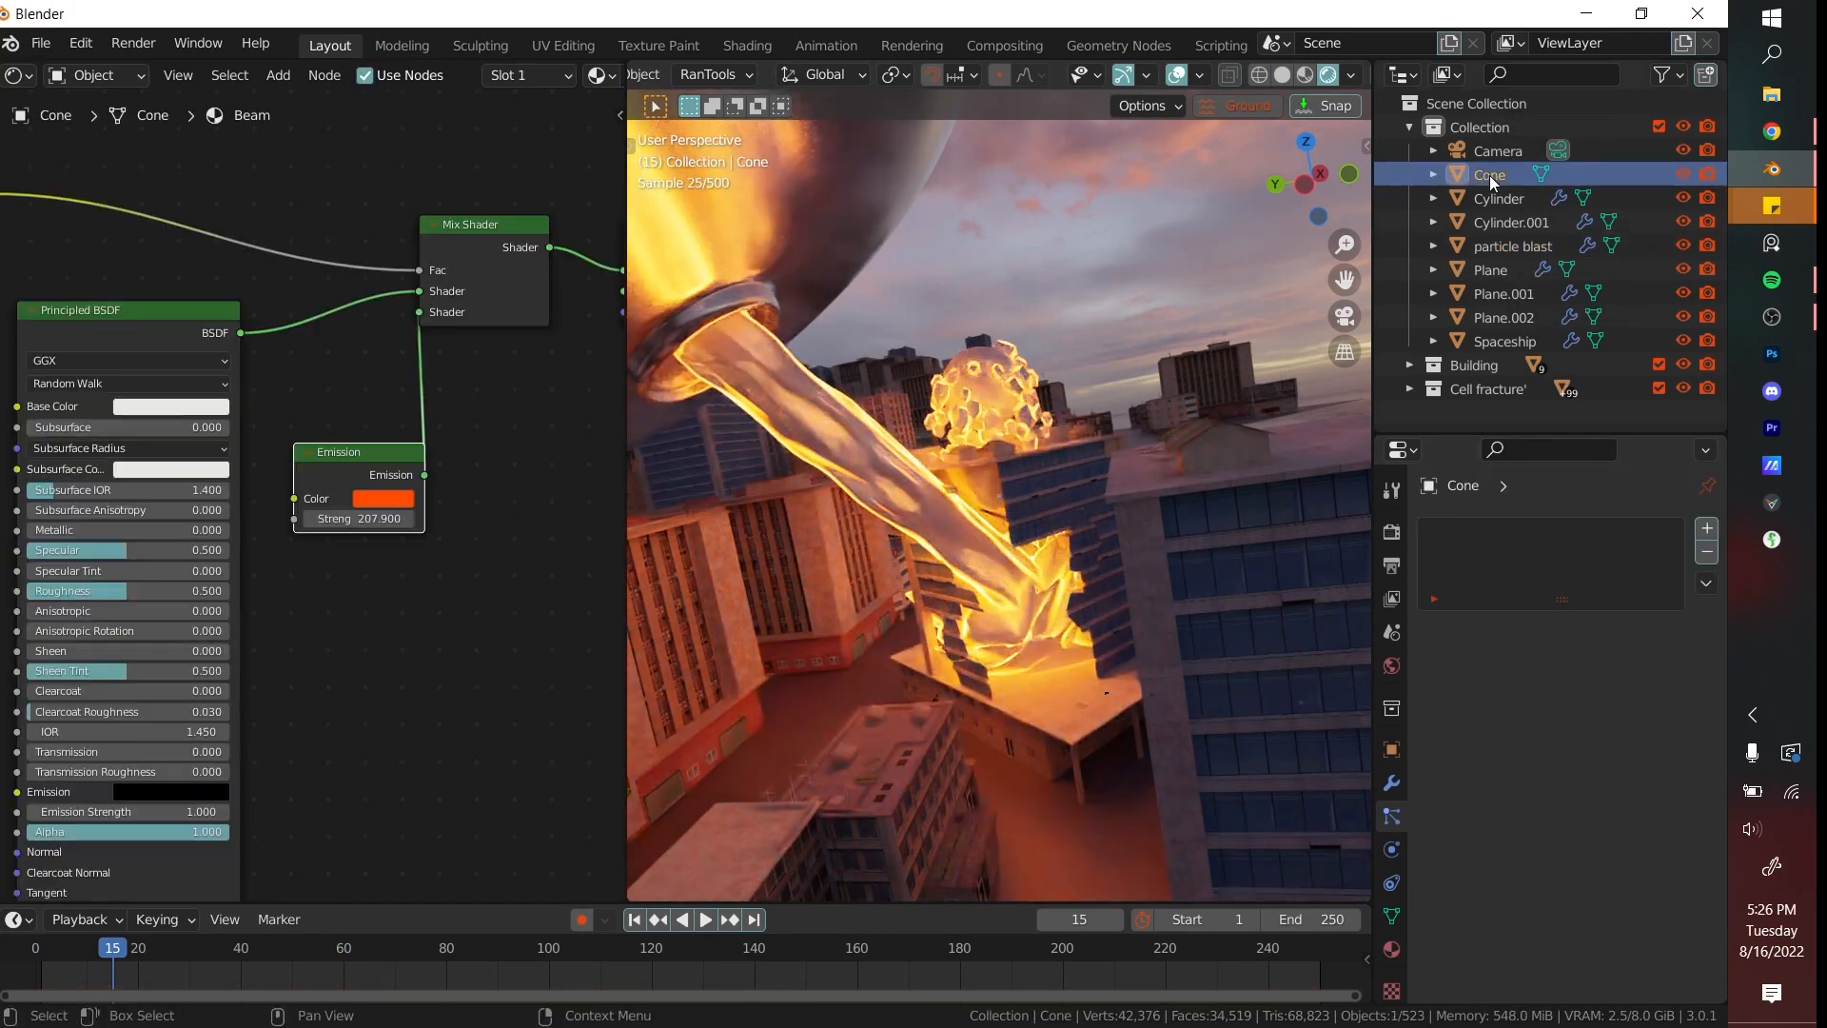
click(1513, 245)
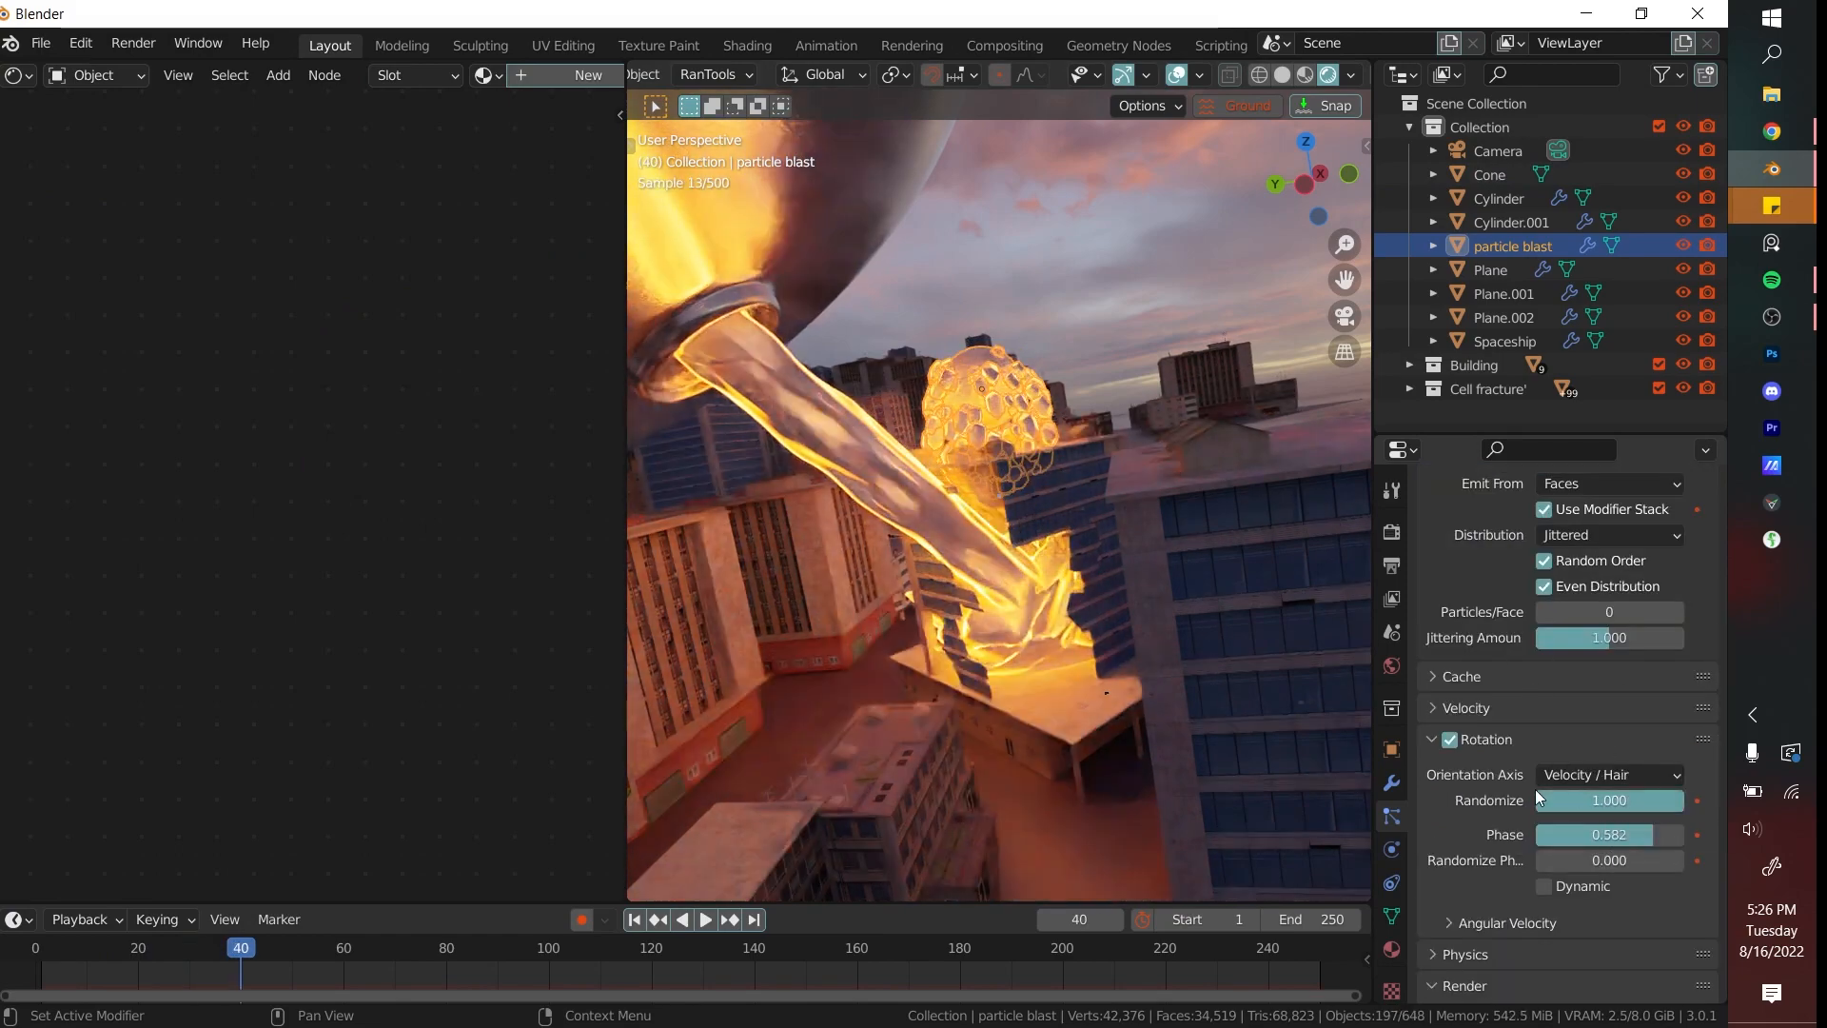
click(704, 919)
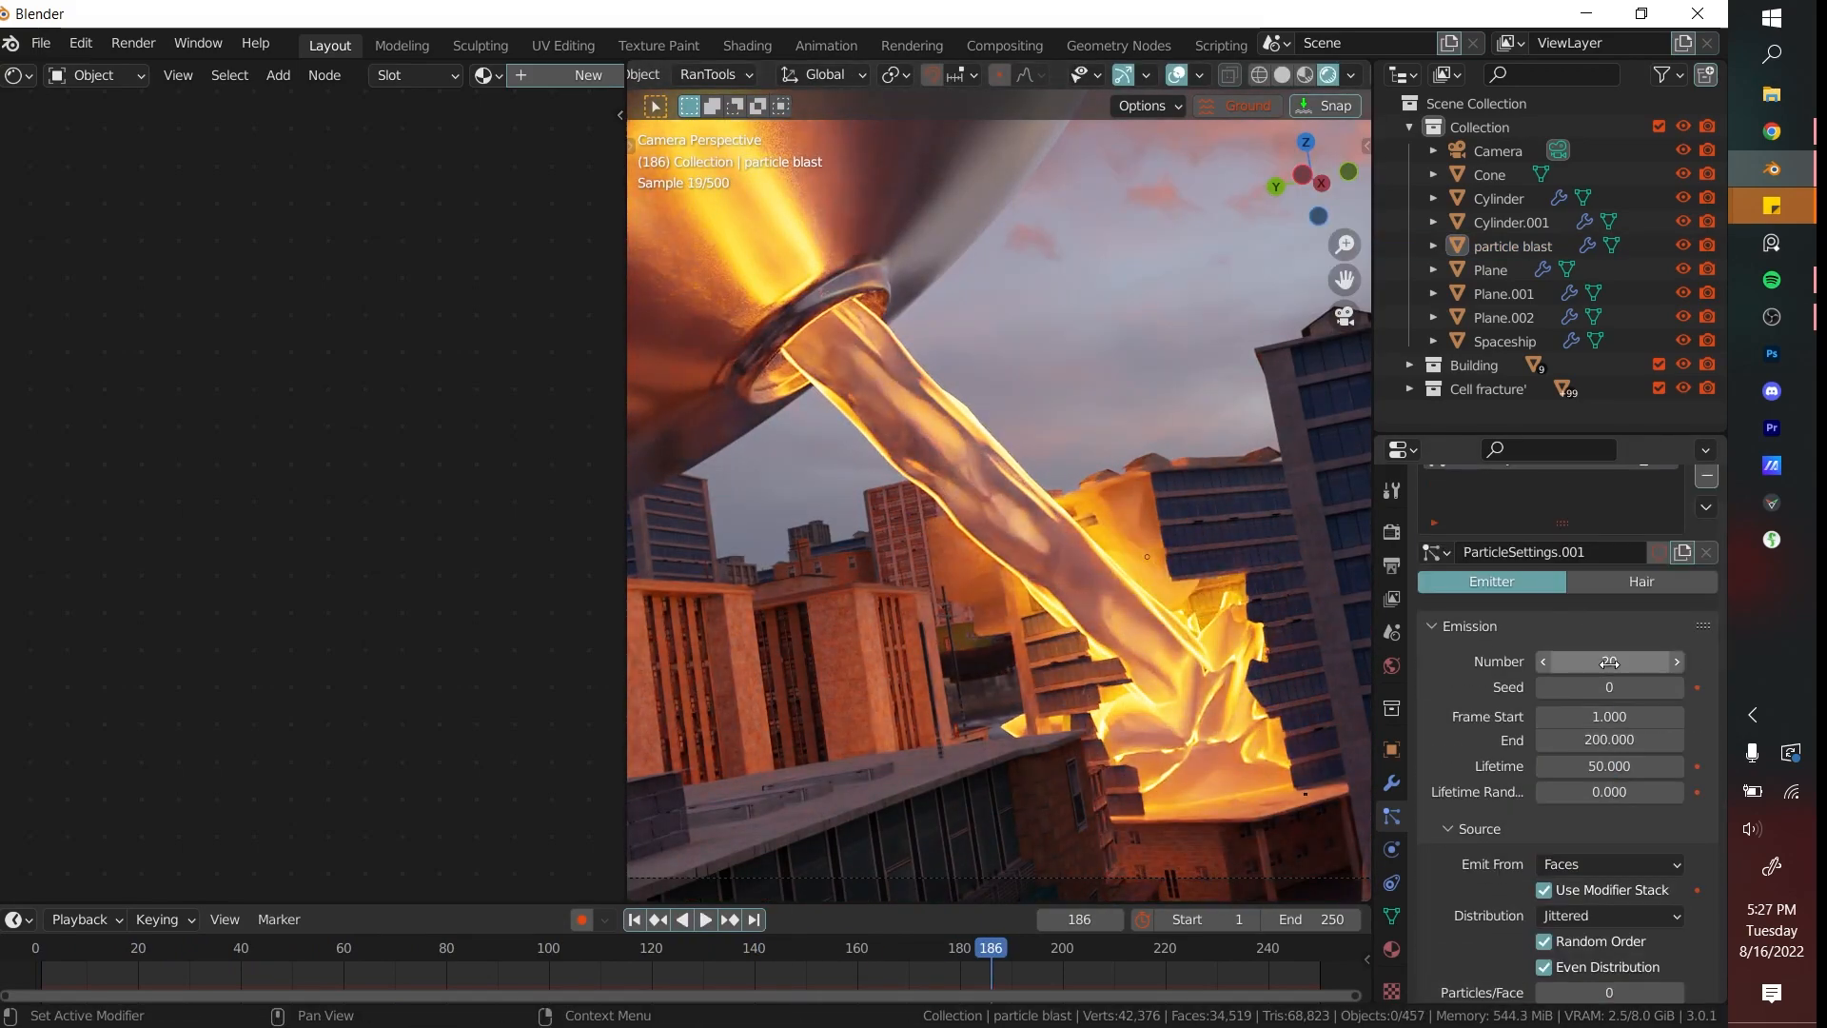
click(703, 919)
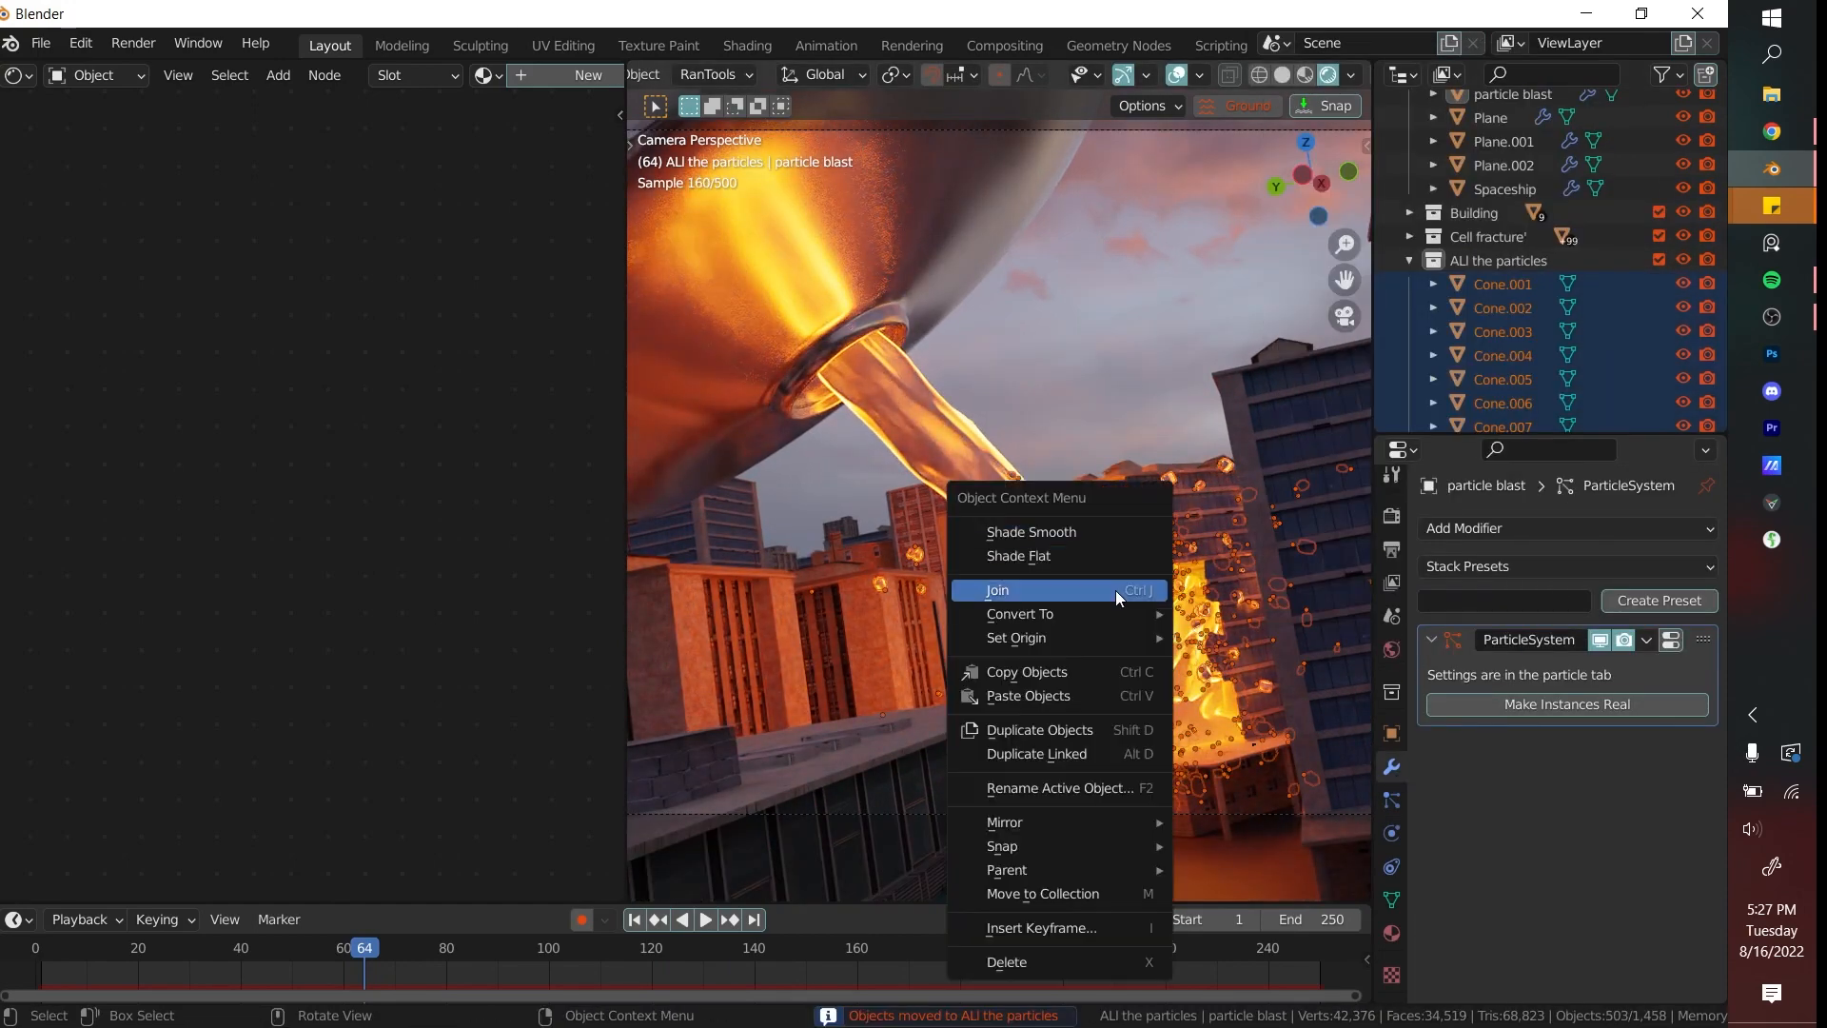
Make the particle instances real and join them into a single Cone.019 object.
click(995, 590)
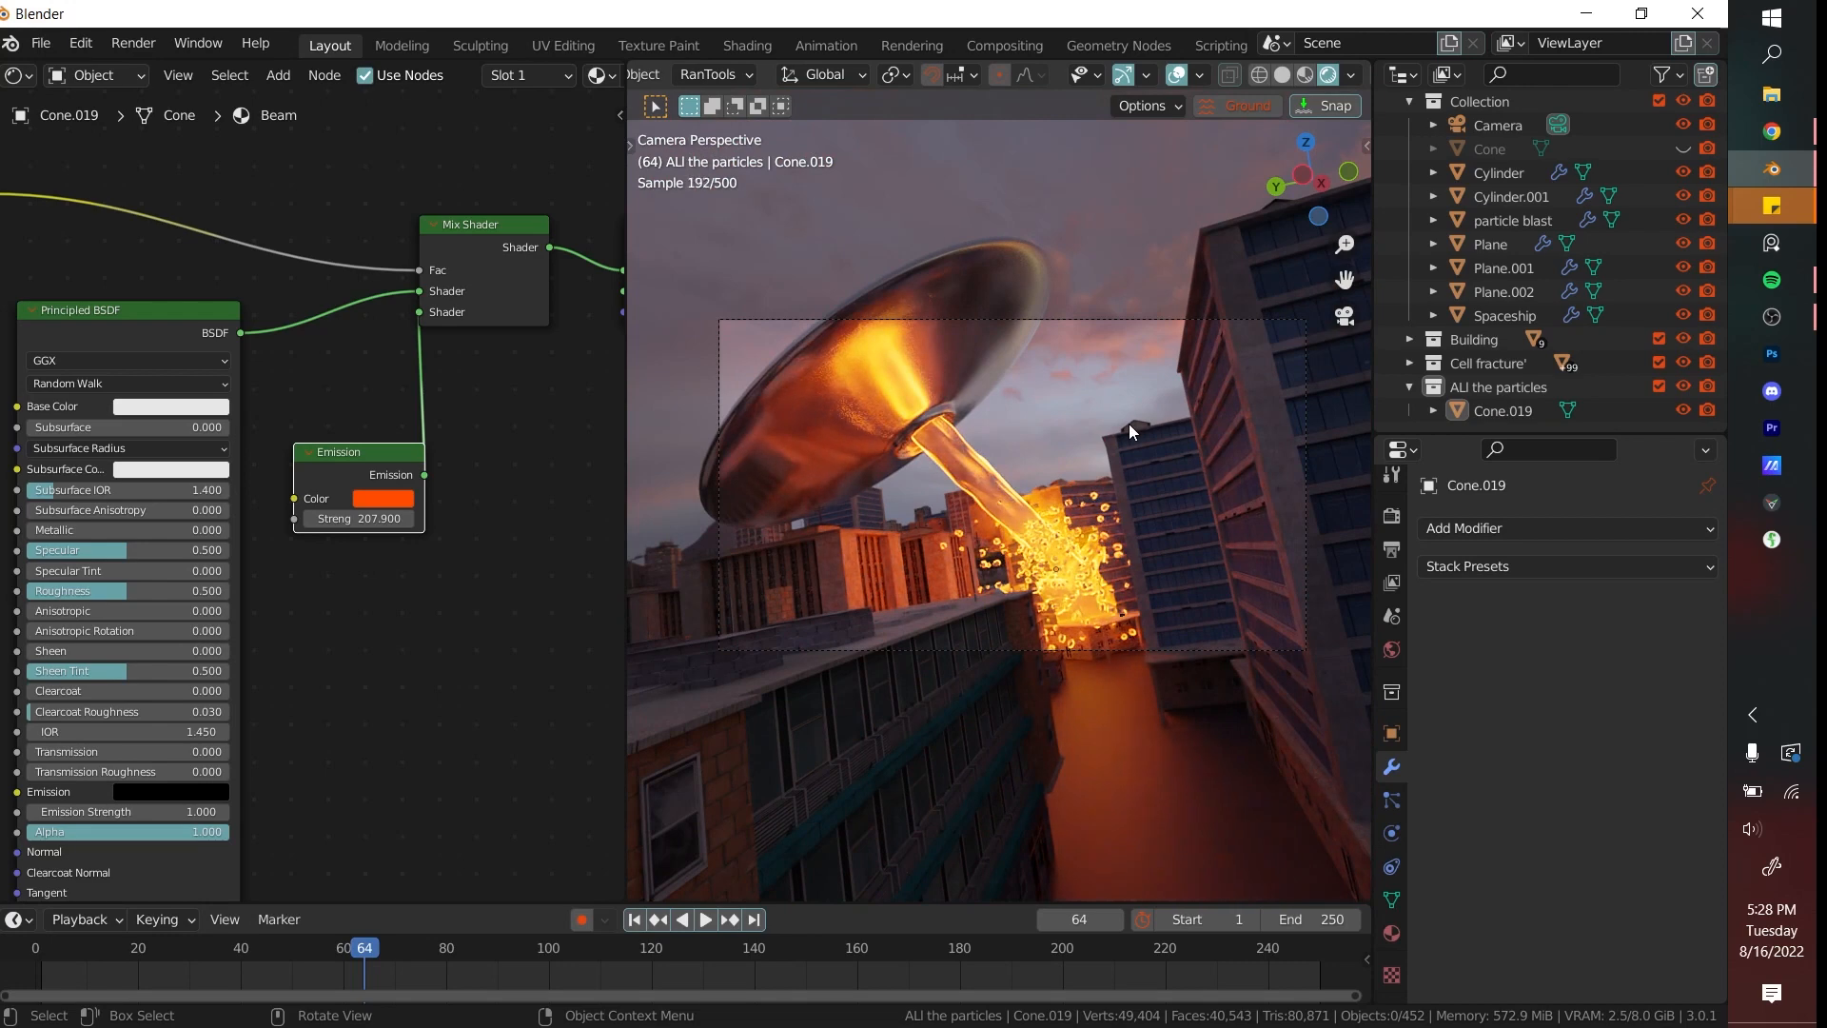
click(1498, 126)
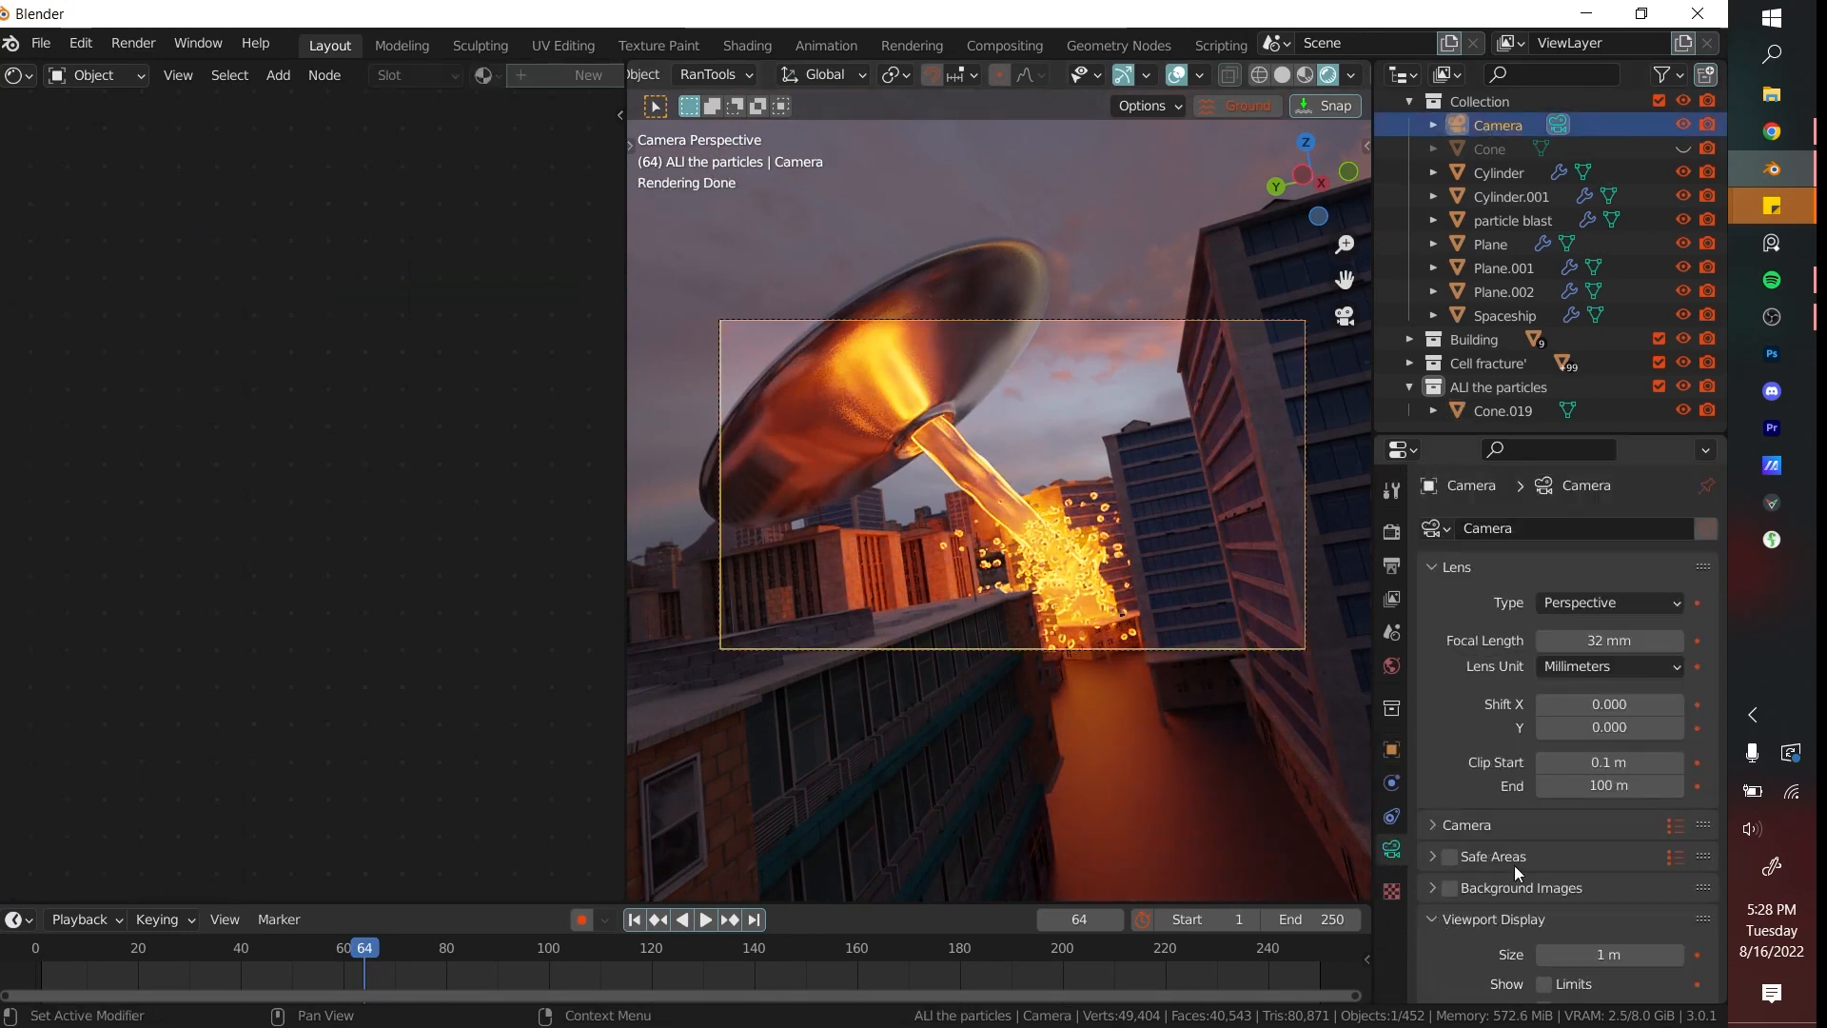